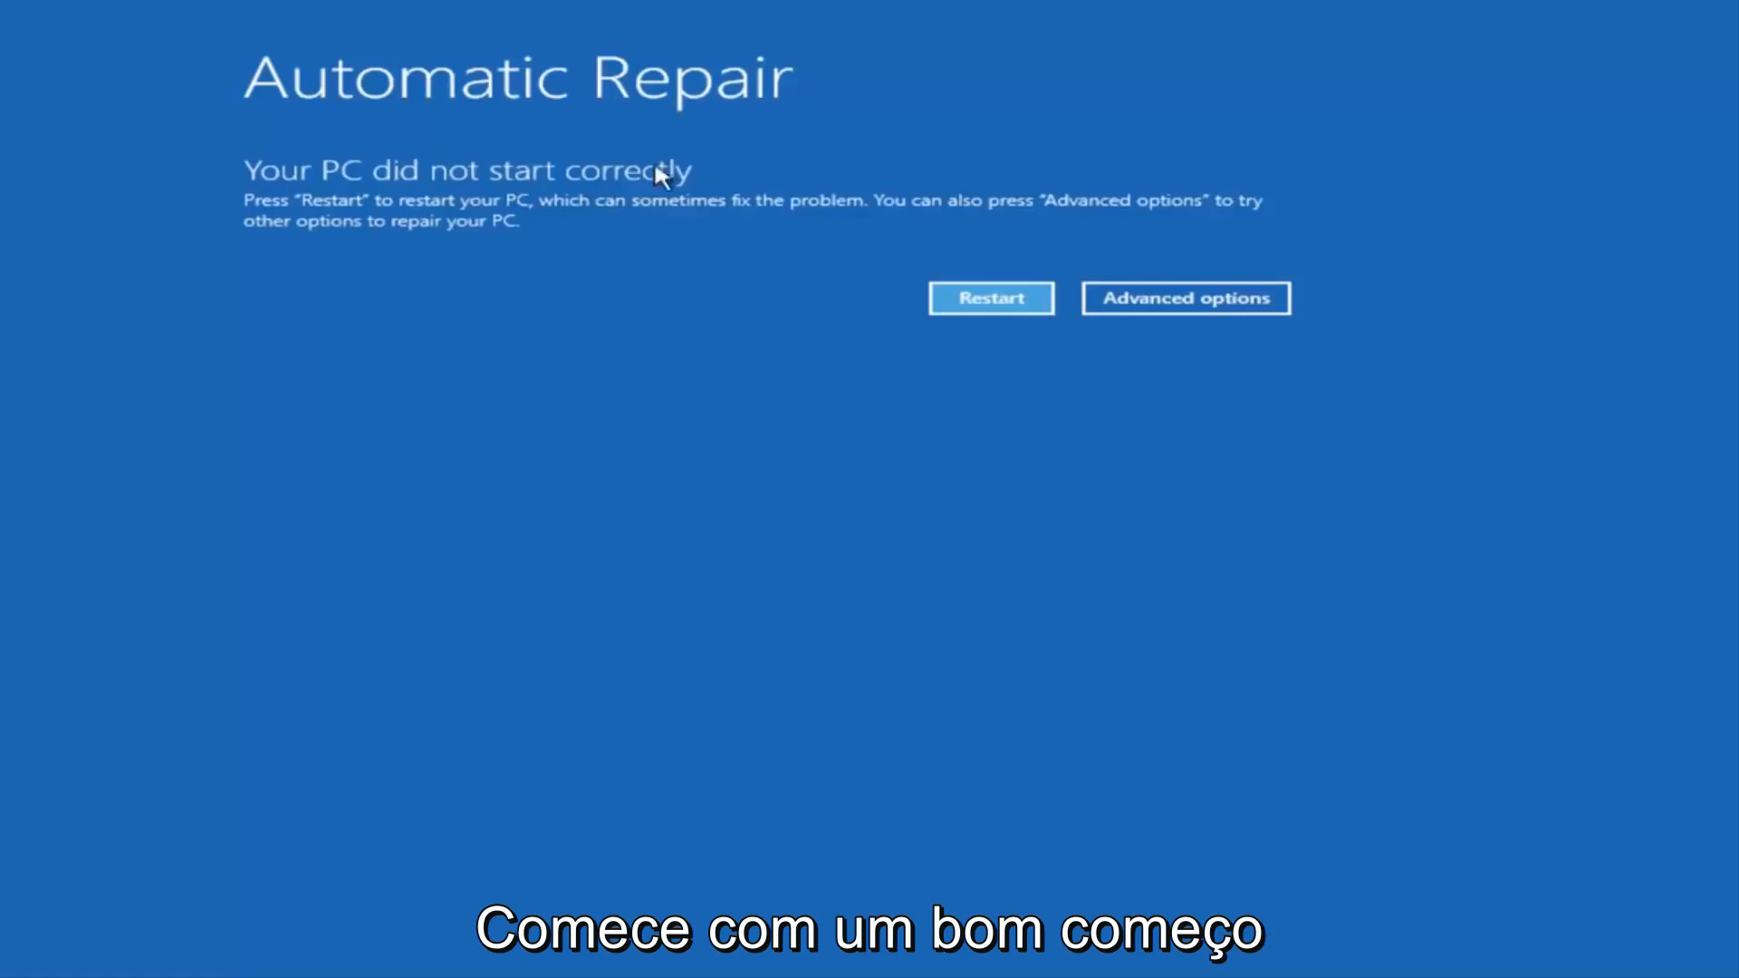
pyautogui.moveTo(1185, 297)
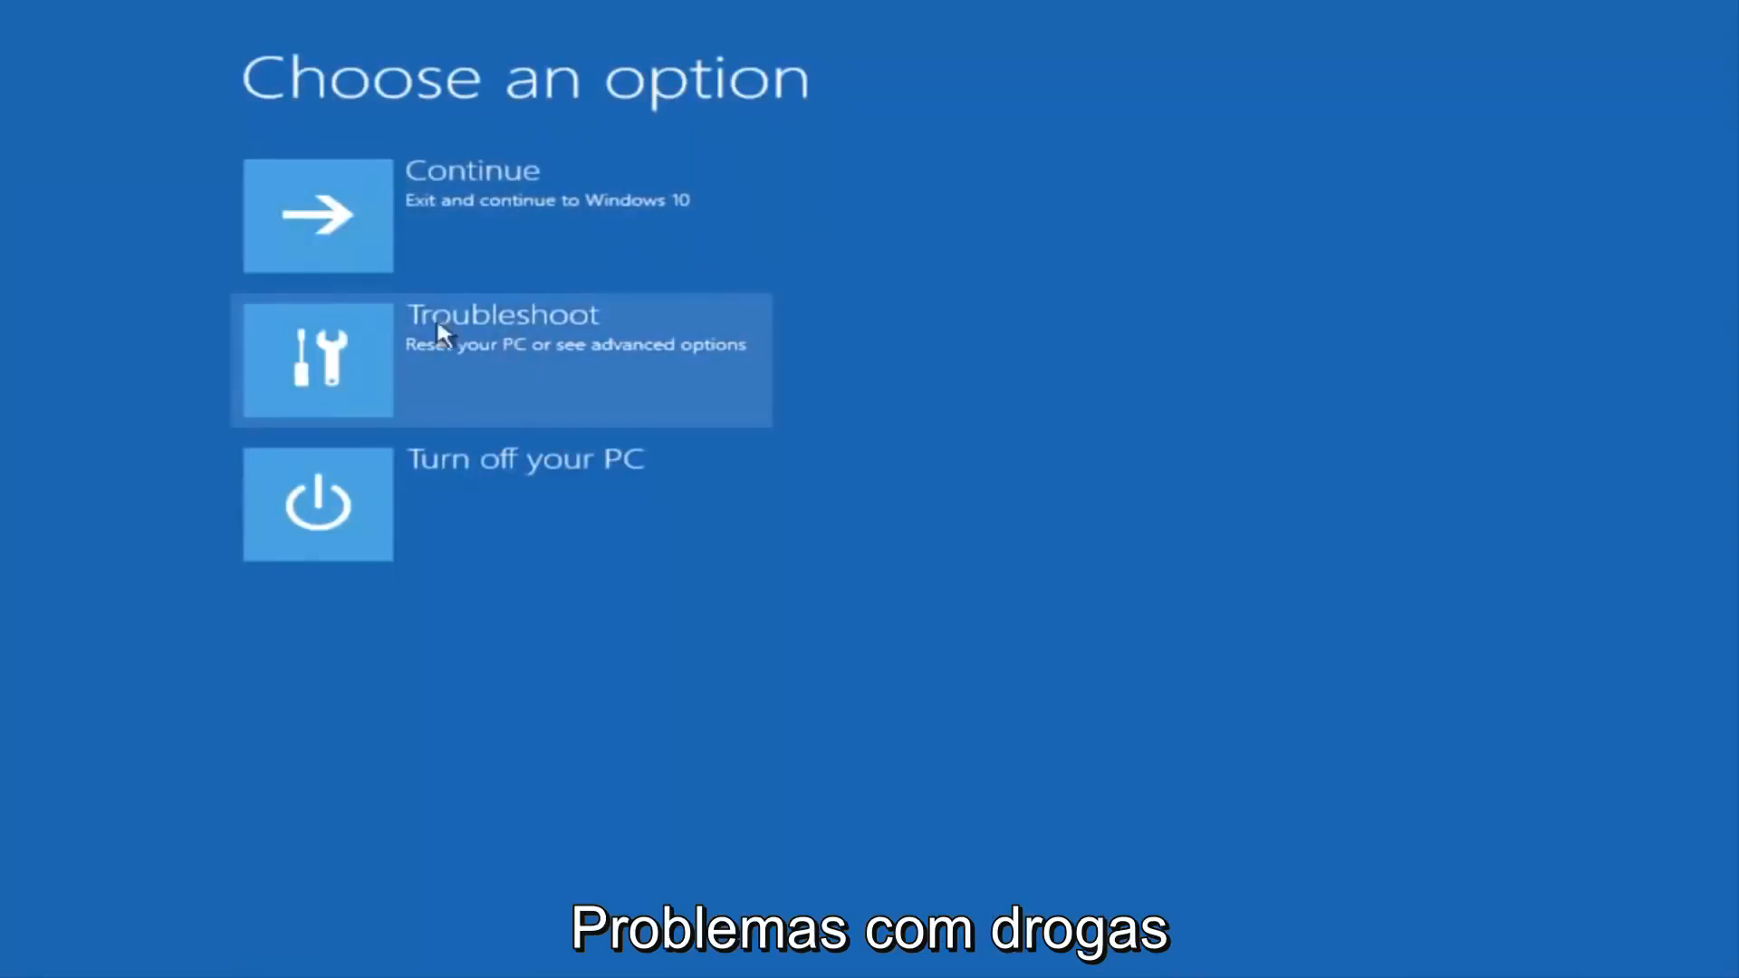
pyautogui.moveTo(420, 366)
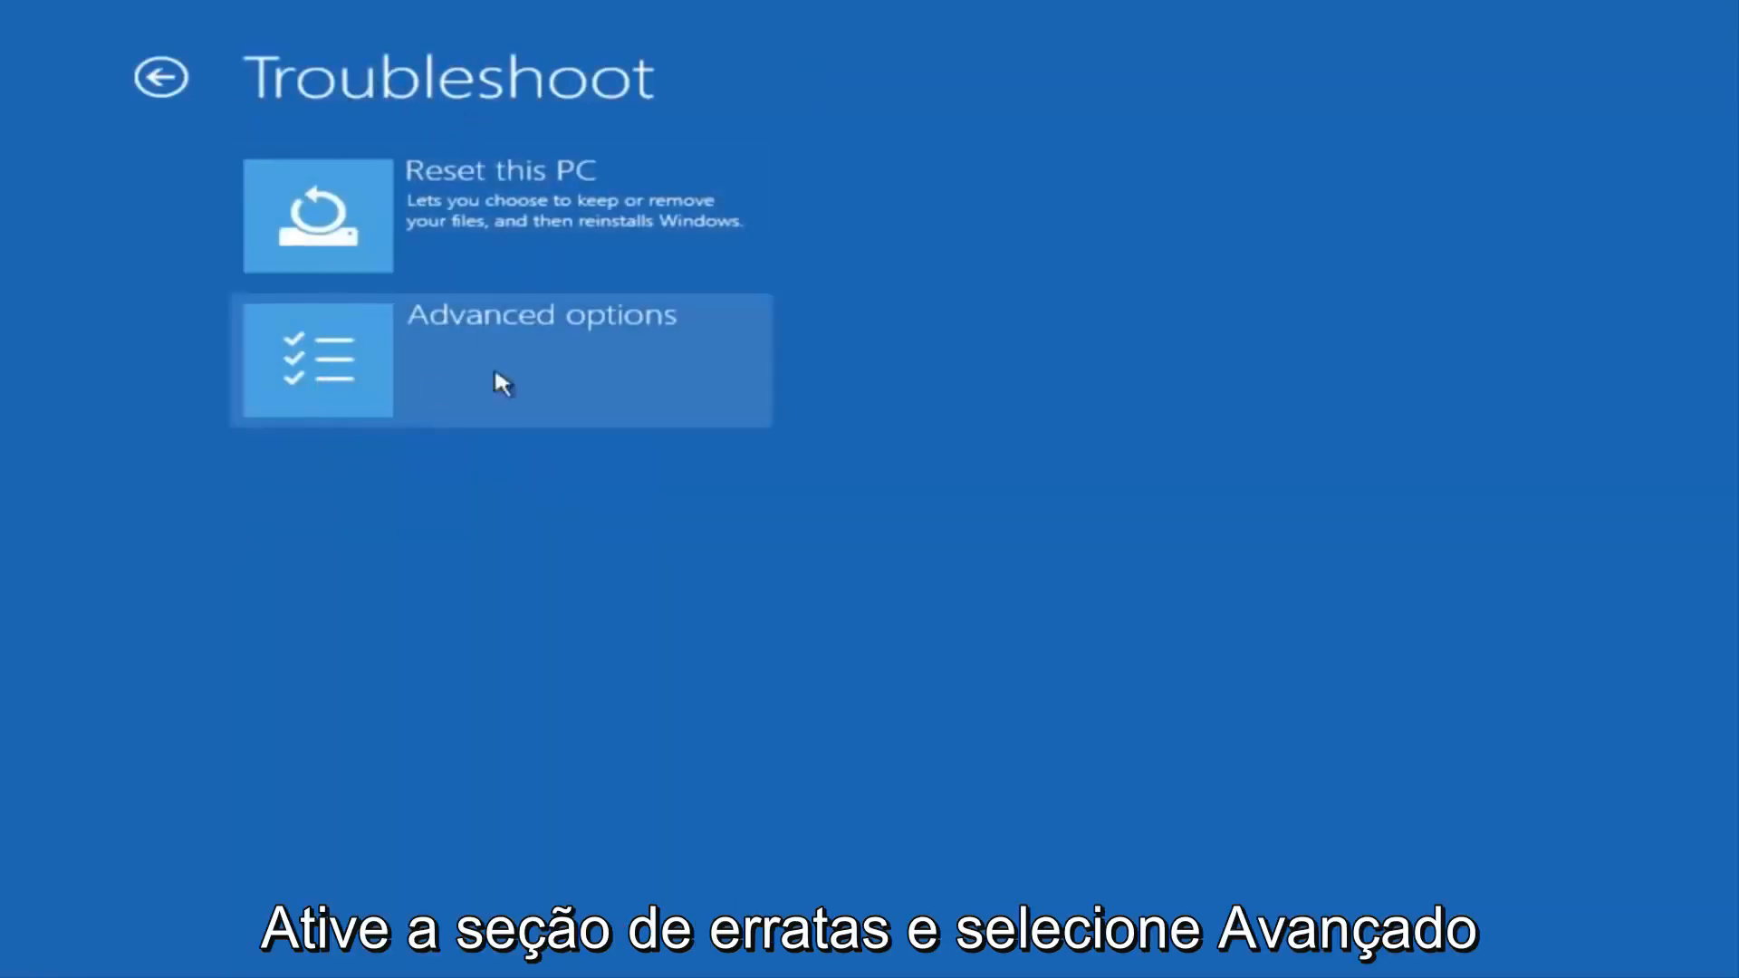
# - Go from Automatic Repair through Troubleshoot to the Advanced options screen
pyautogui.click(499, 360)
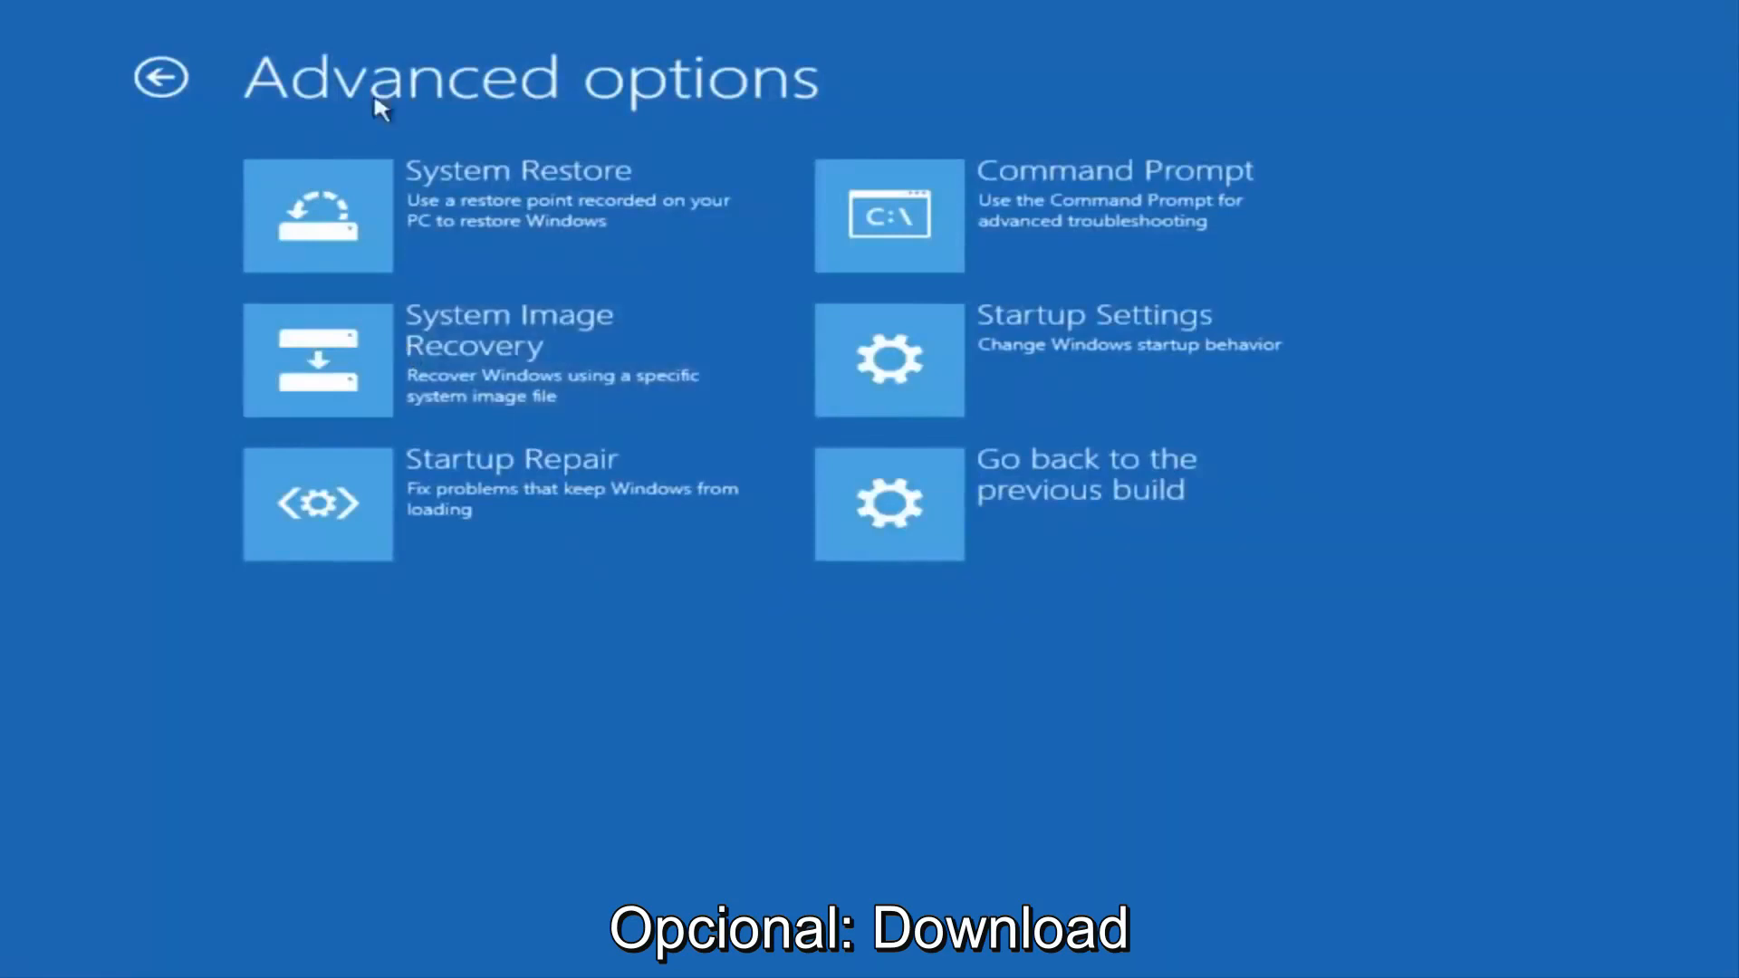
pyautogui.moveTo(555, 103)
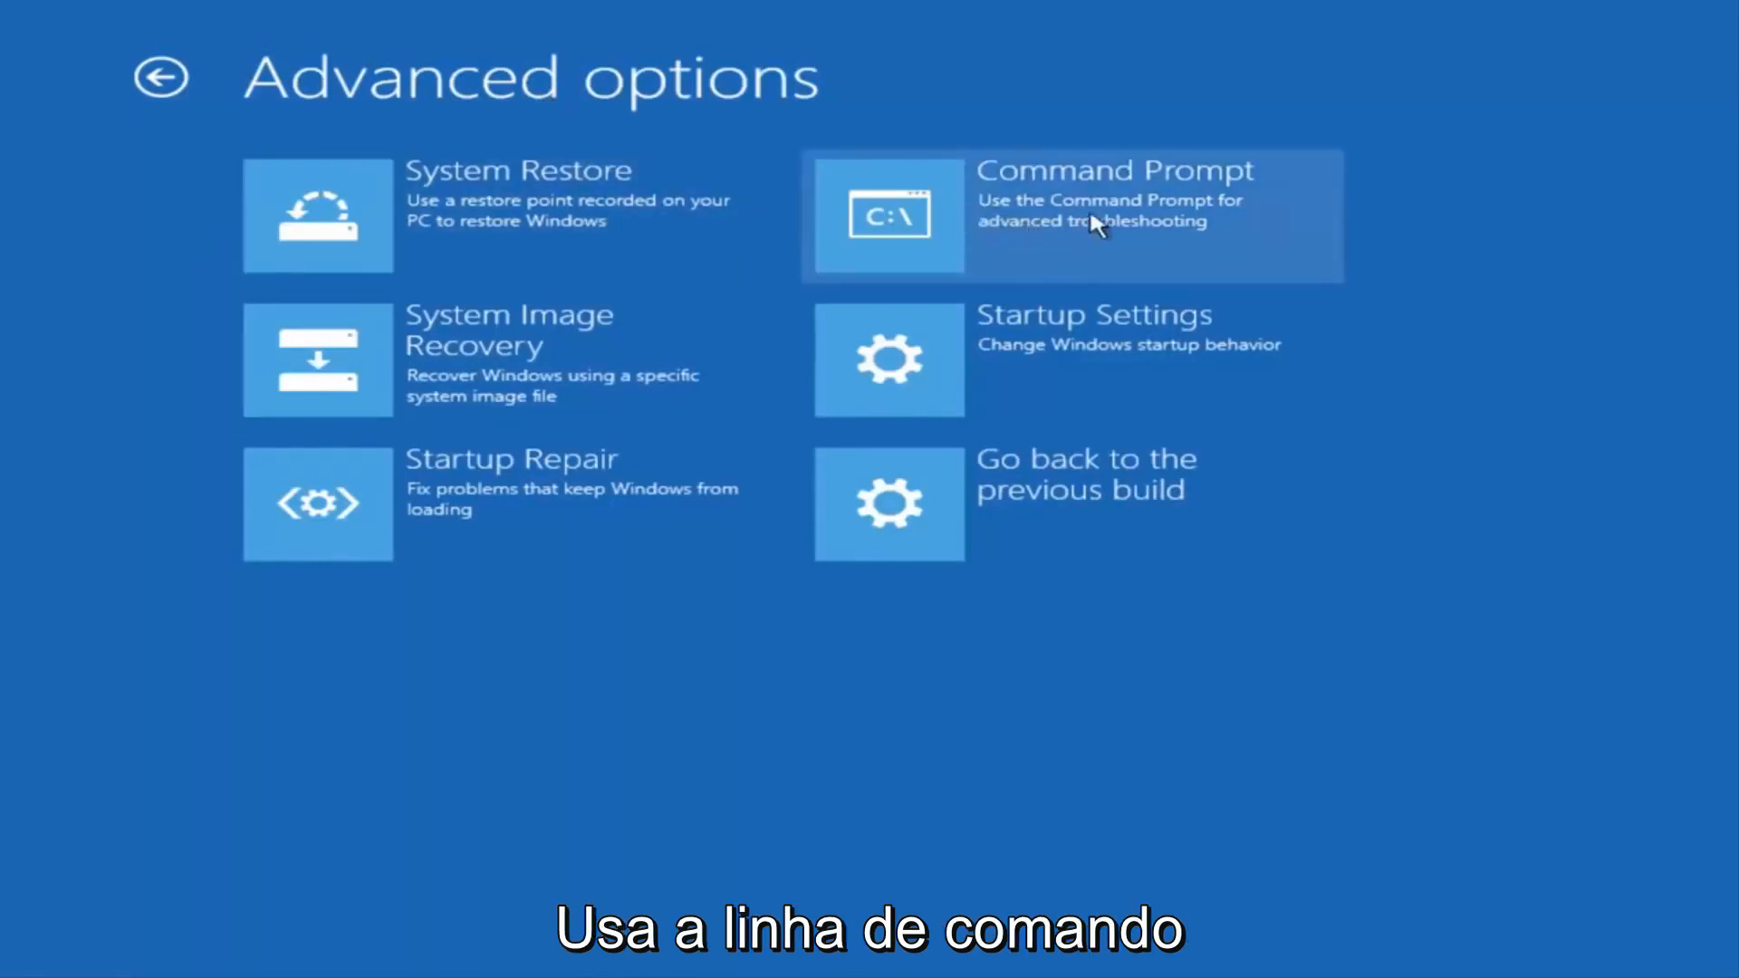
pyautogui.moveTo(1004, 241)
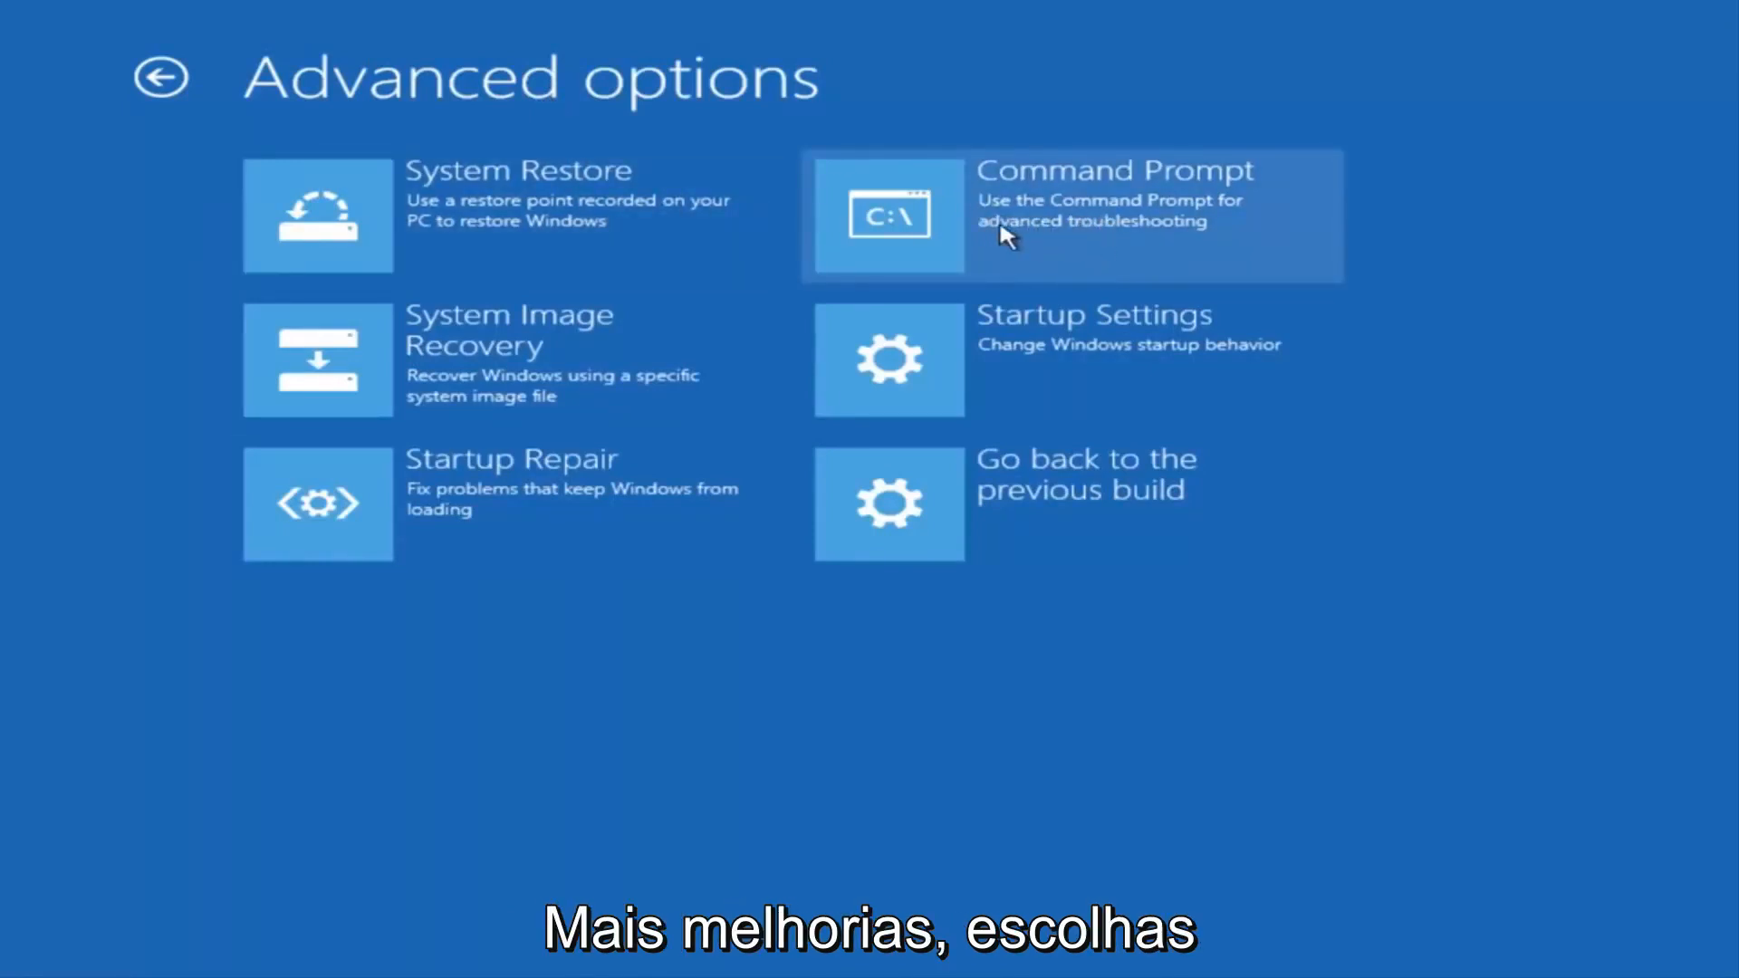
# - Launch Command Prompt, switch to C: and list PerfLogs, Program Files, Users, Windows
pyautogui.click(1071, 214)
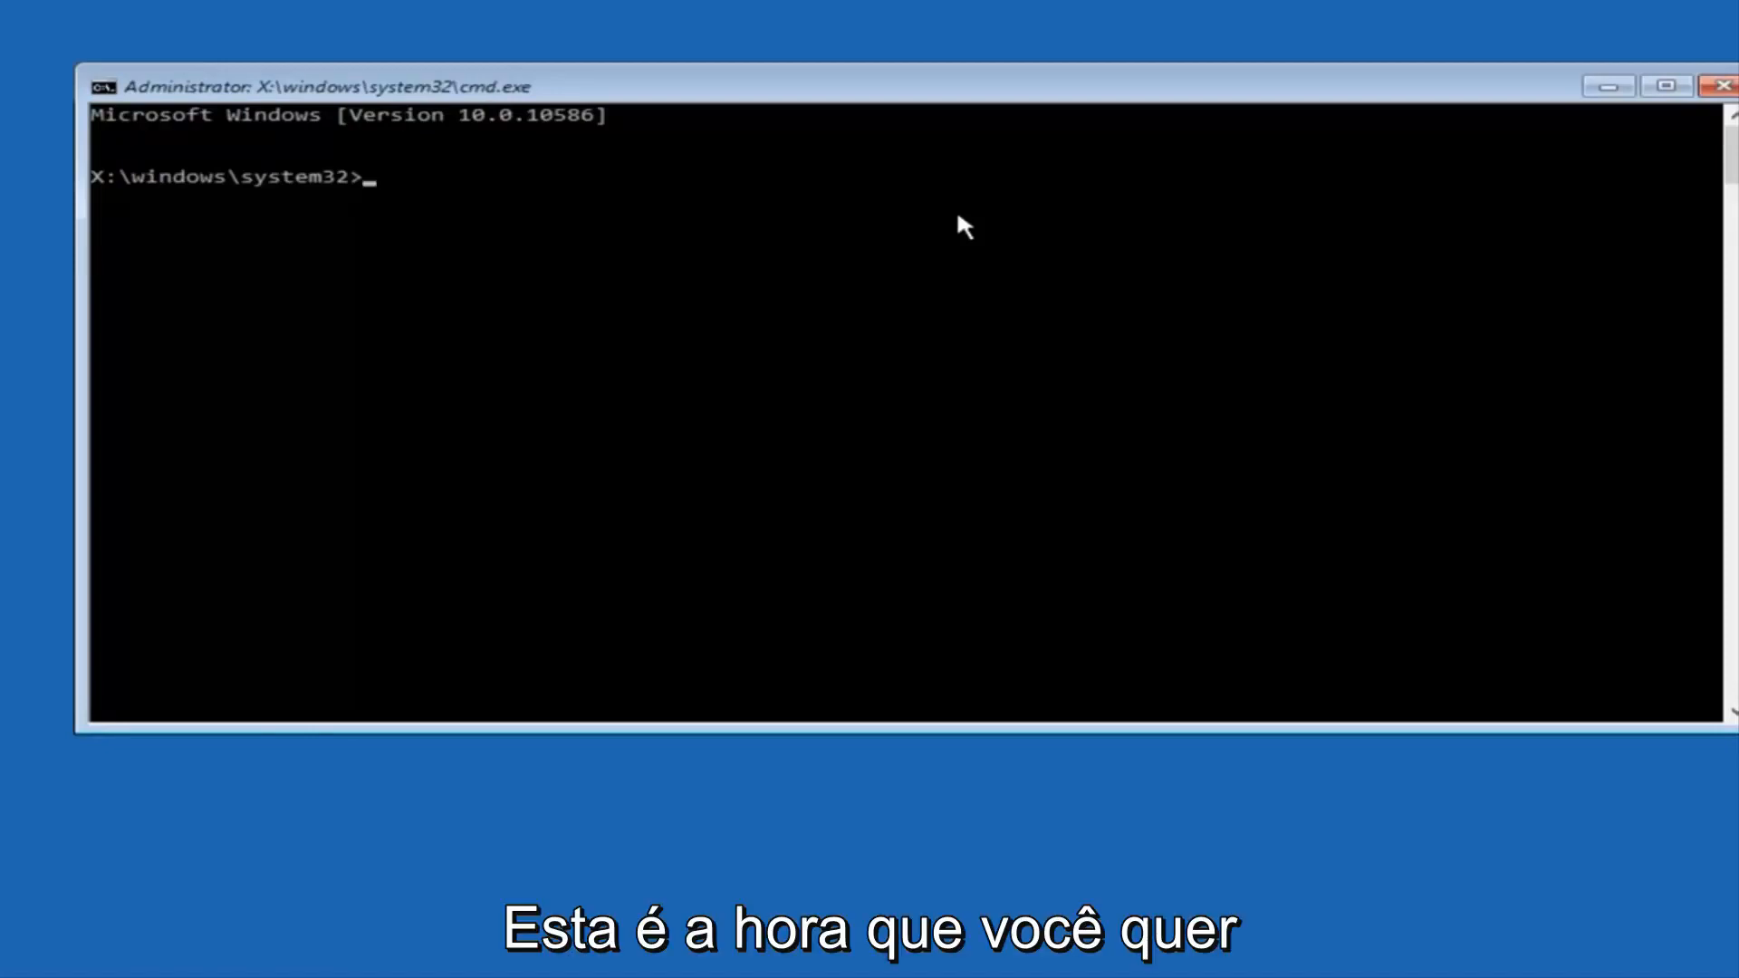
pyautogui.write('c')
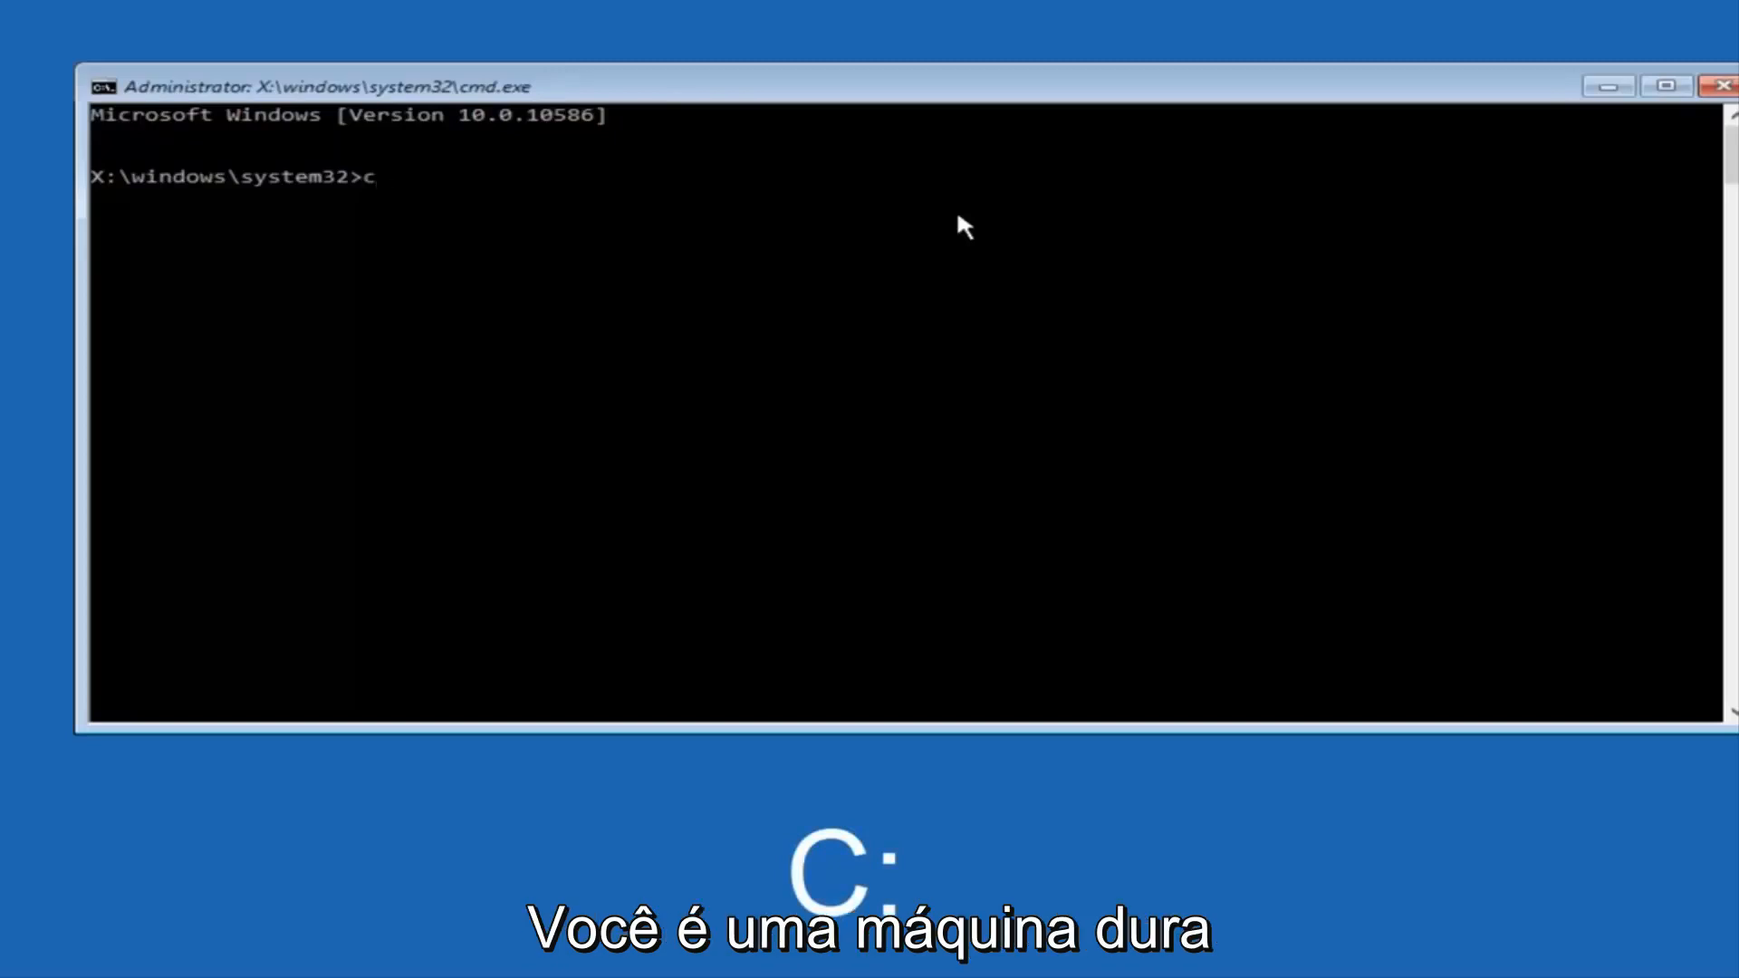
pyautogui.write(':')
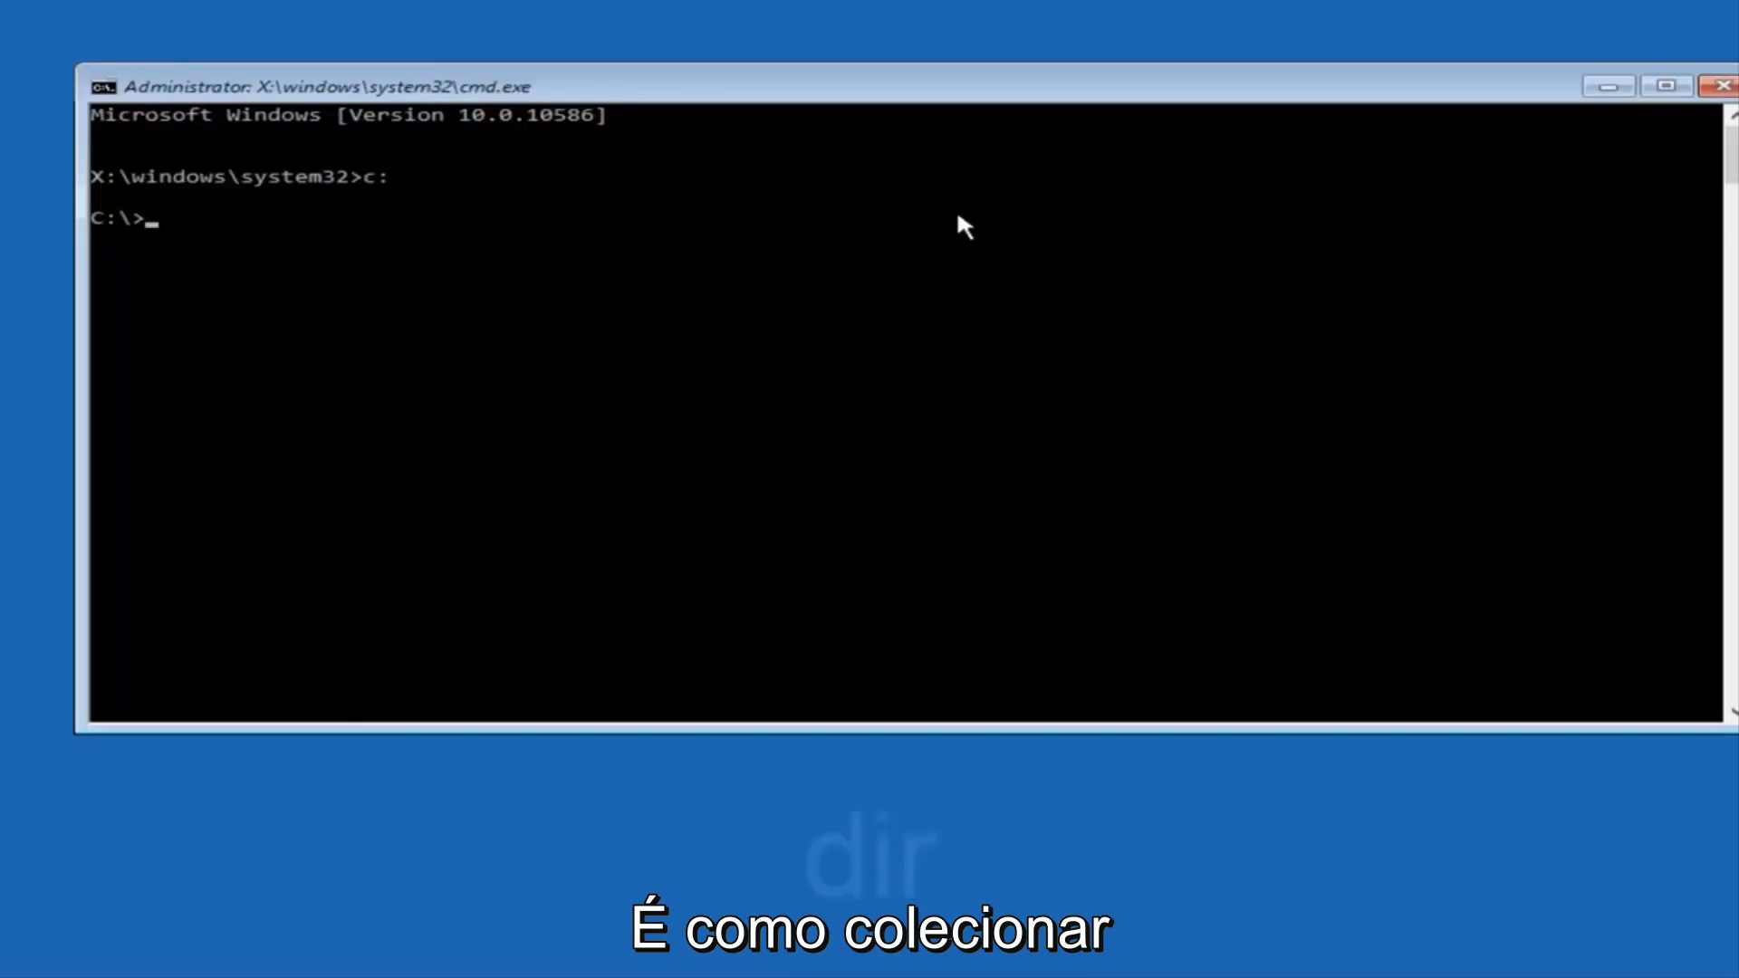
pyautogui.write('dir')
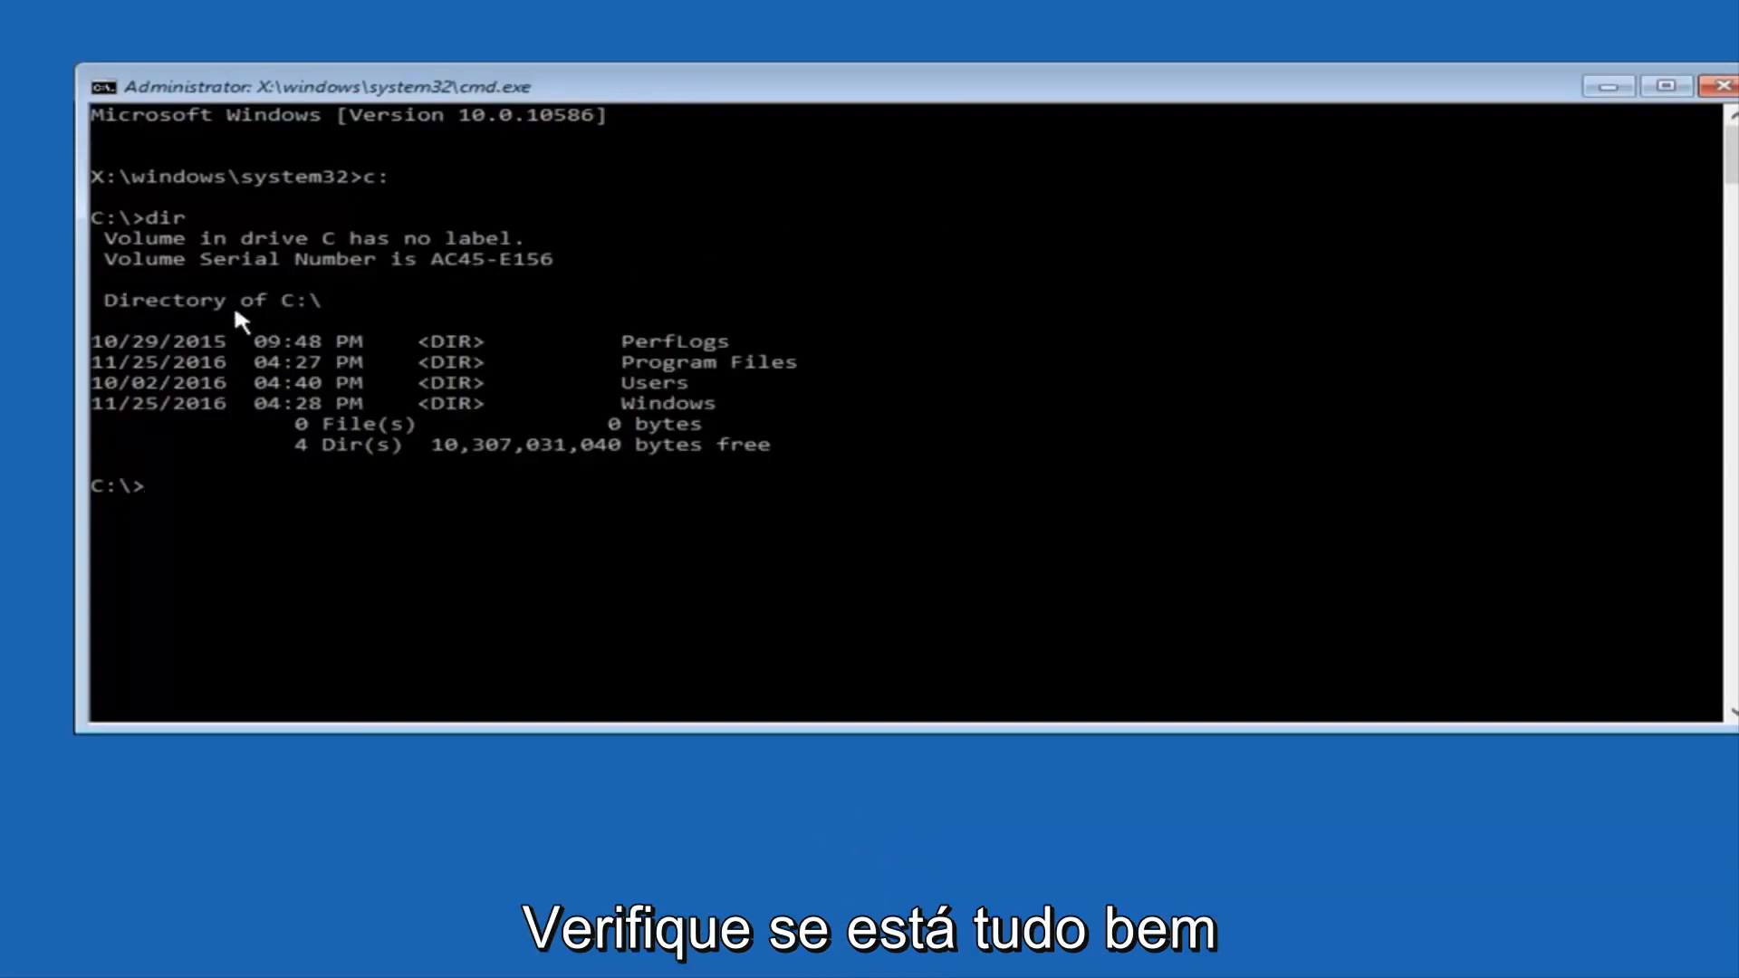
pyautogui.moveTo(632, 361)
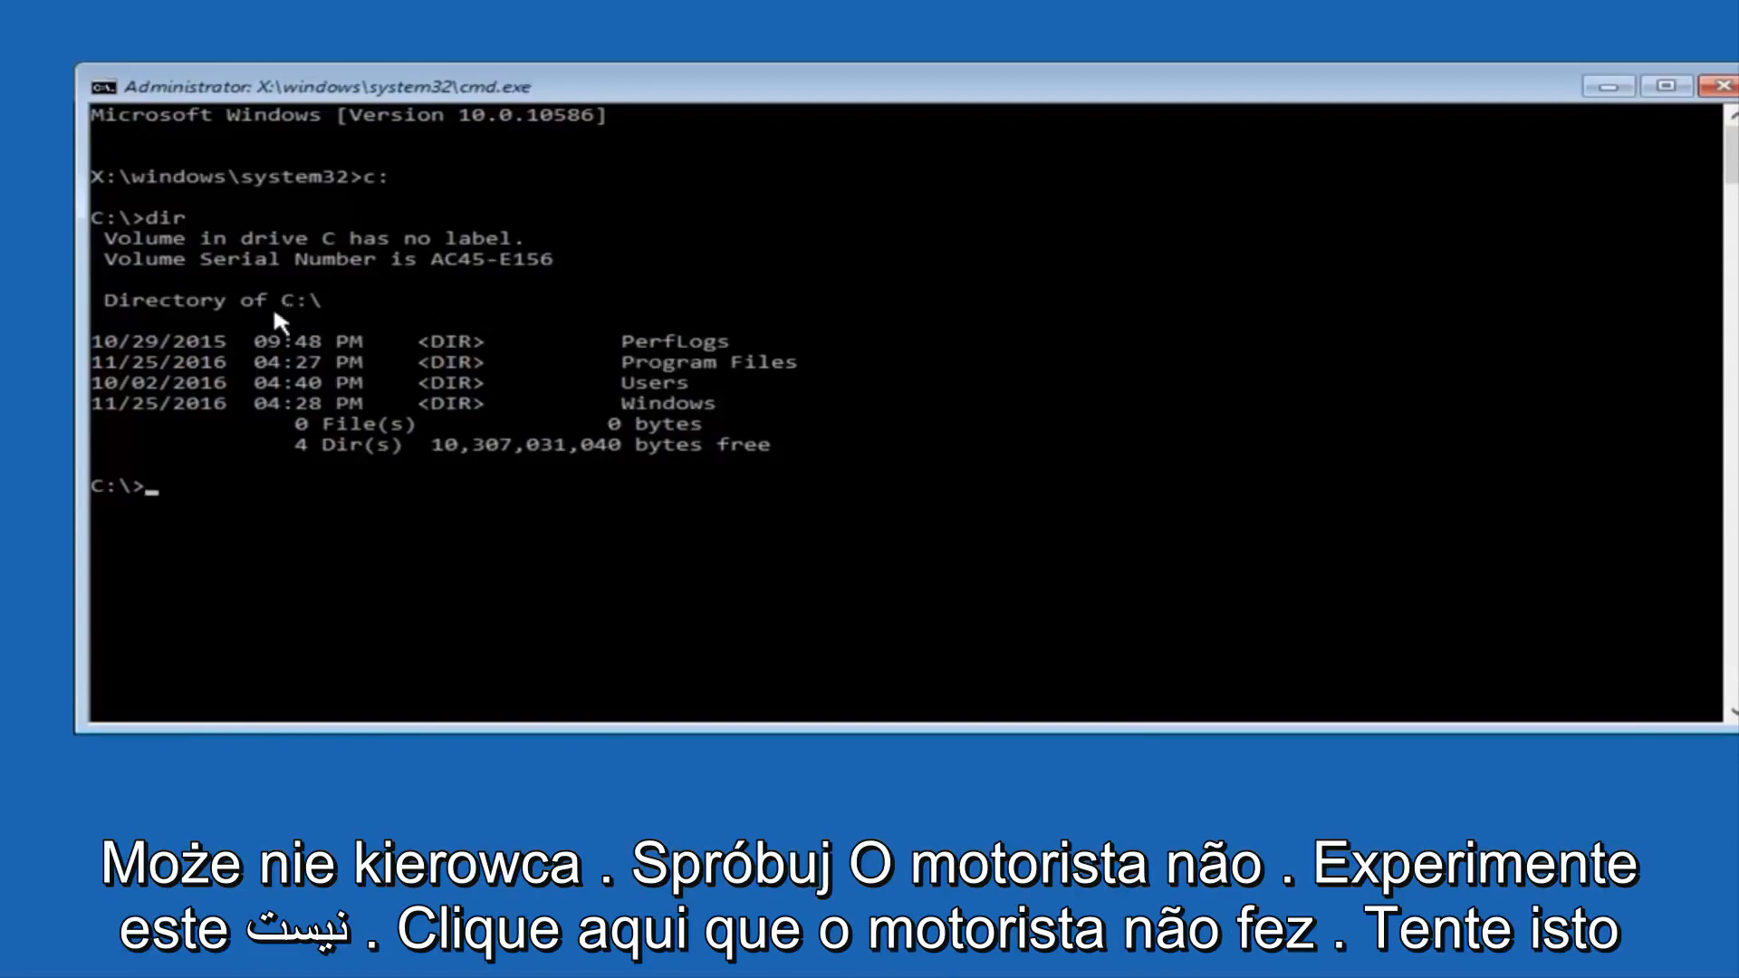
pyautogui.moveTo(233, 503)
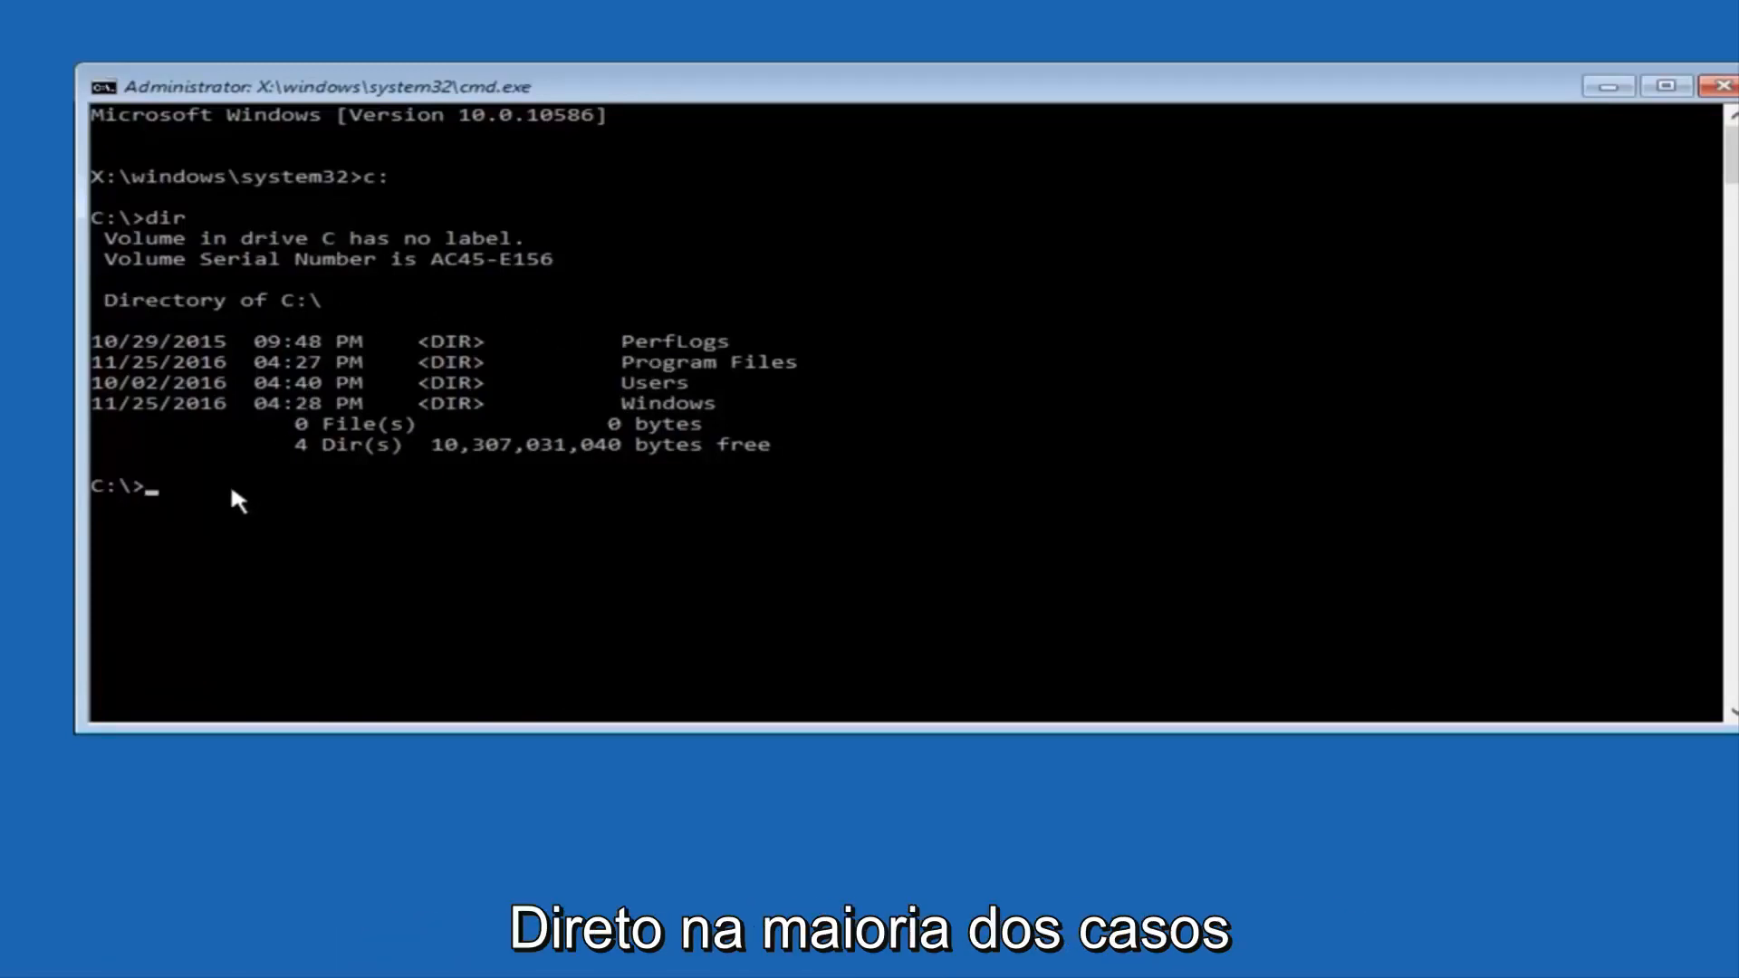
pyautogui.moveTo(233, 455)
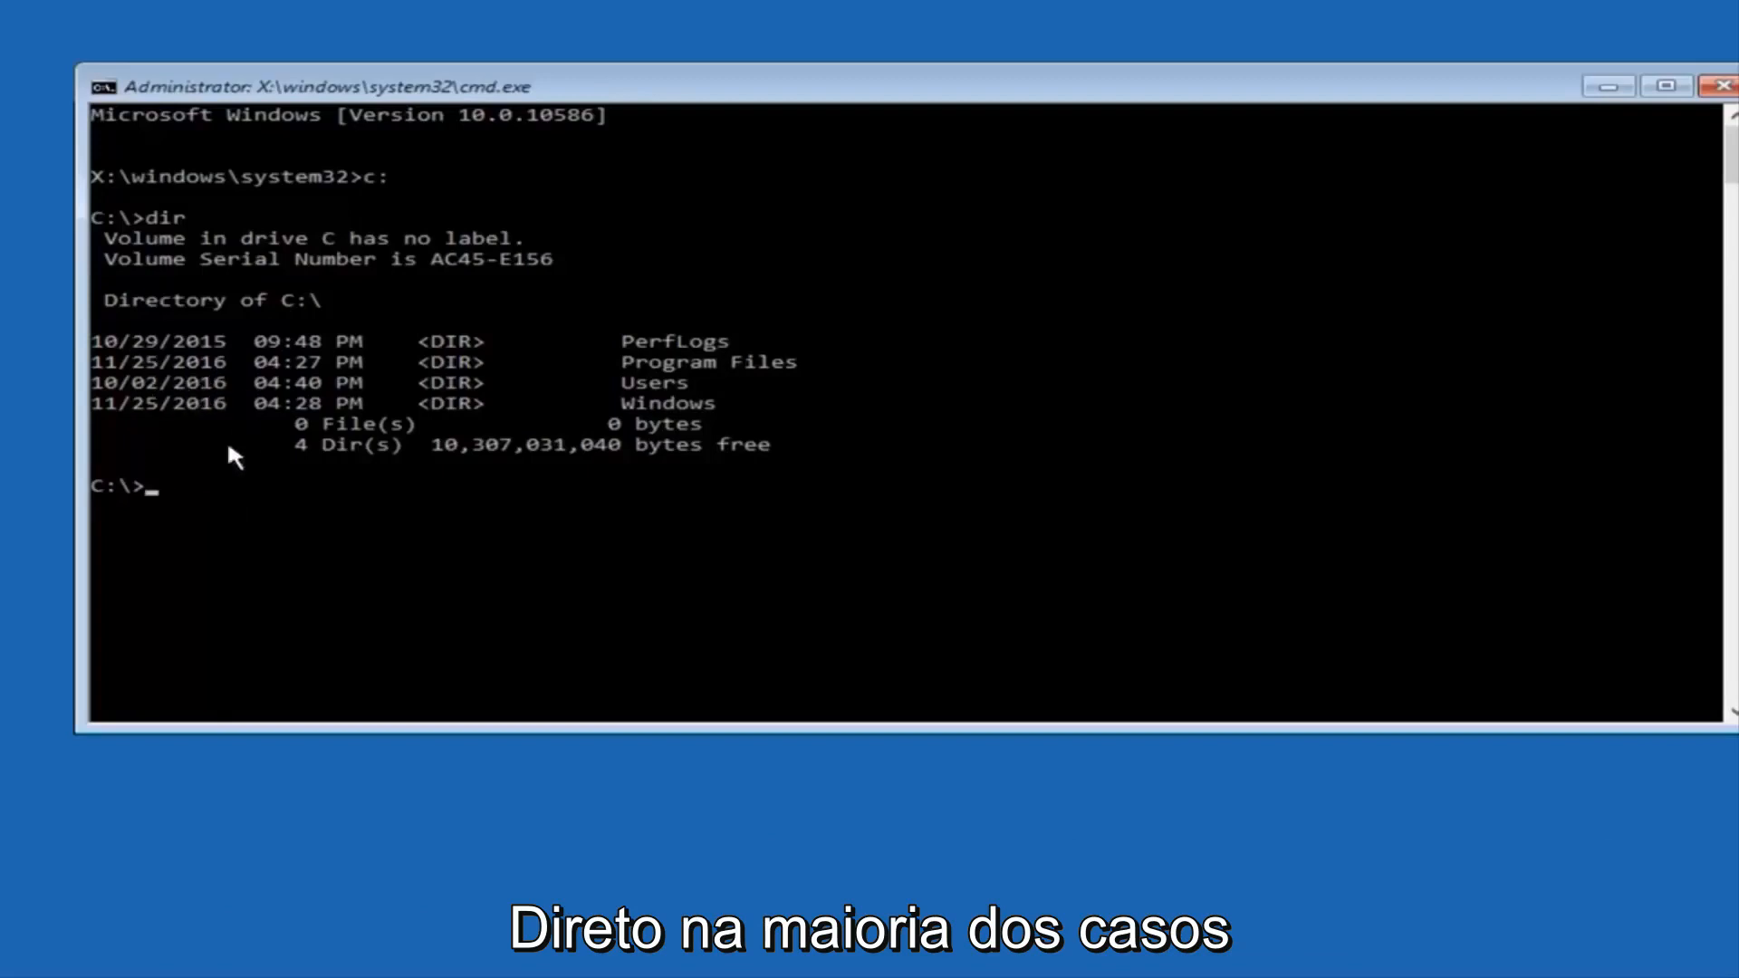
pyautogui.moveTo(211, 513)
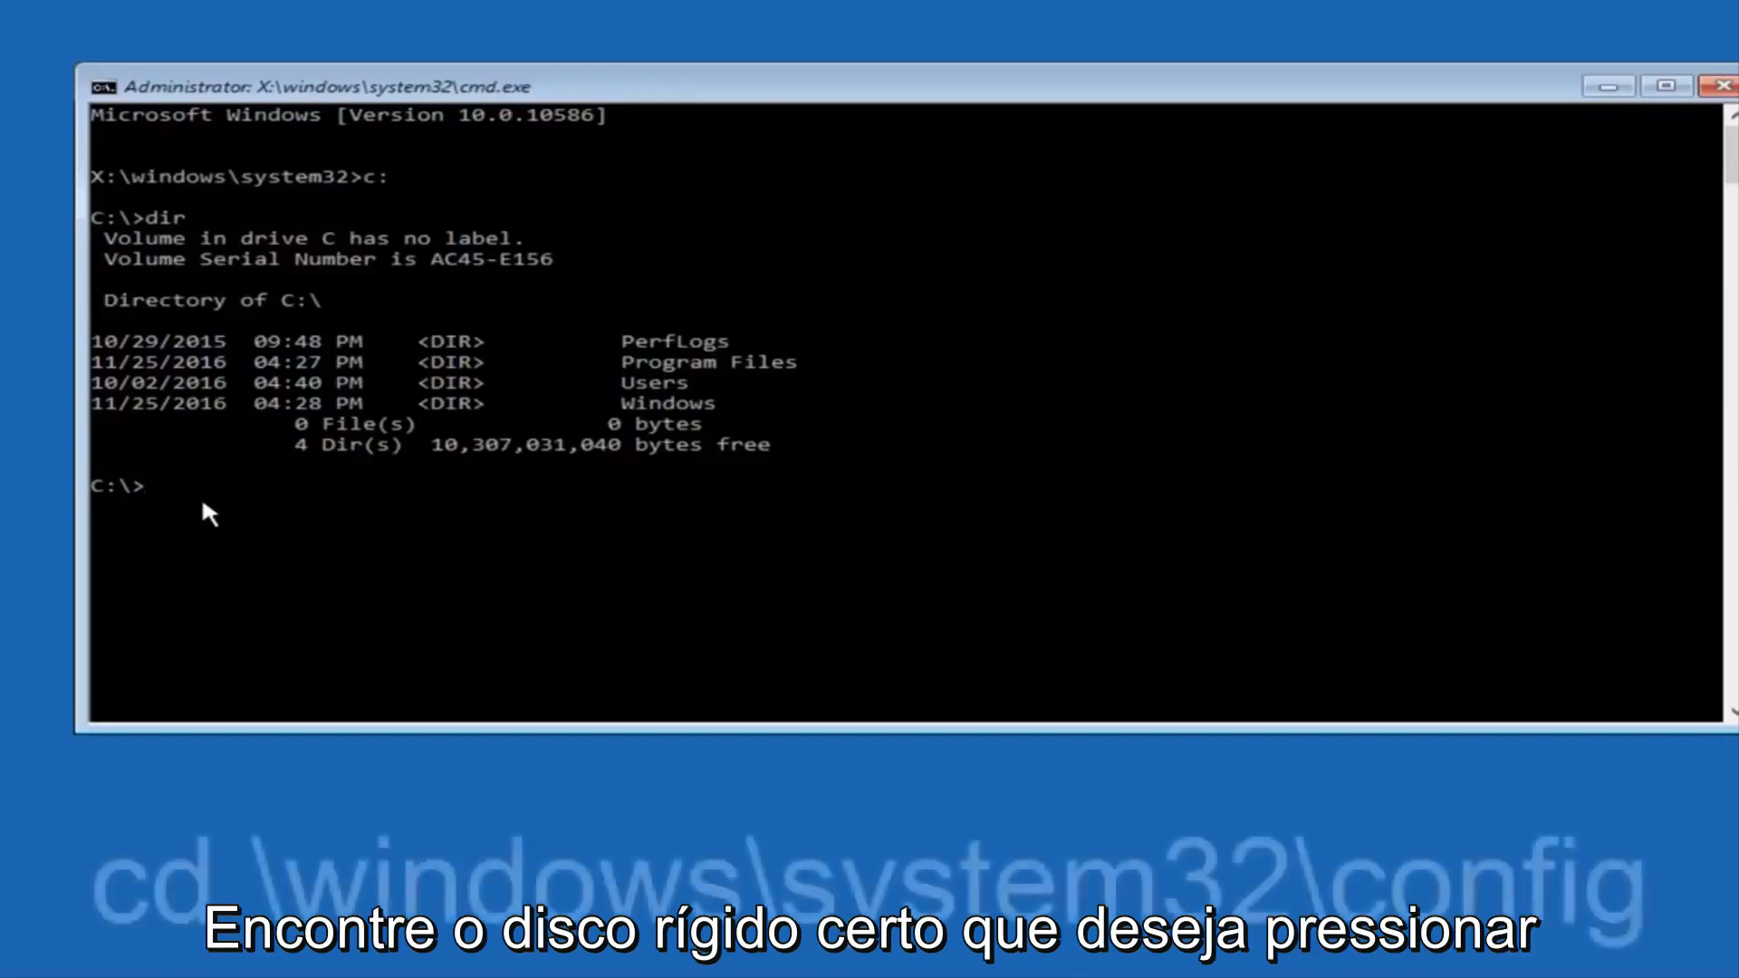
# - Change directory to C:\Windows\System32\config
pyautogui.write('cd \\')
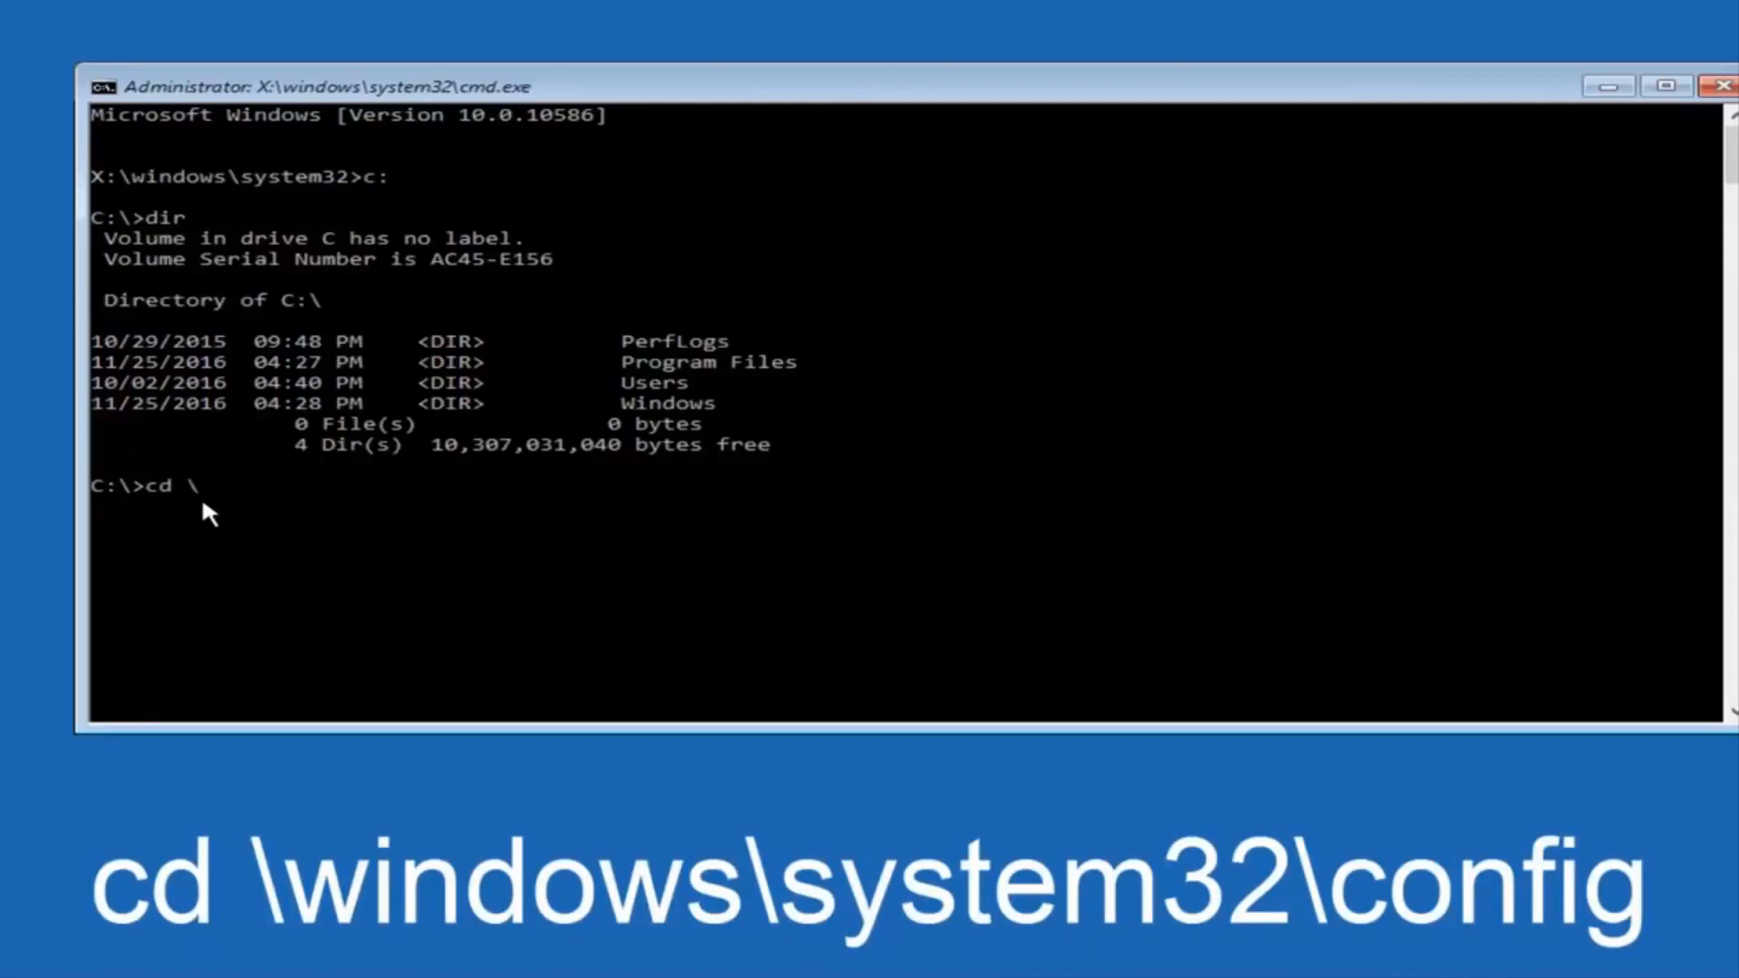
pyautogui.write('windows\\')
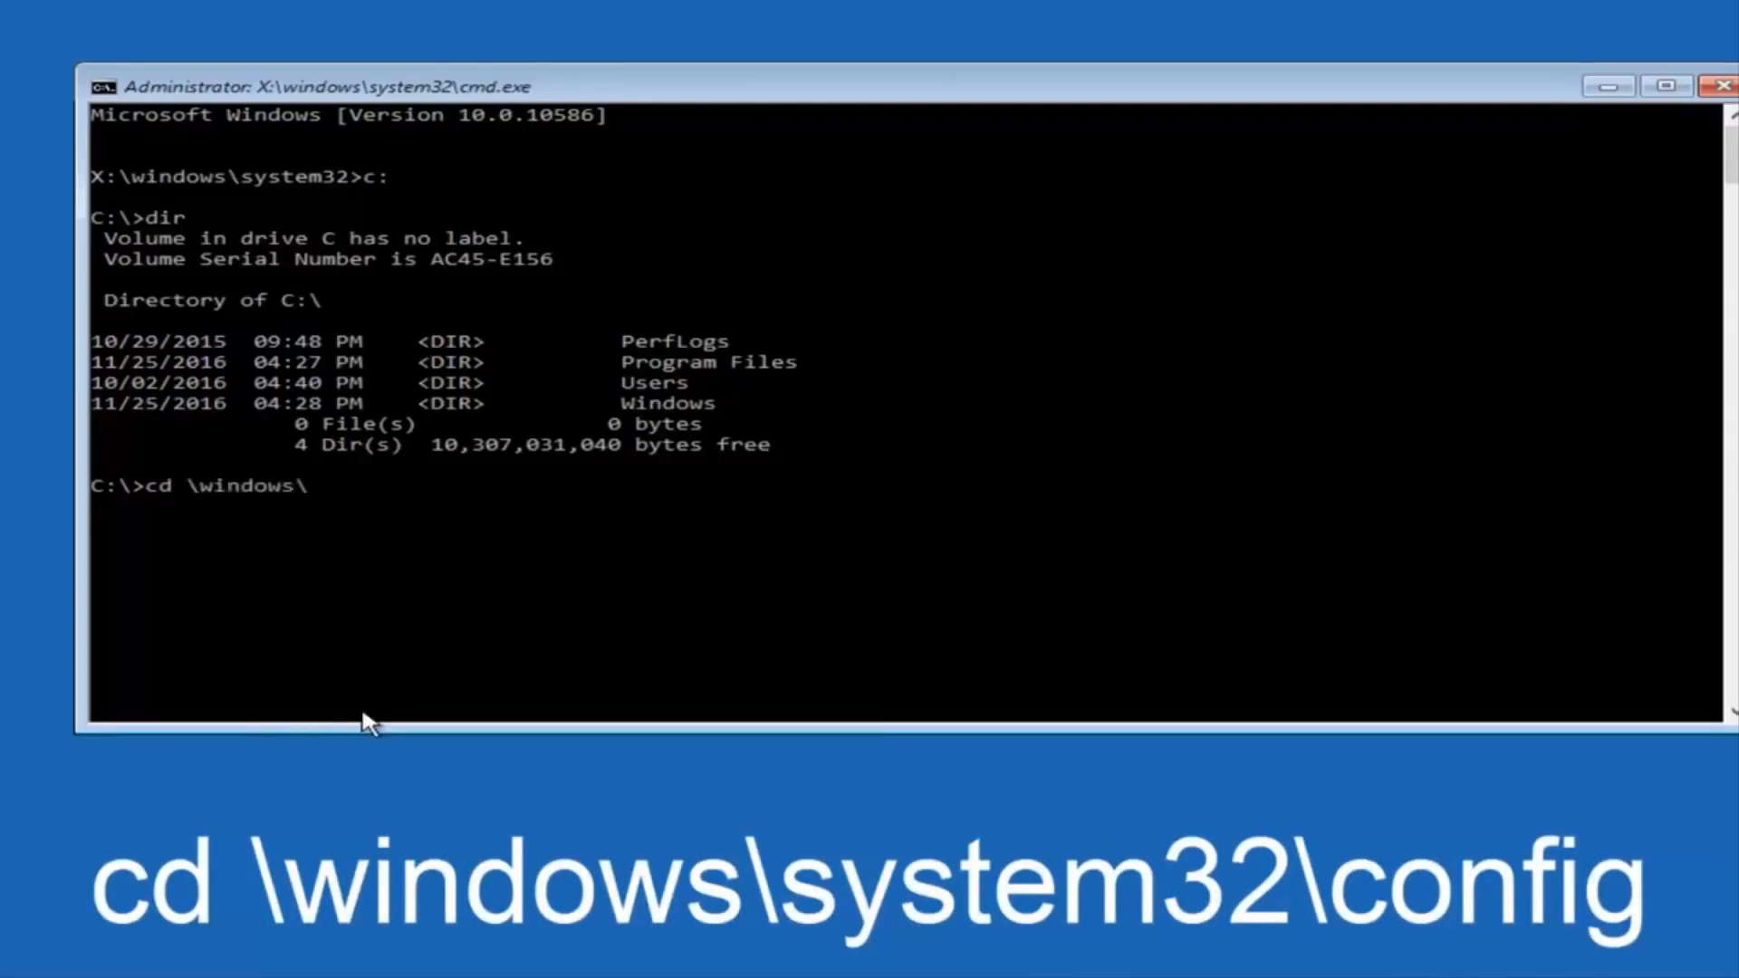
pyautogui.write('syste')
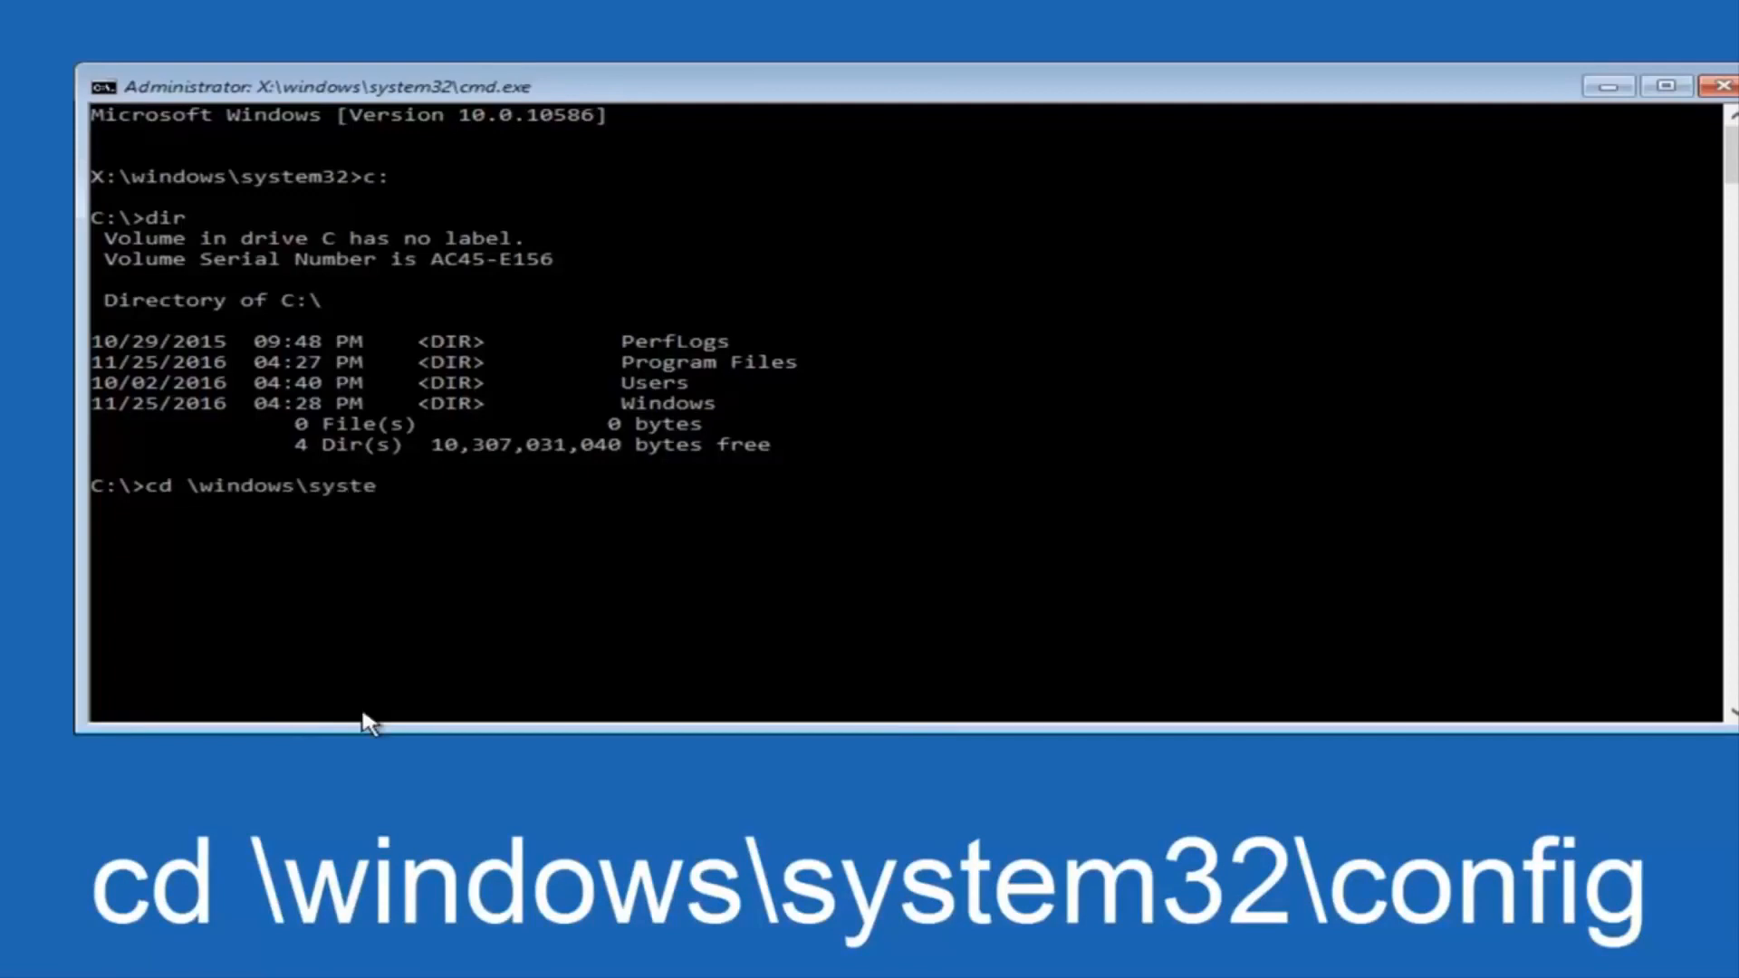
pyautogui.write('m32')
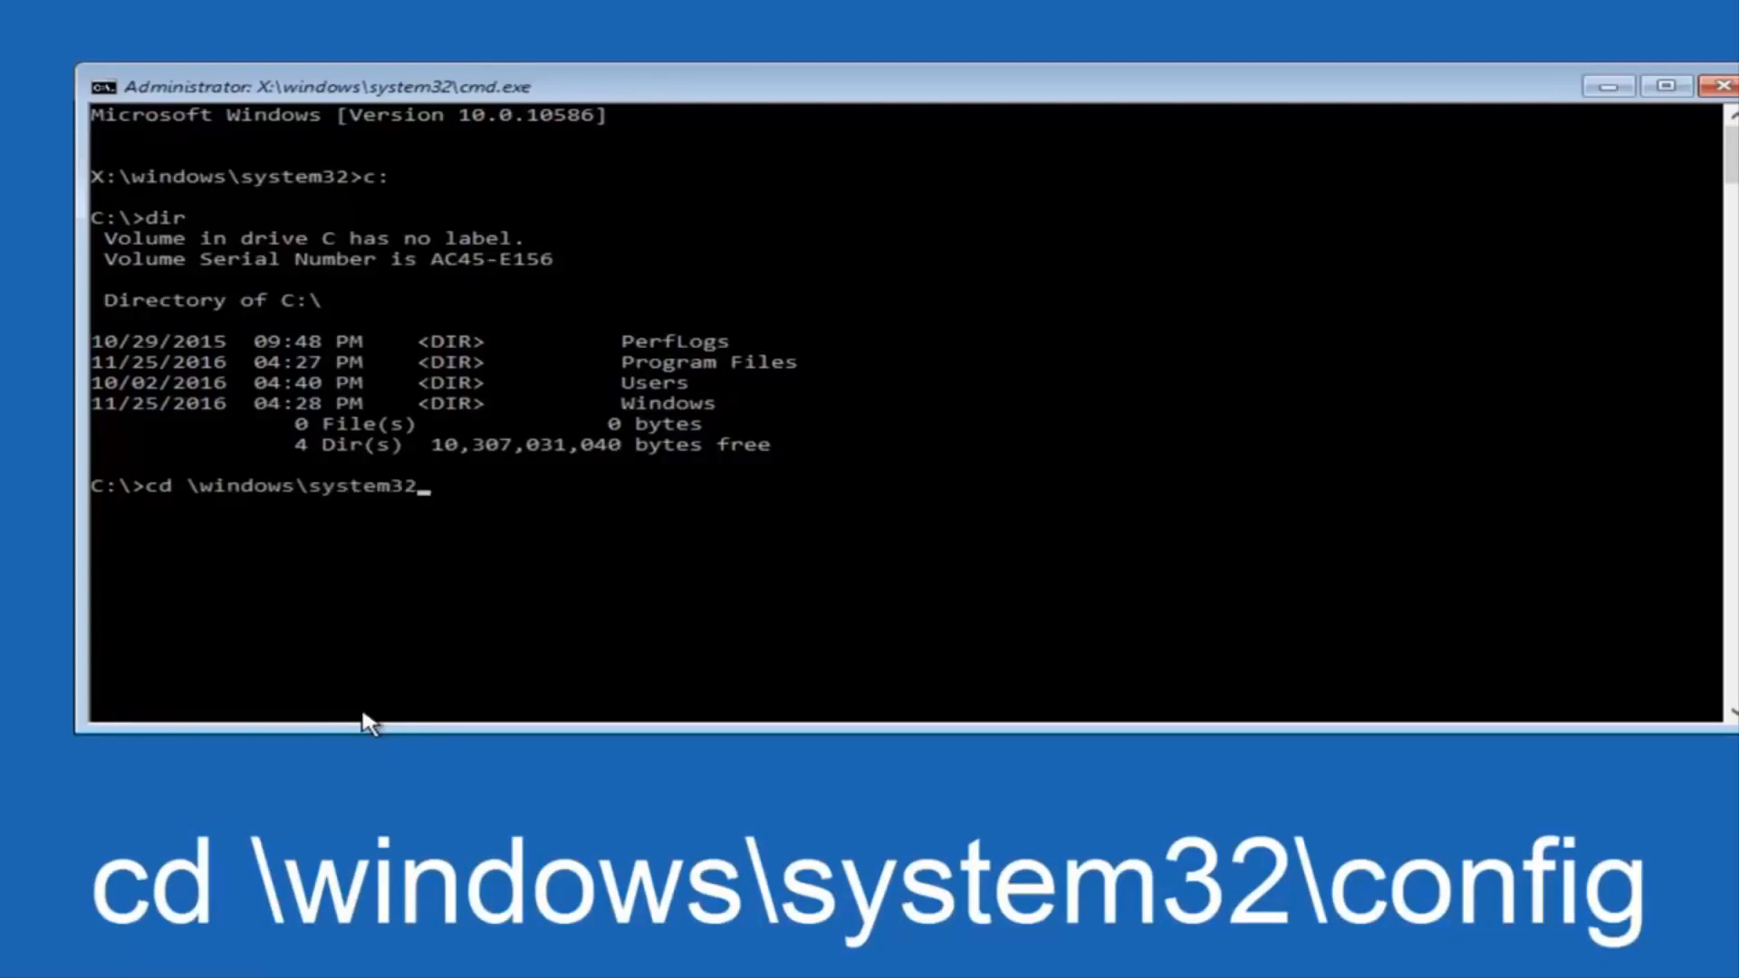
pyautogui.write('\\')
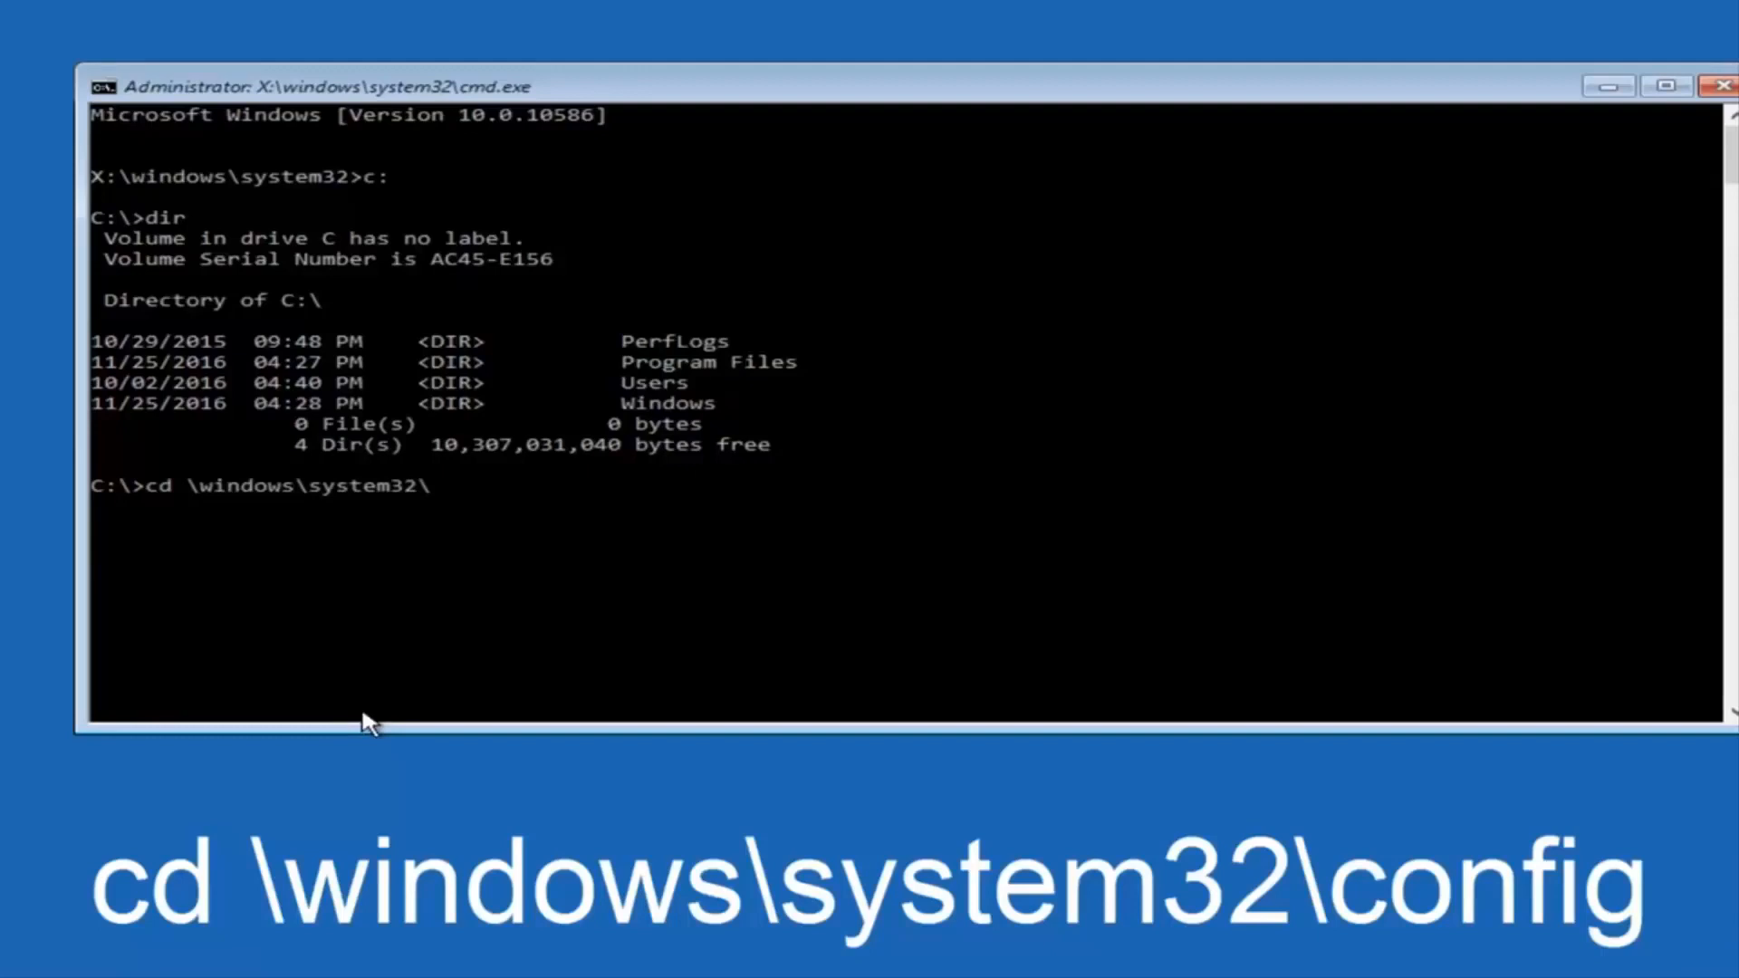
pyautogui.write('c')
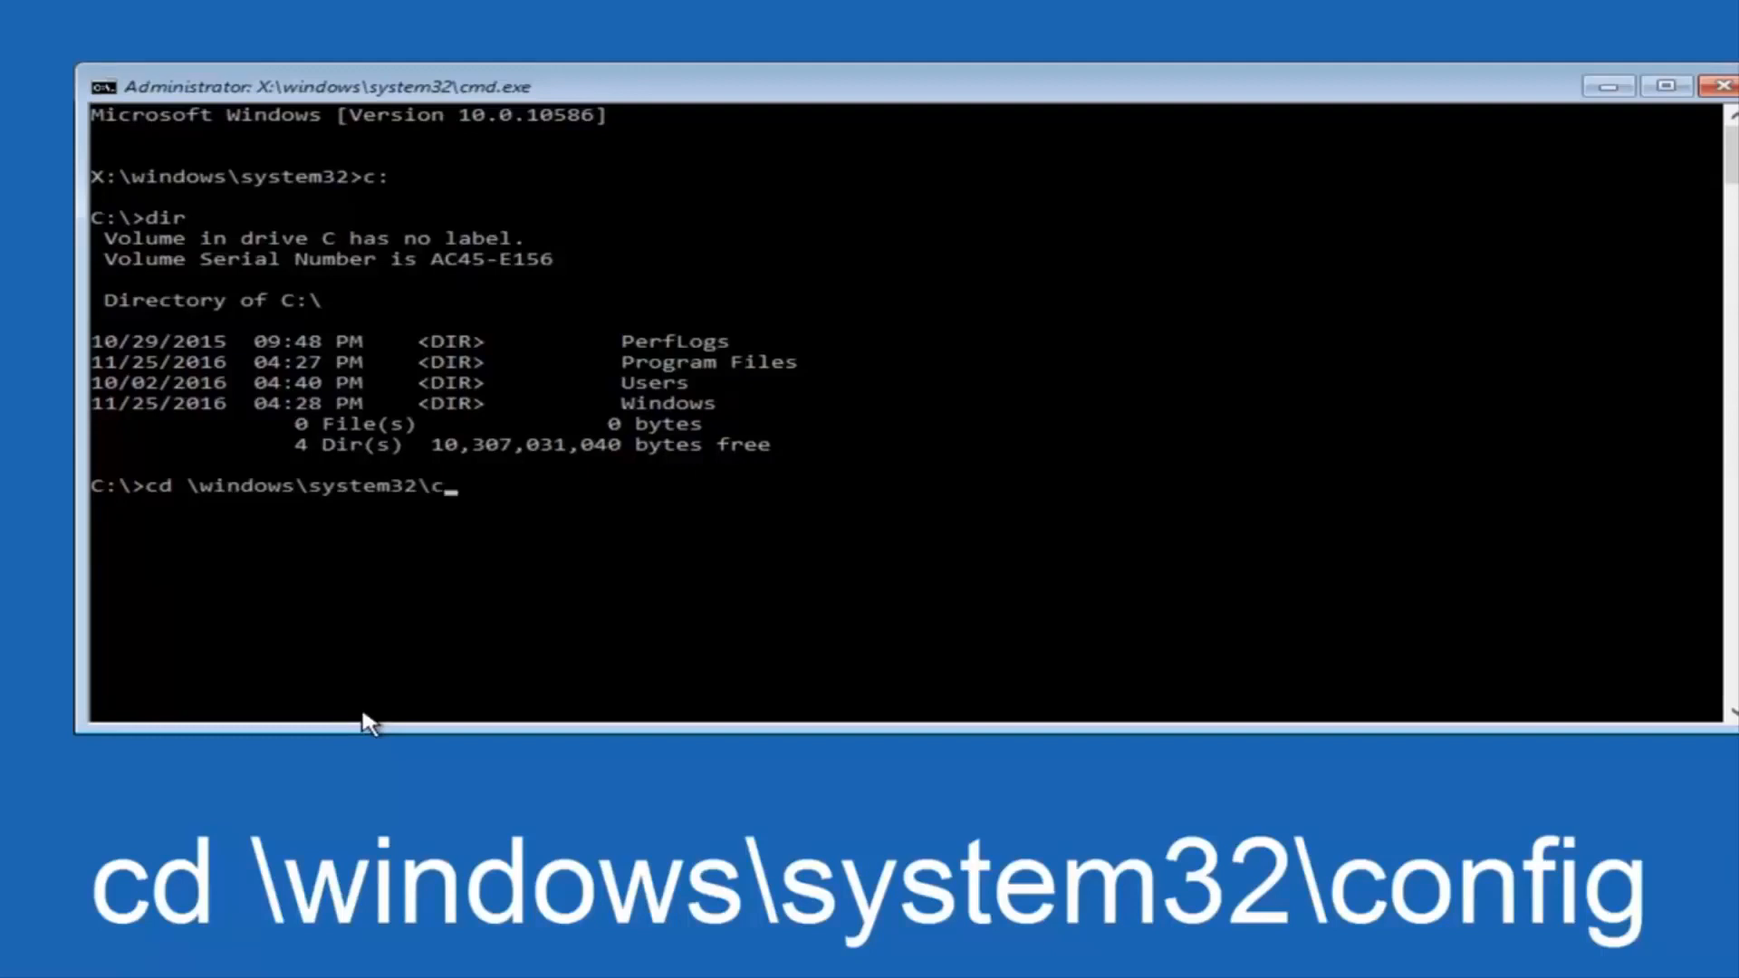
pyautogui.write('onfig')
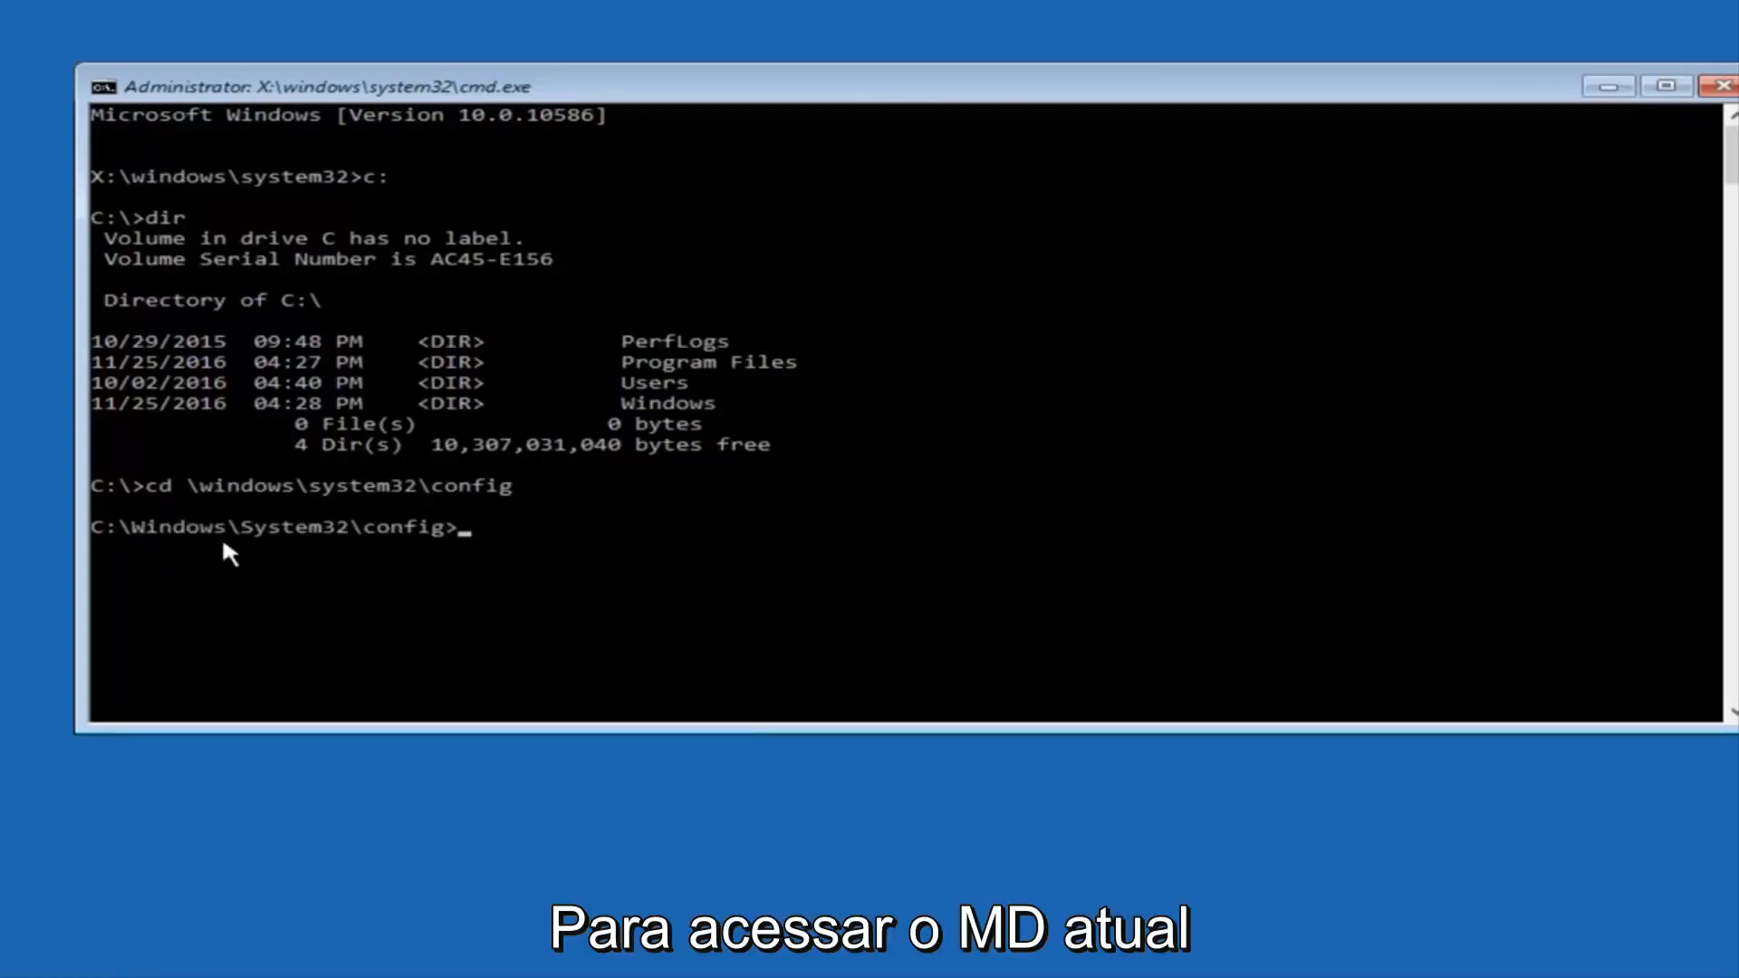
# - Create a Backup folder inside config with MD
pyautogui.write('MD')
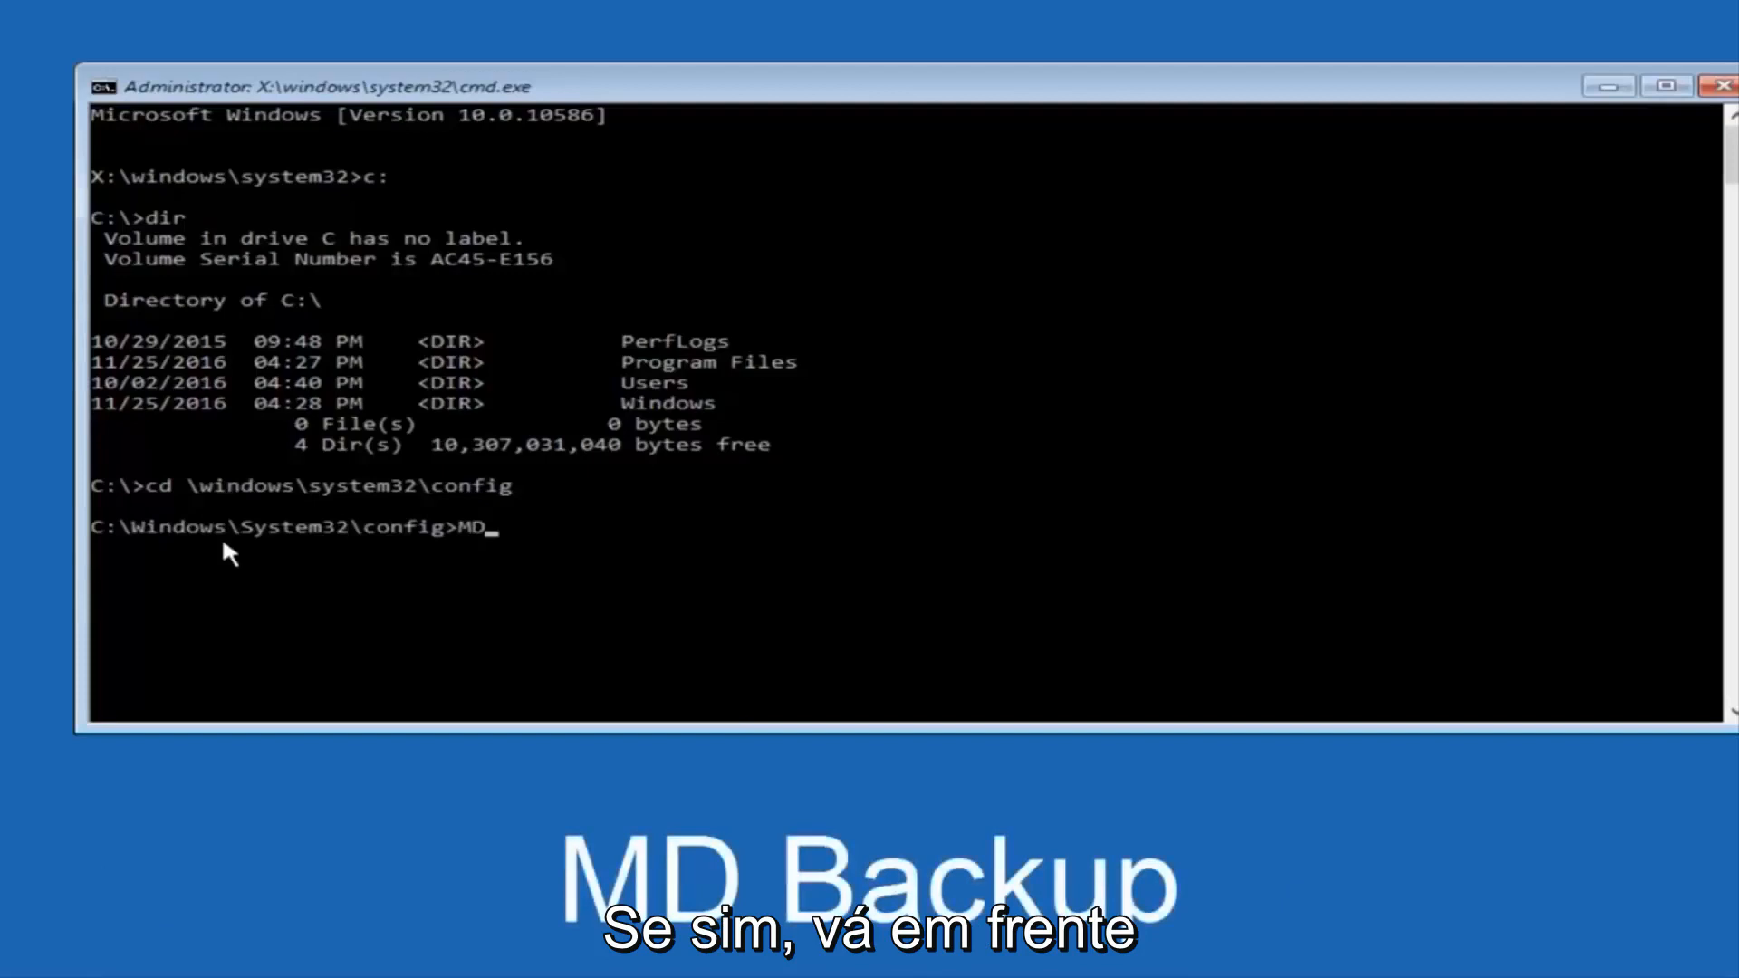
pyautogui.write('Bac')
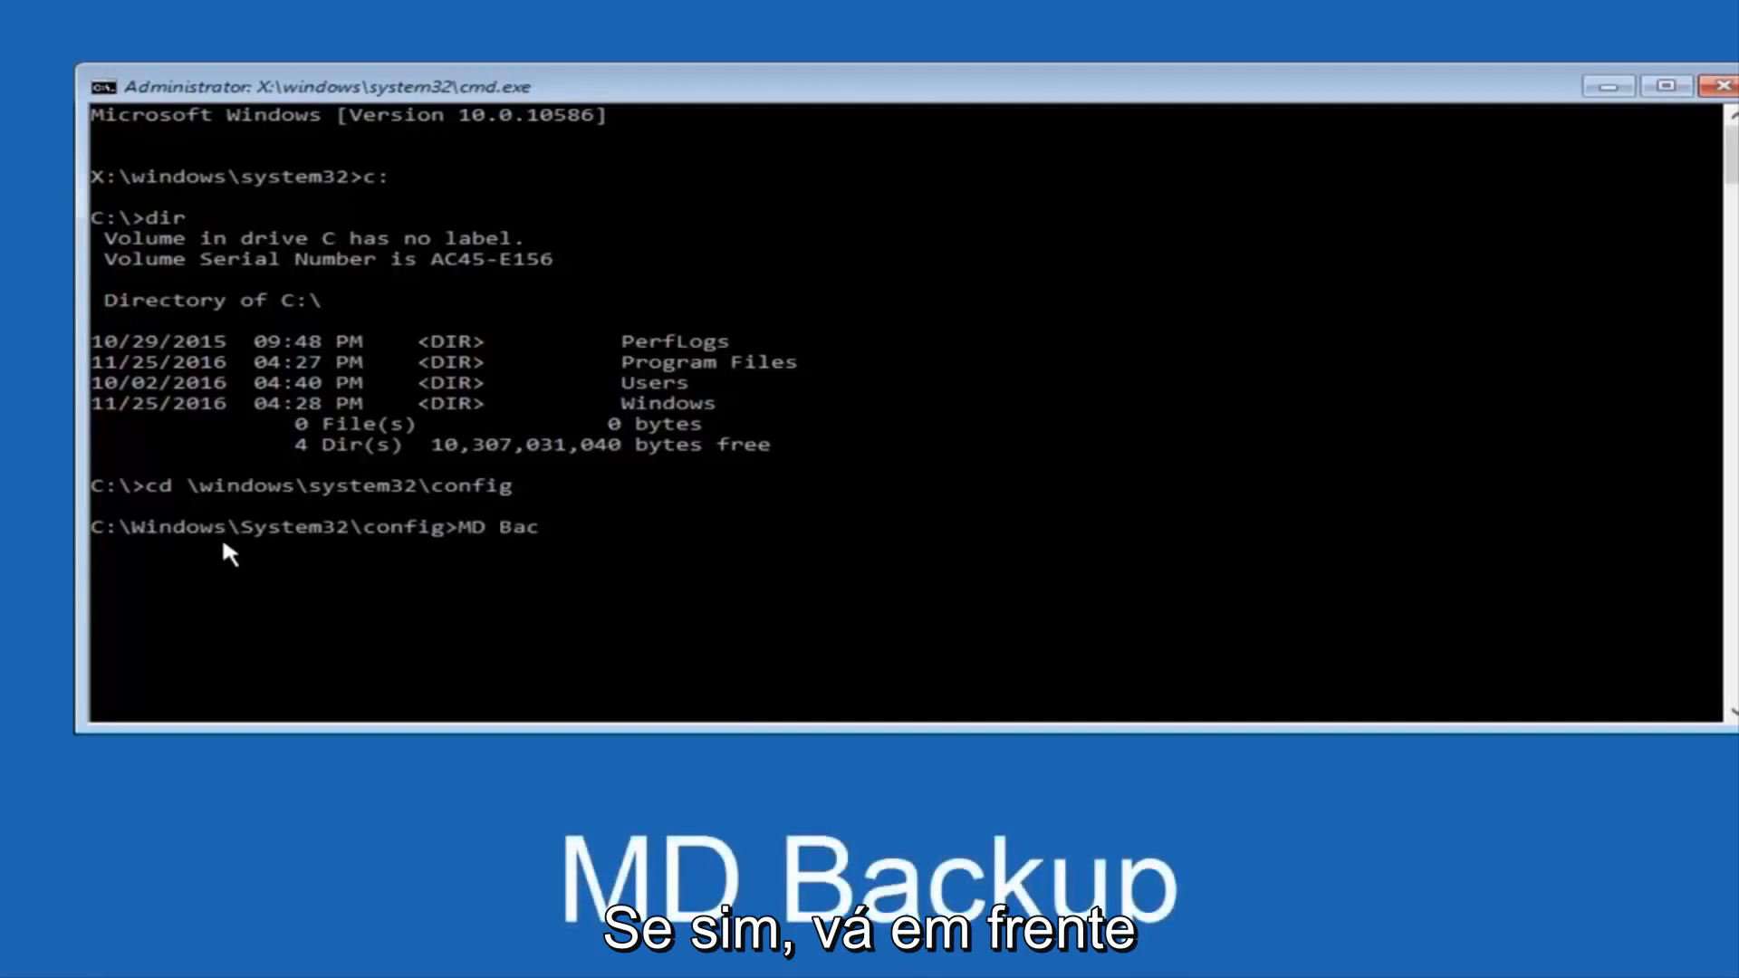
pyautogui.write('kup')
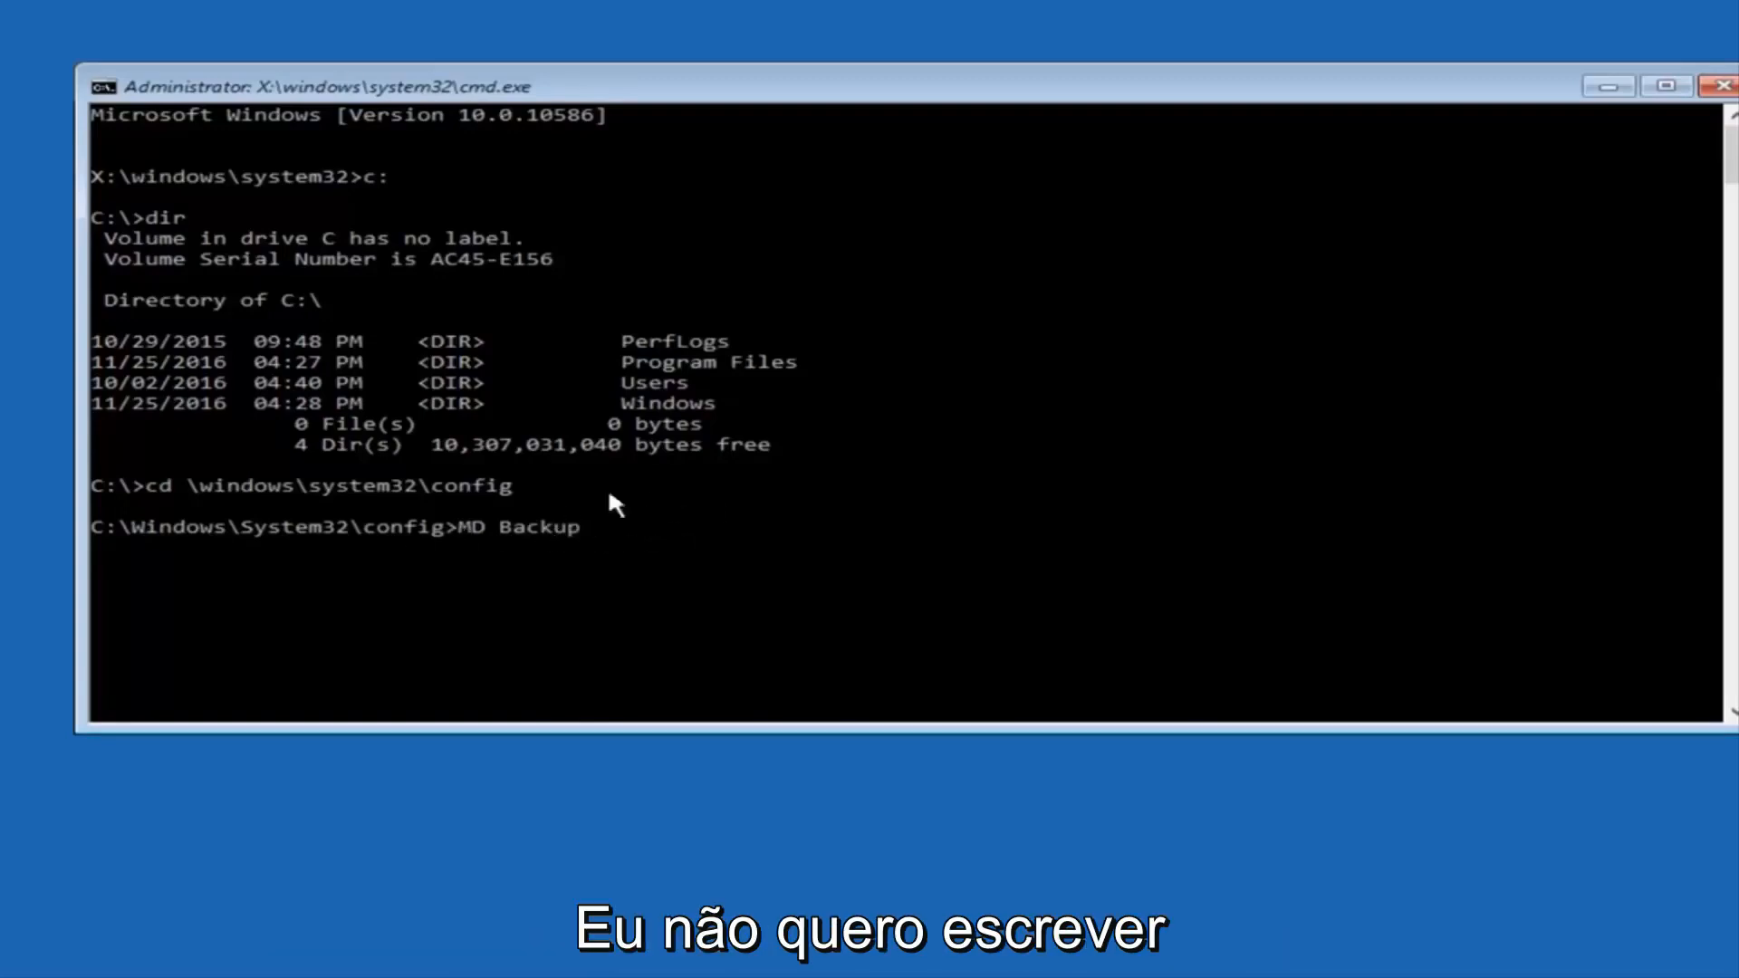
pyautogui.moveTo(693, 534)
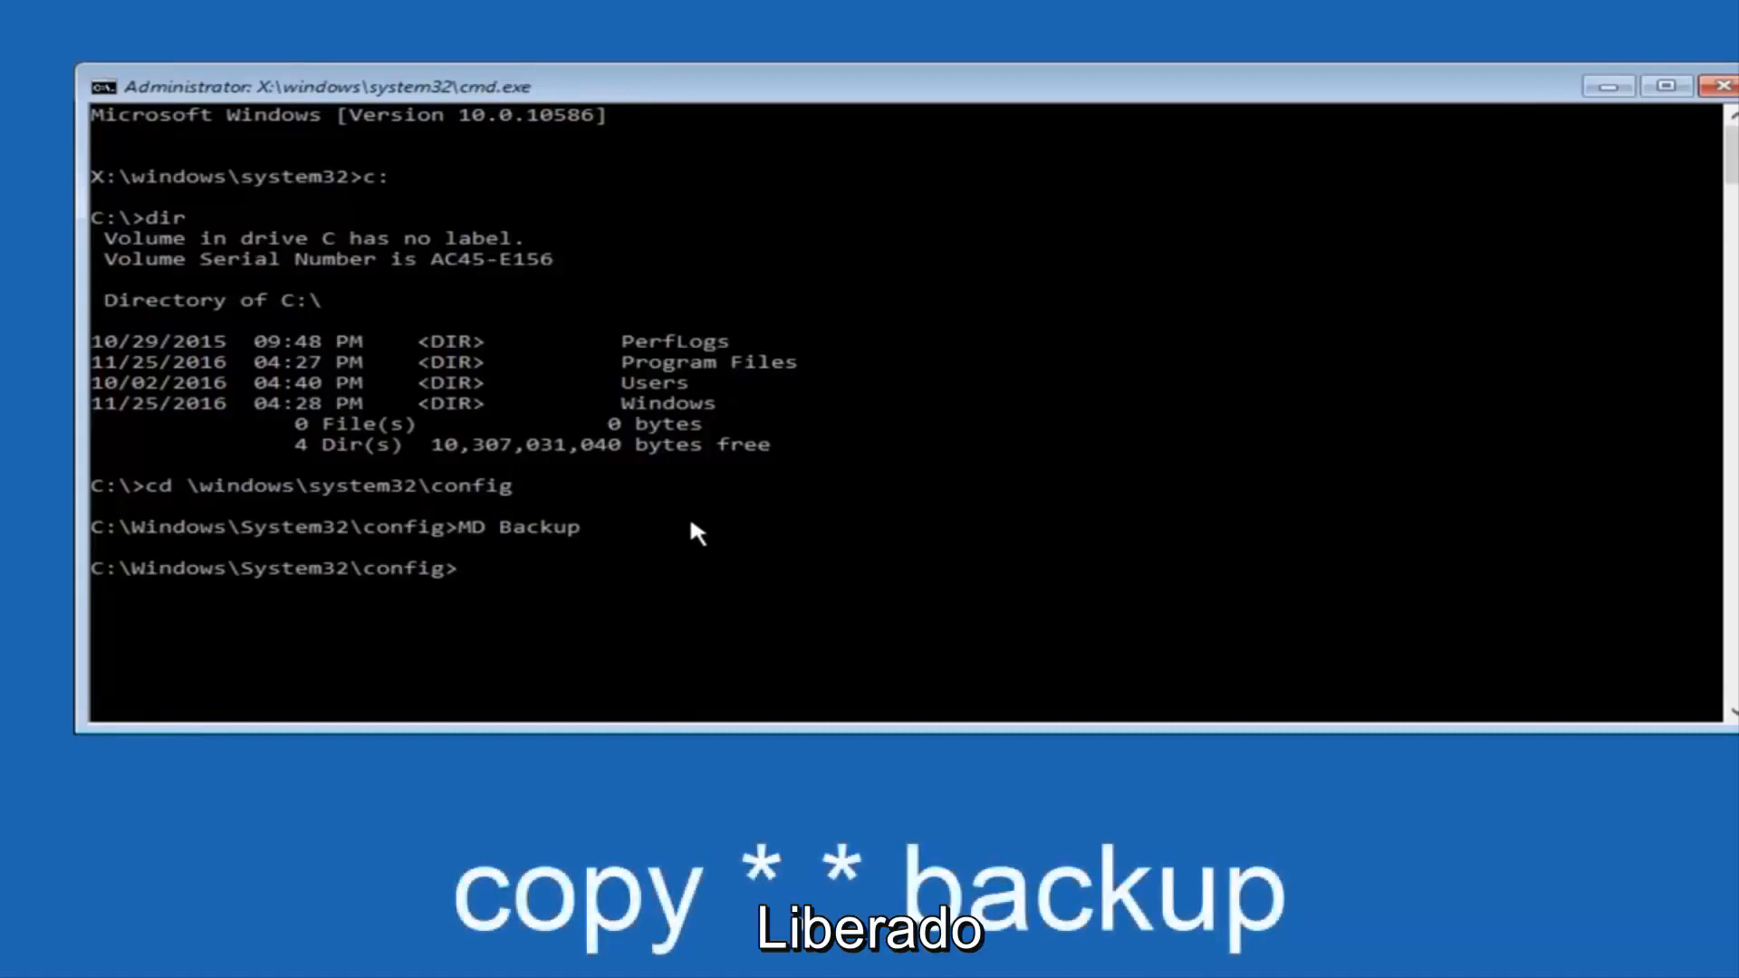
# - Copy all ten config files (*.*) into the Backup folder
pyautogui.write('copy')
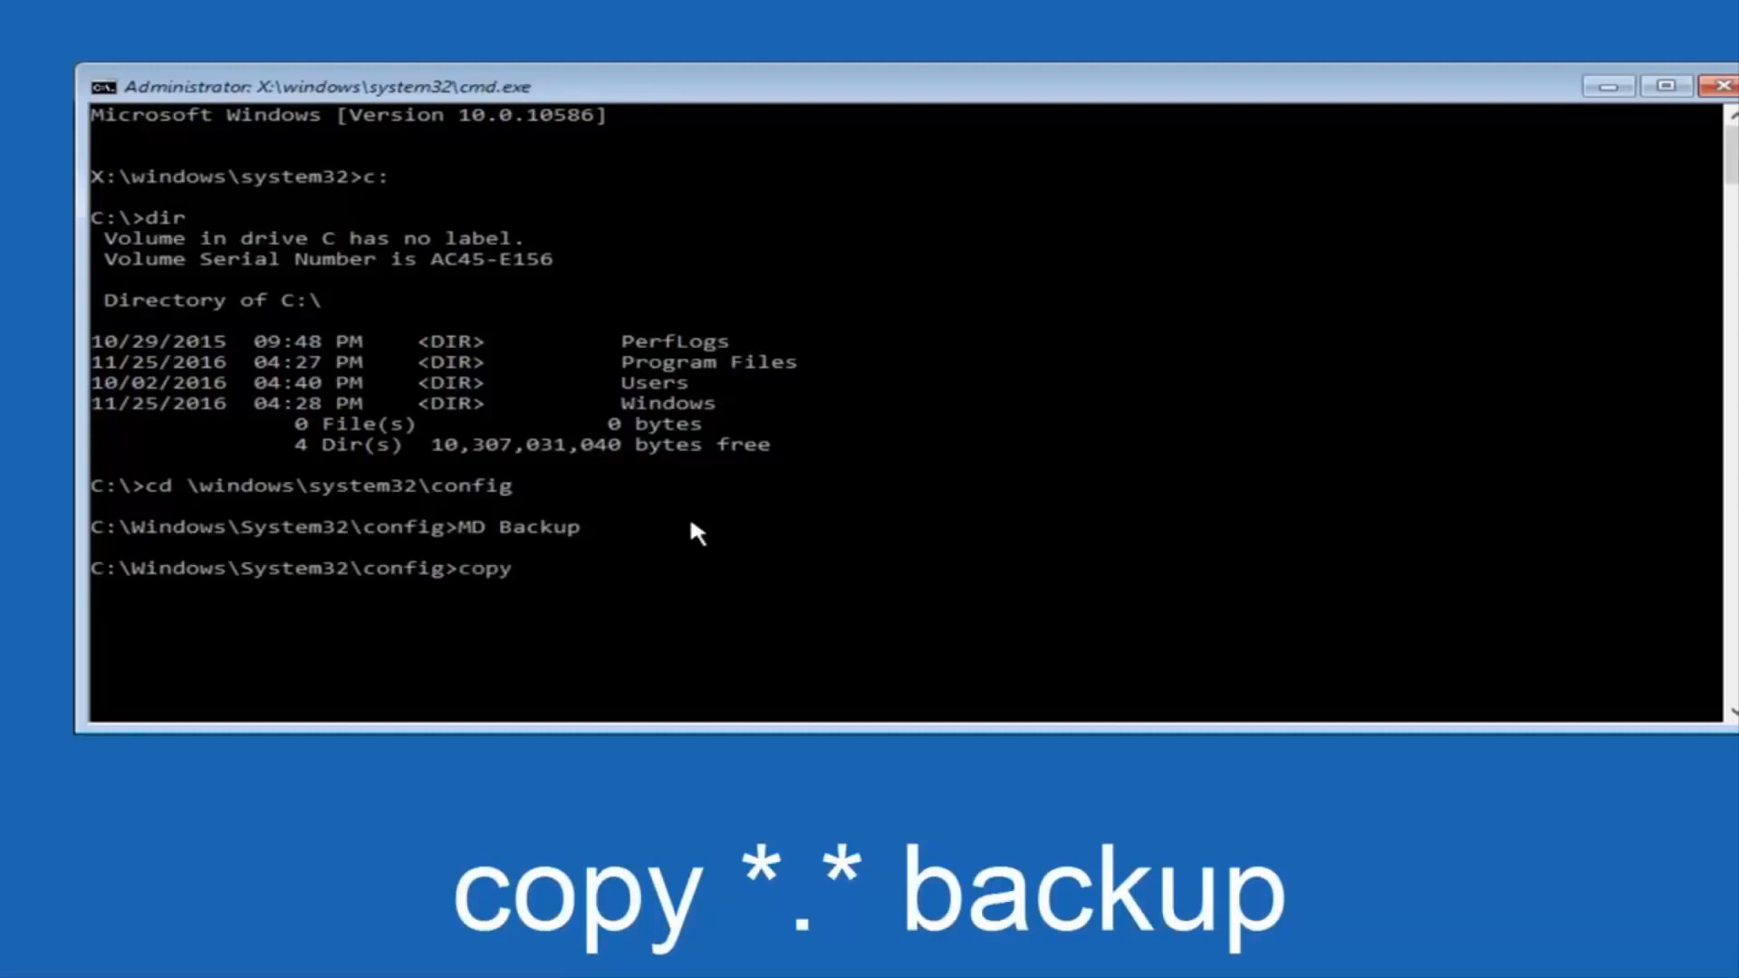
pyautogui.write('*')
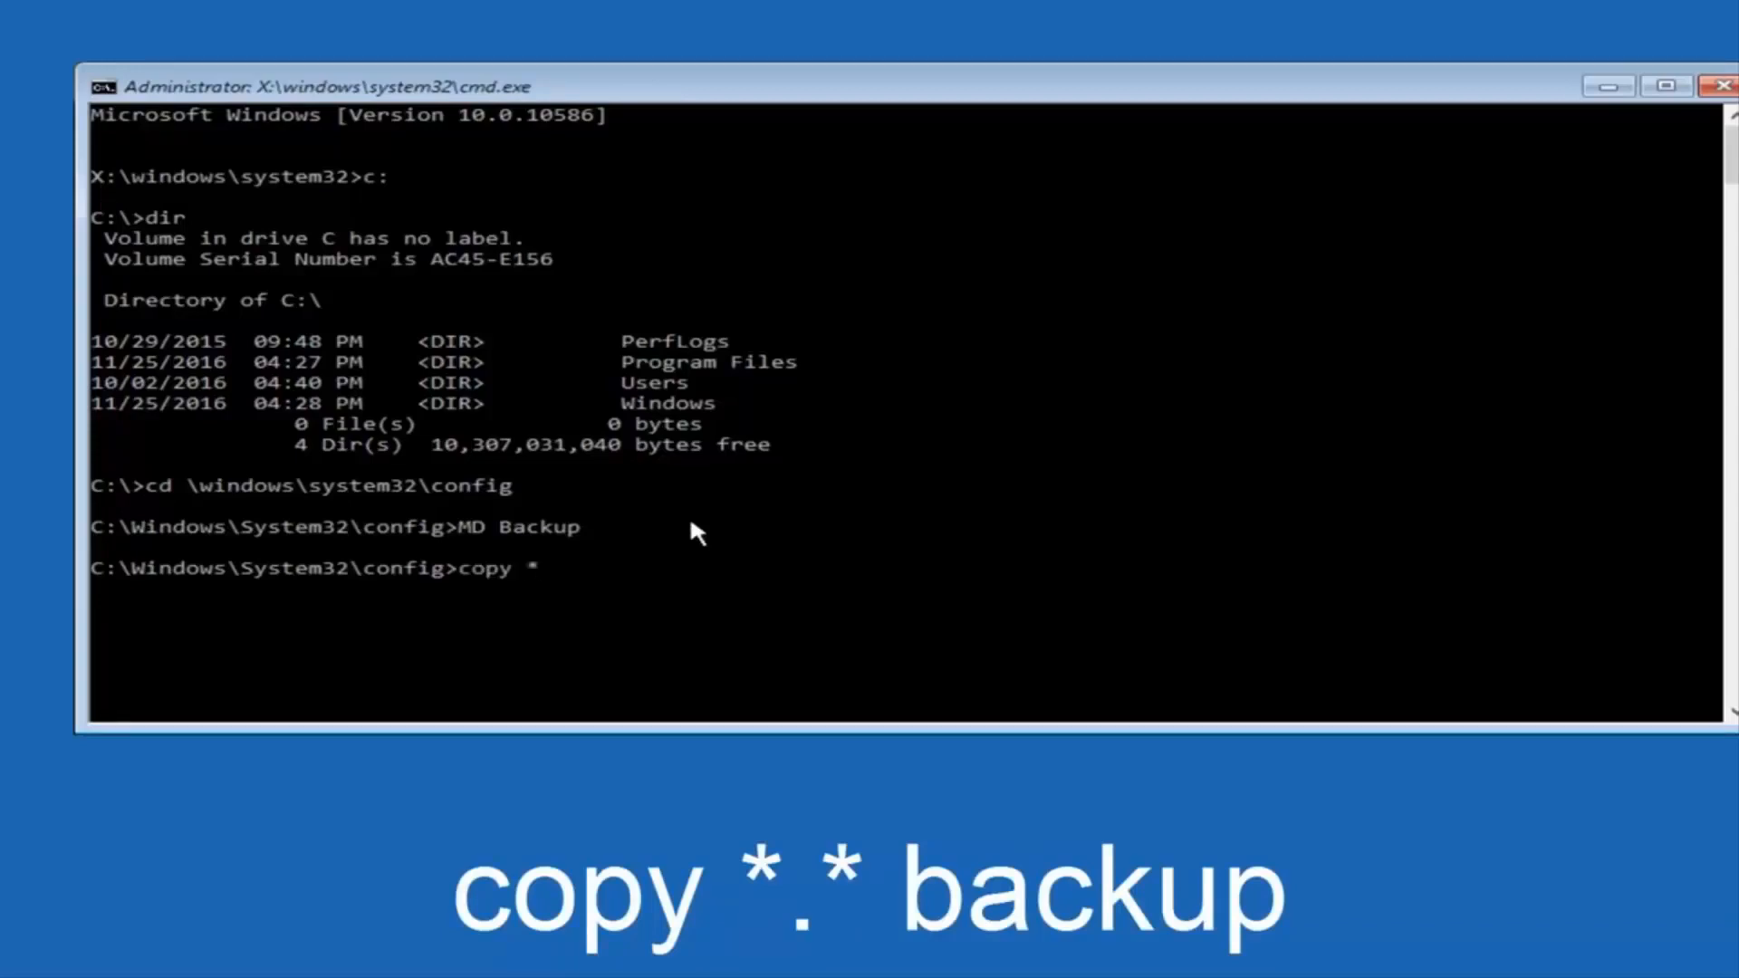
pyautogui.write('.*')
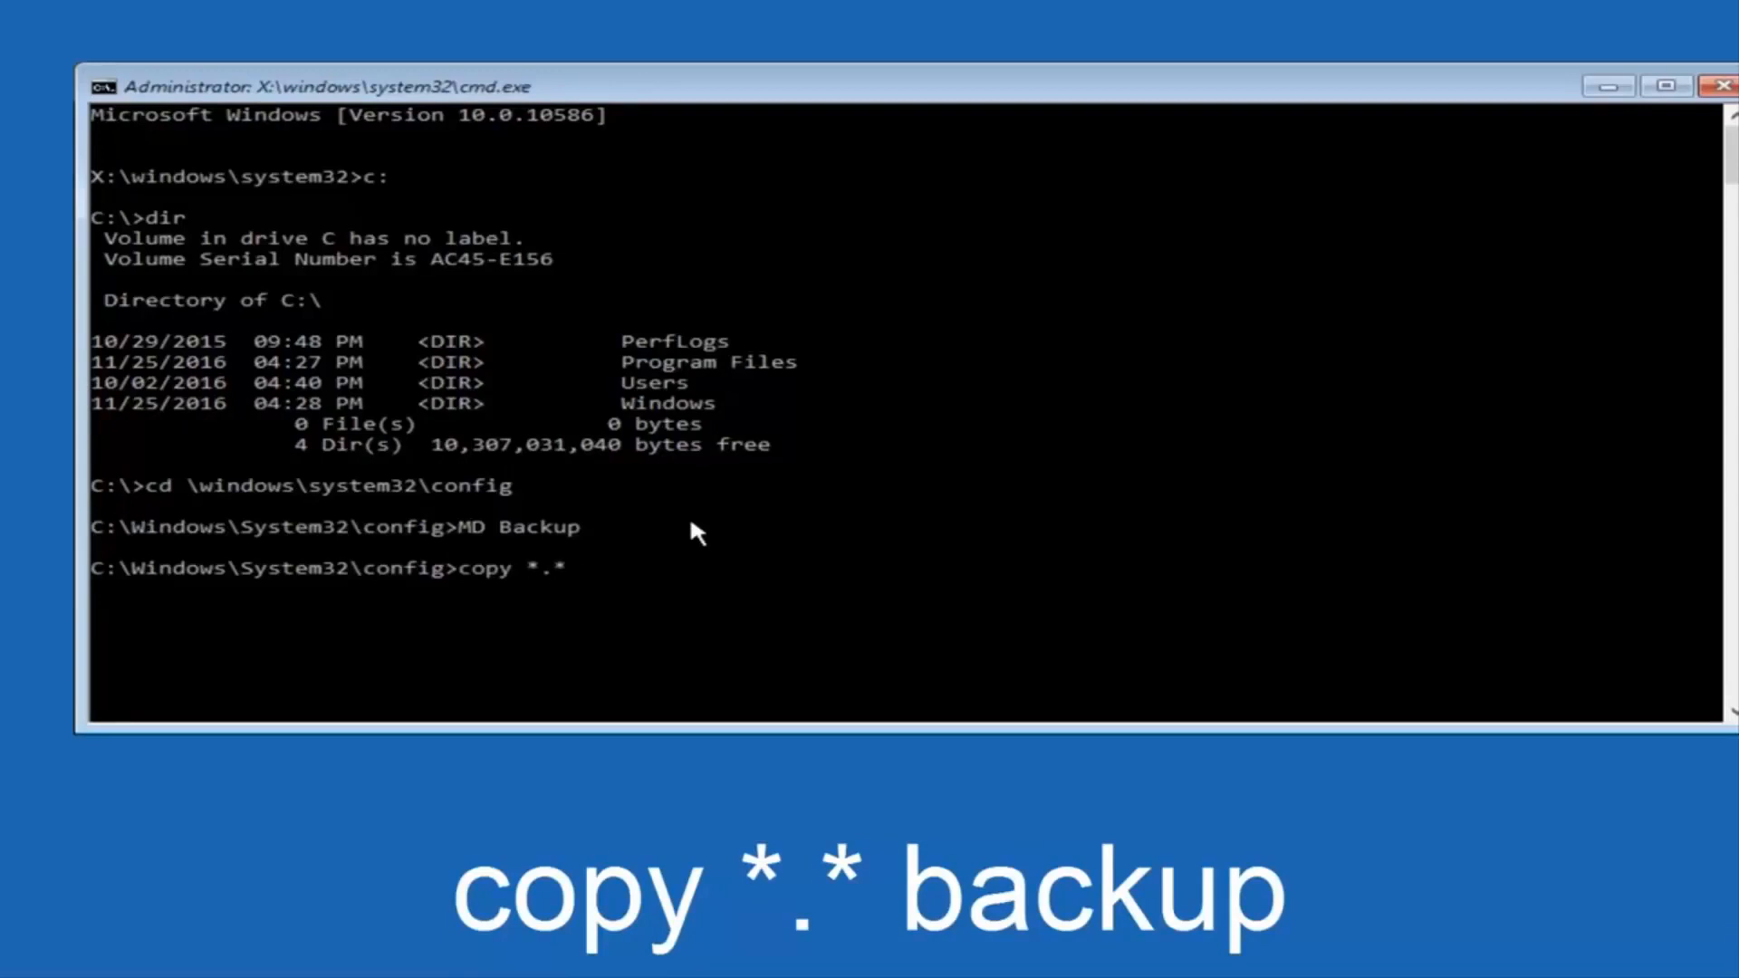
pyautogui.write('backup')
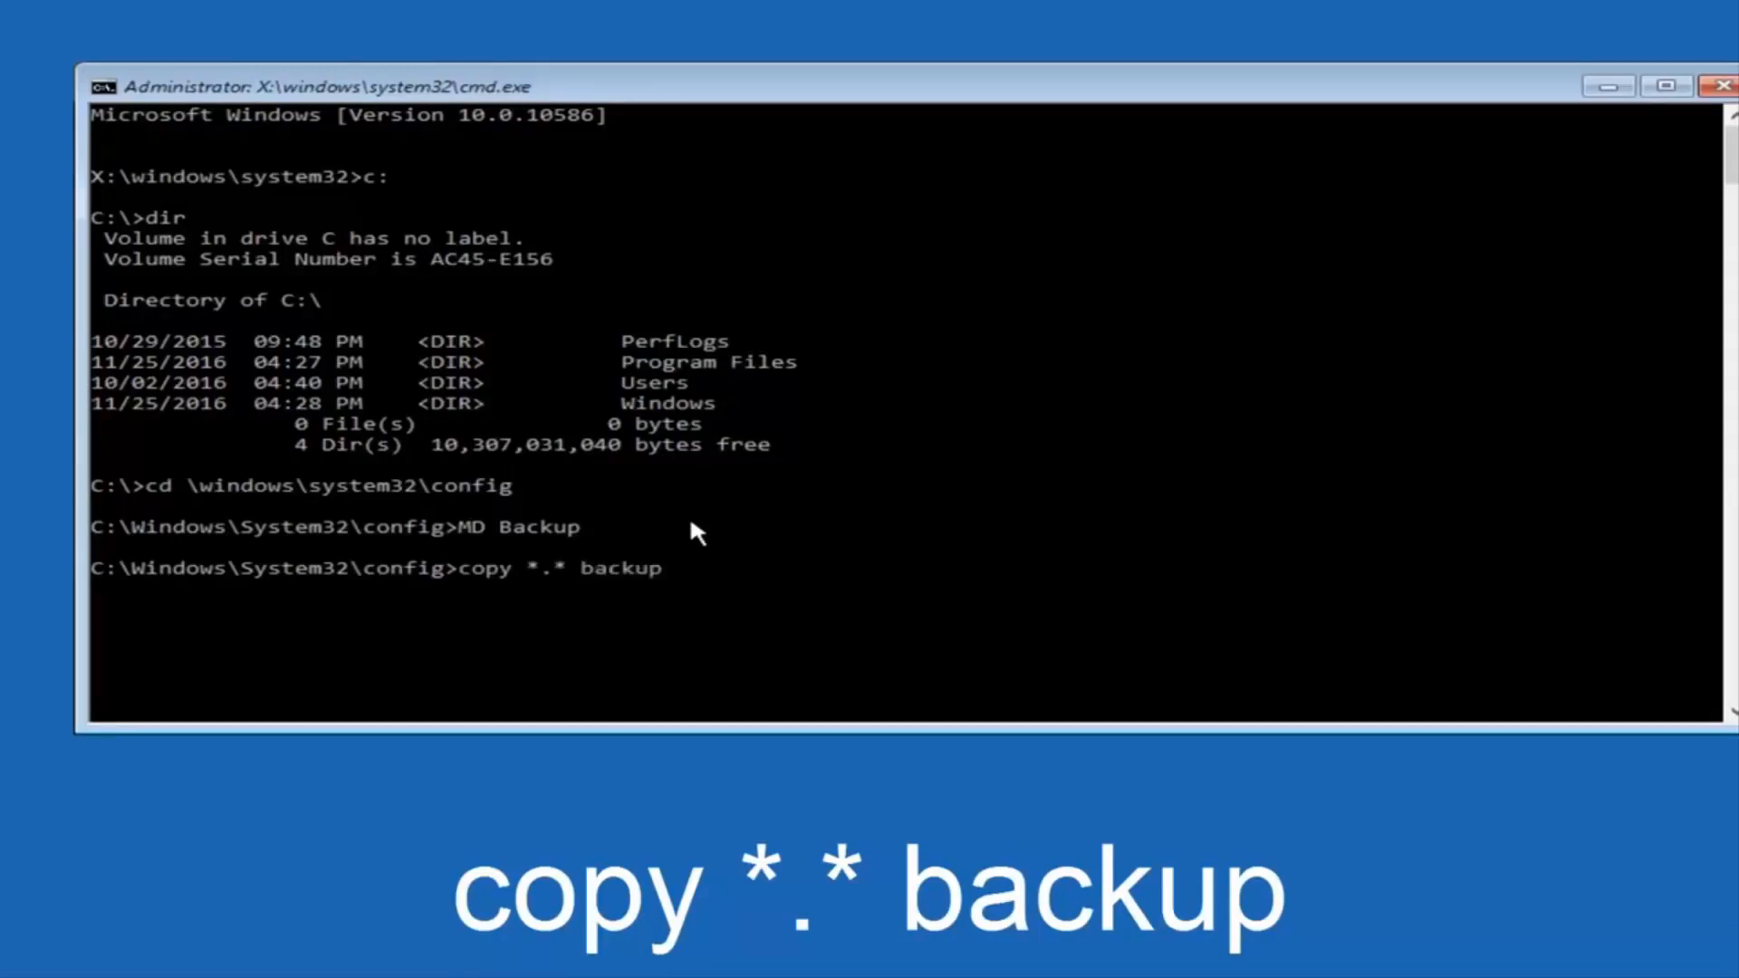
pyautogui.press('enter')
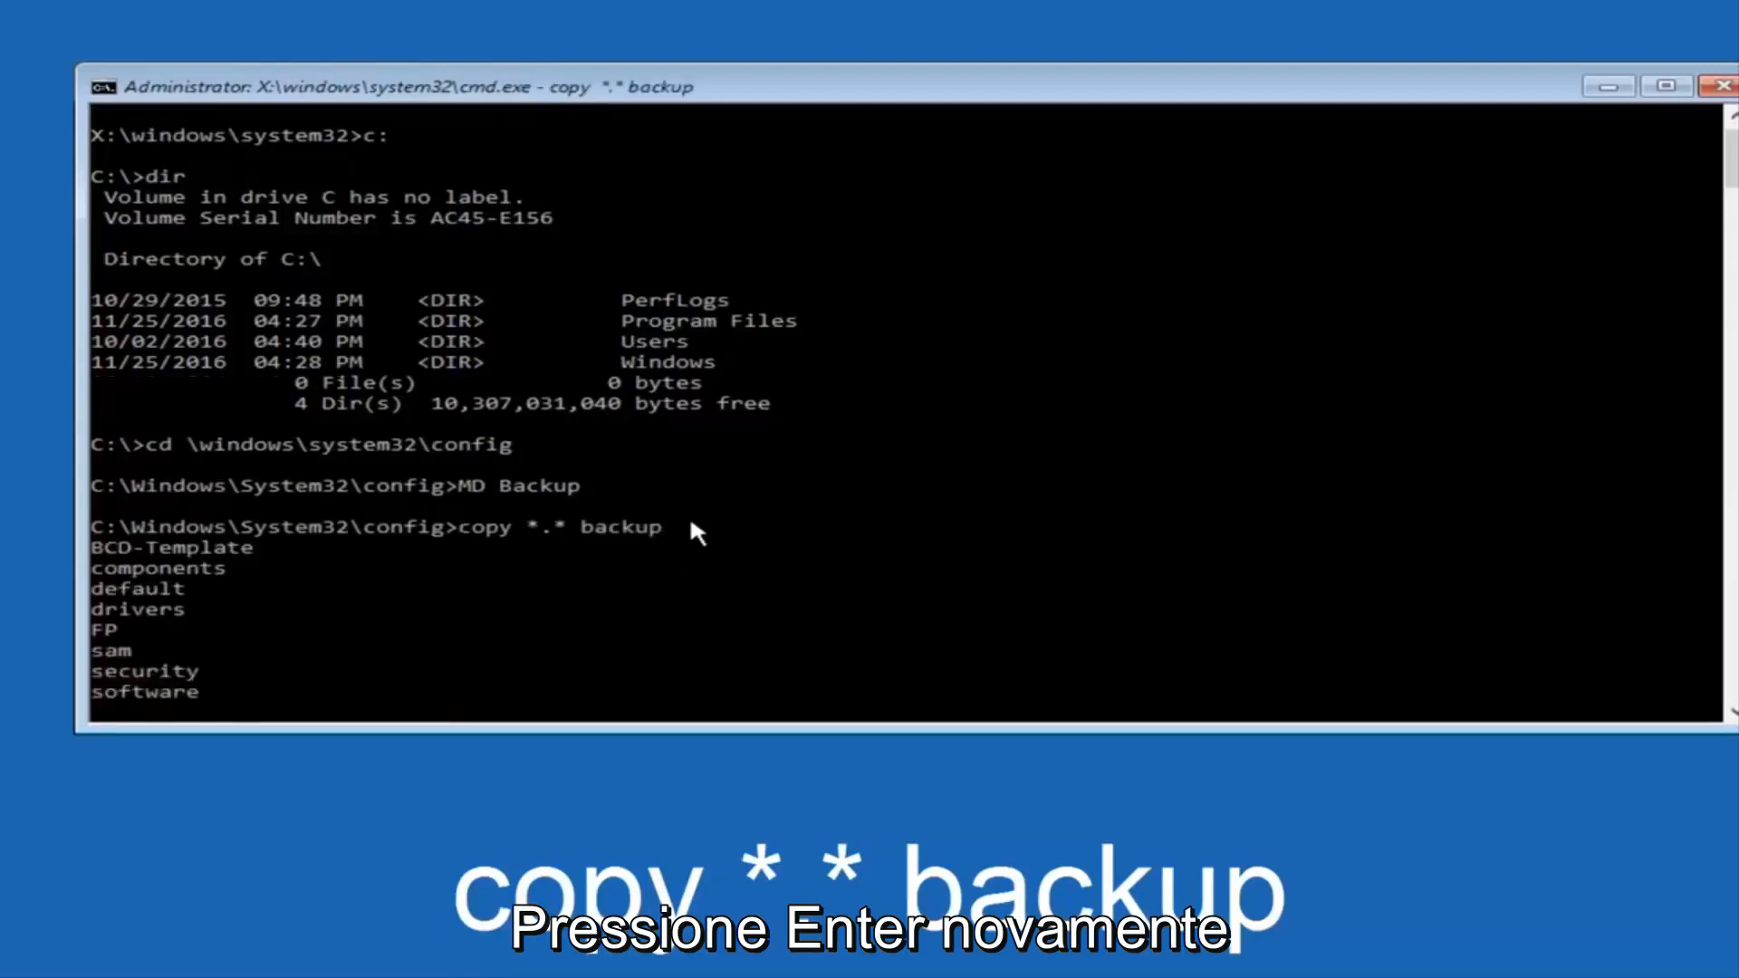
pyautogui.press('enter')
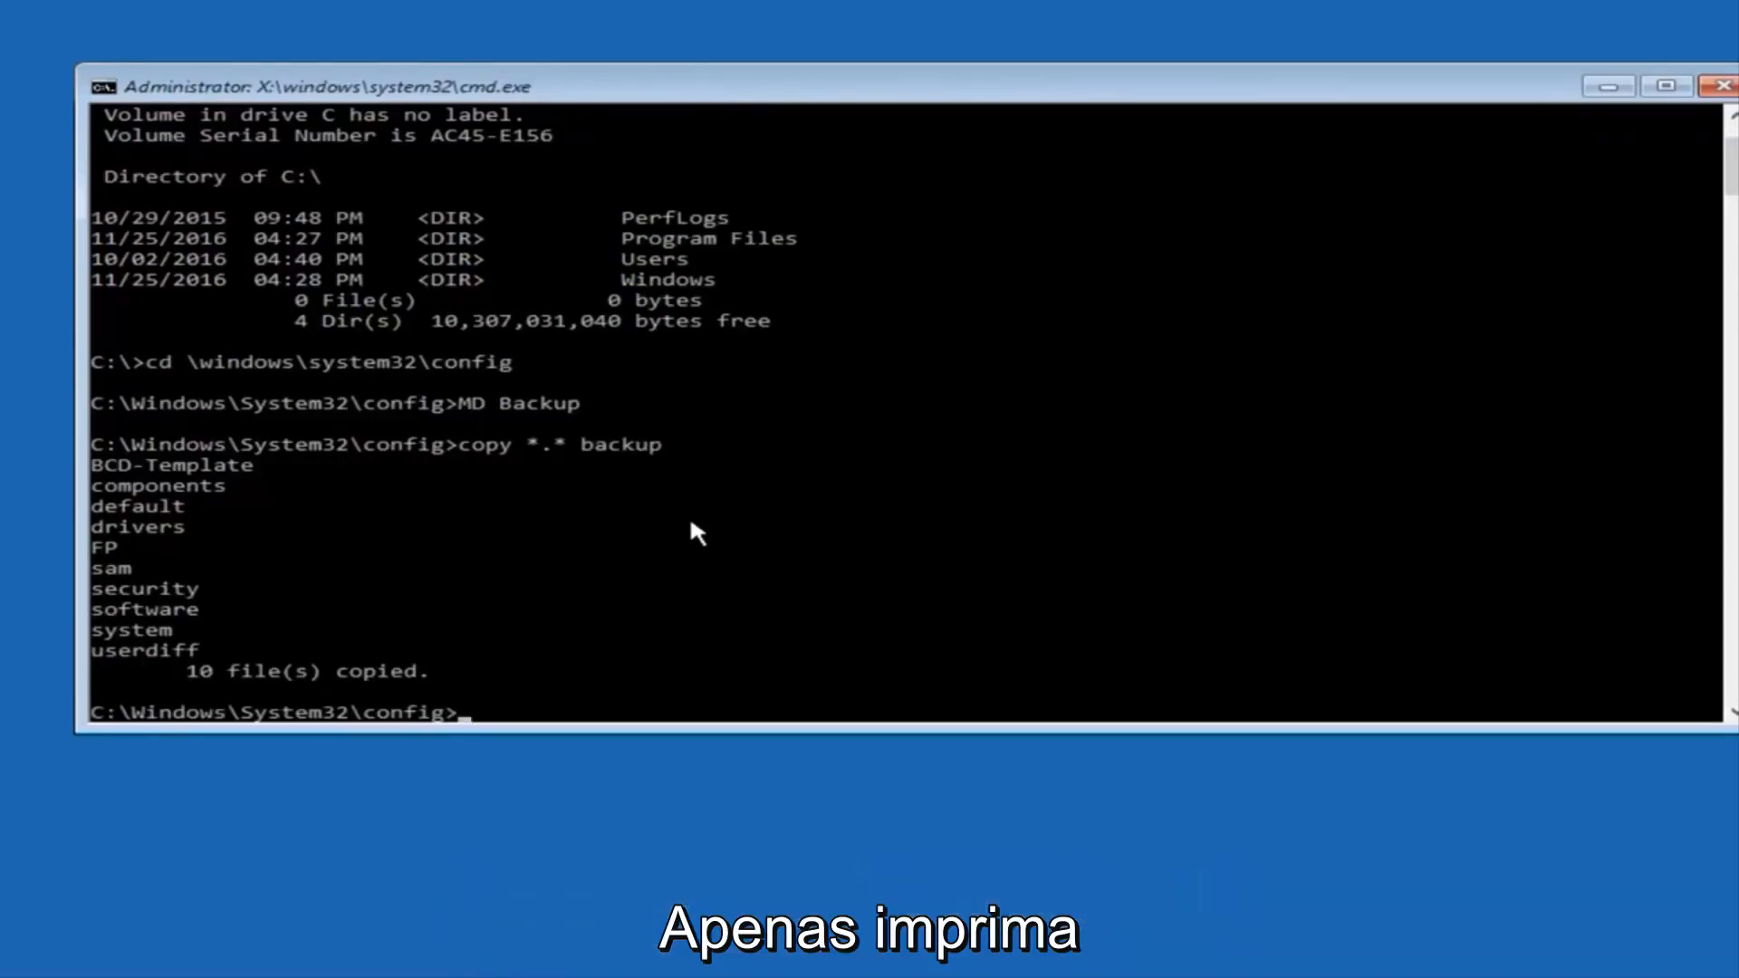
# - Enter RegBack and list DEFAULT, SAM, SECURITY, SOFTWARE and SYSTEM, all 0 bytes
pyautogui.write('CD re')
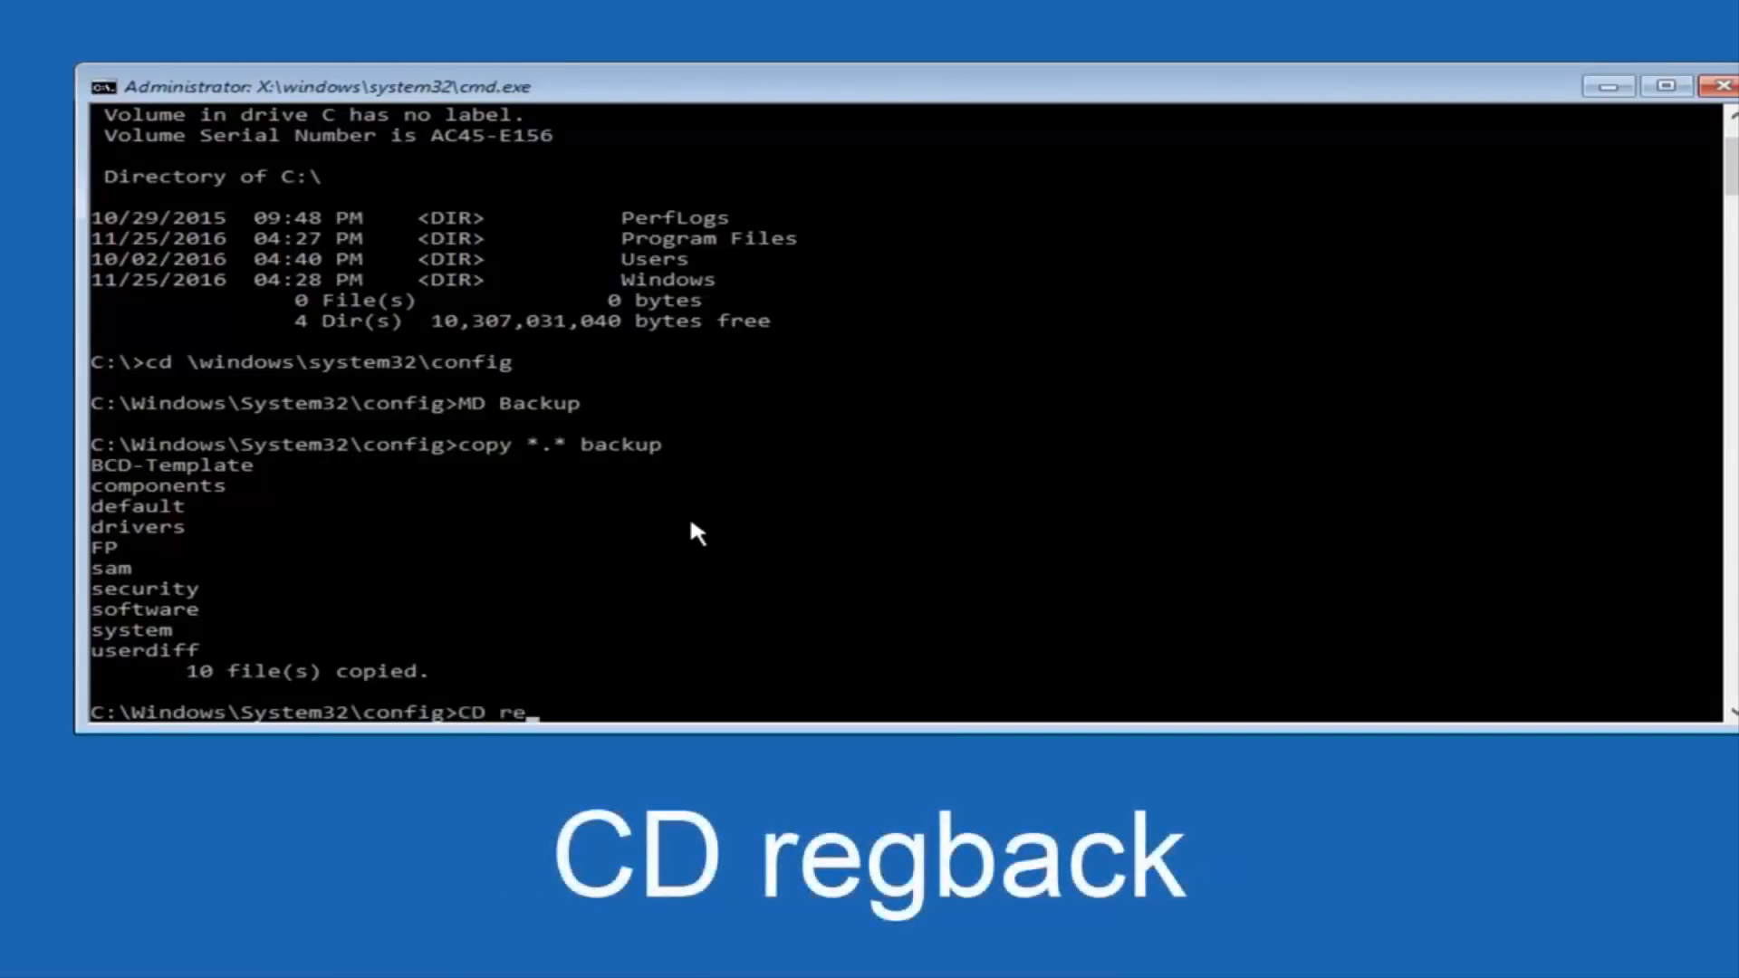
pyautogui.write('gback')
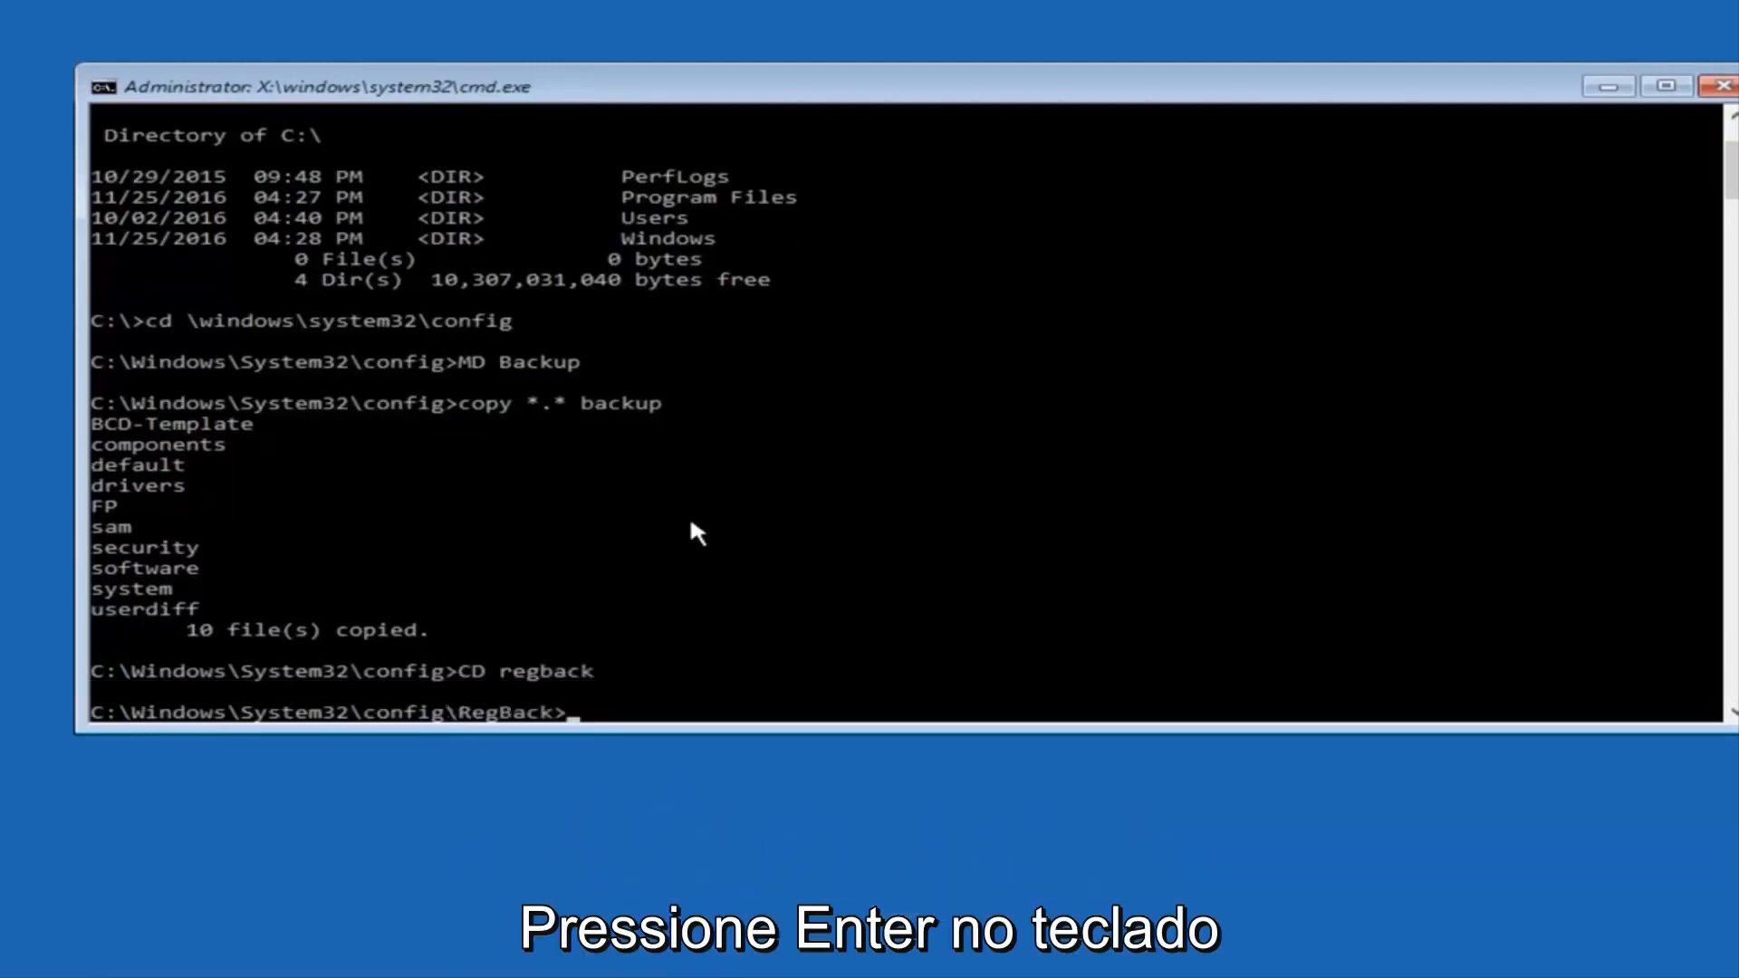
pyautogui.write('dir')
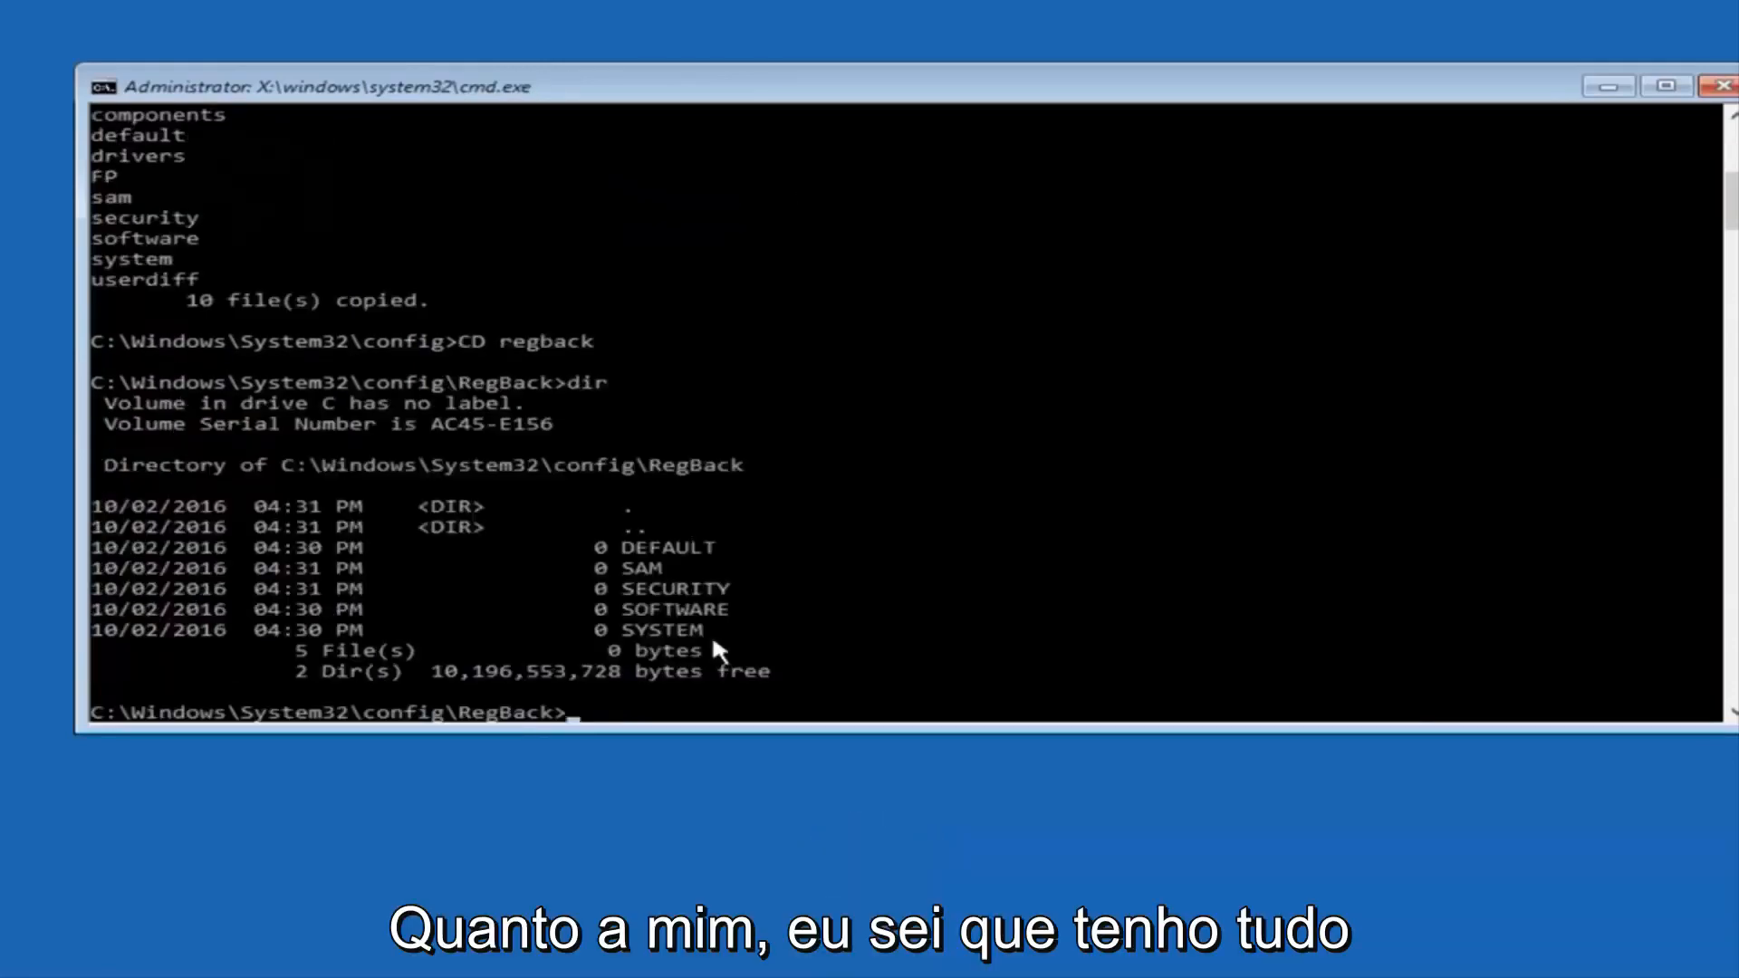
pyautogui.moveTo(599, 566)
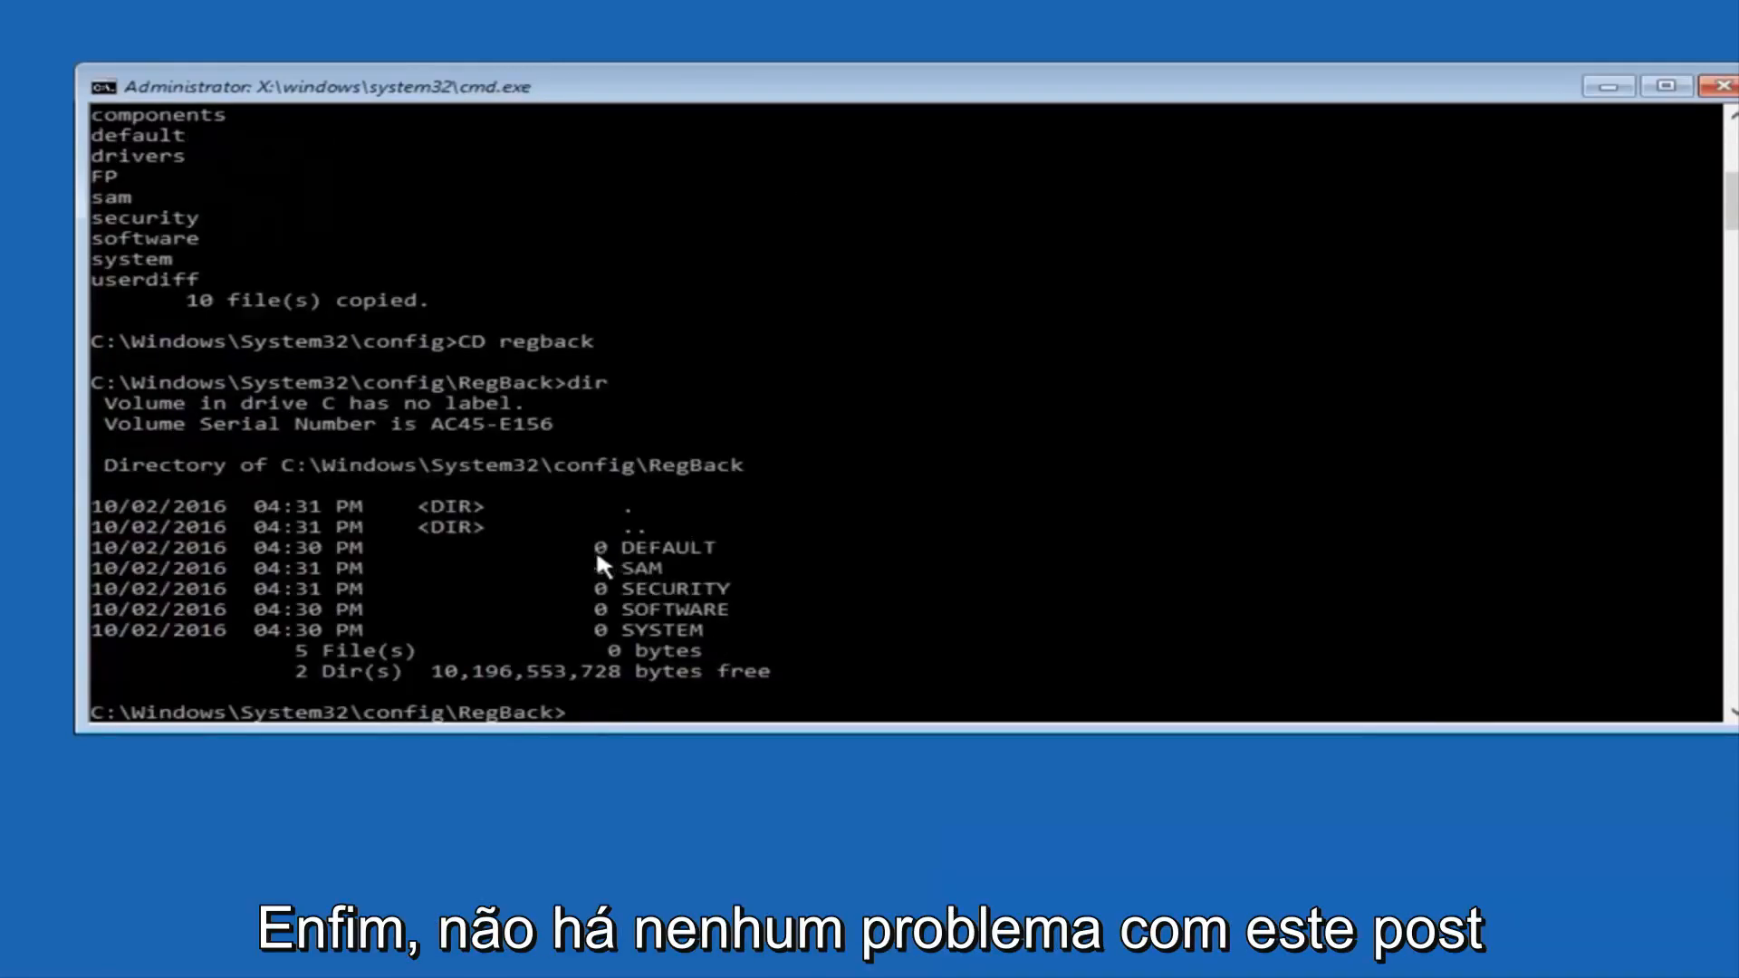
pyautogui.moveTo(613, 572)
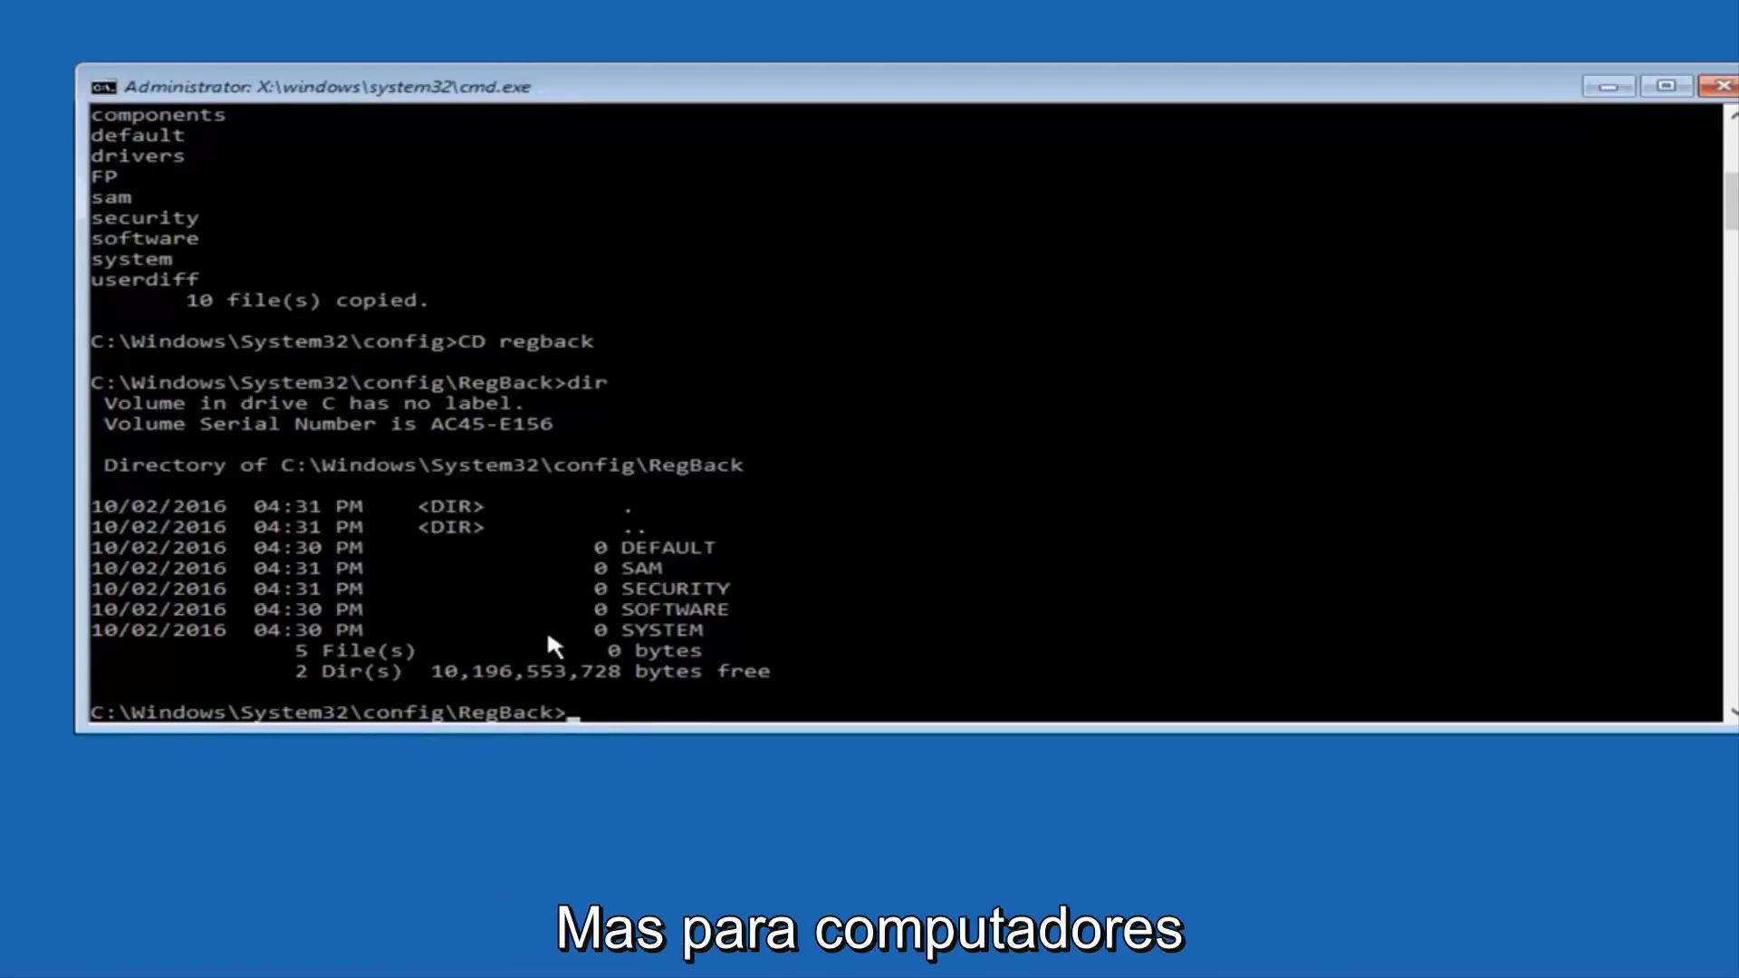
pyautogui.moveTo(607, 526)
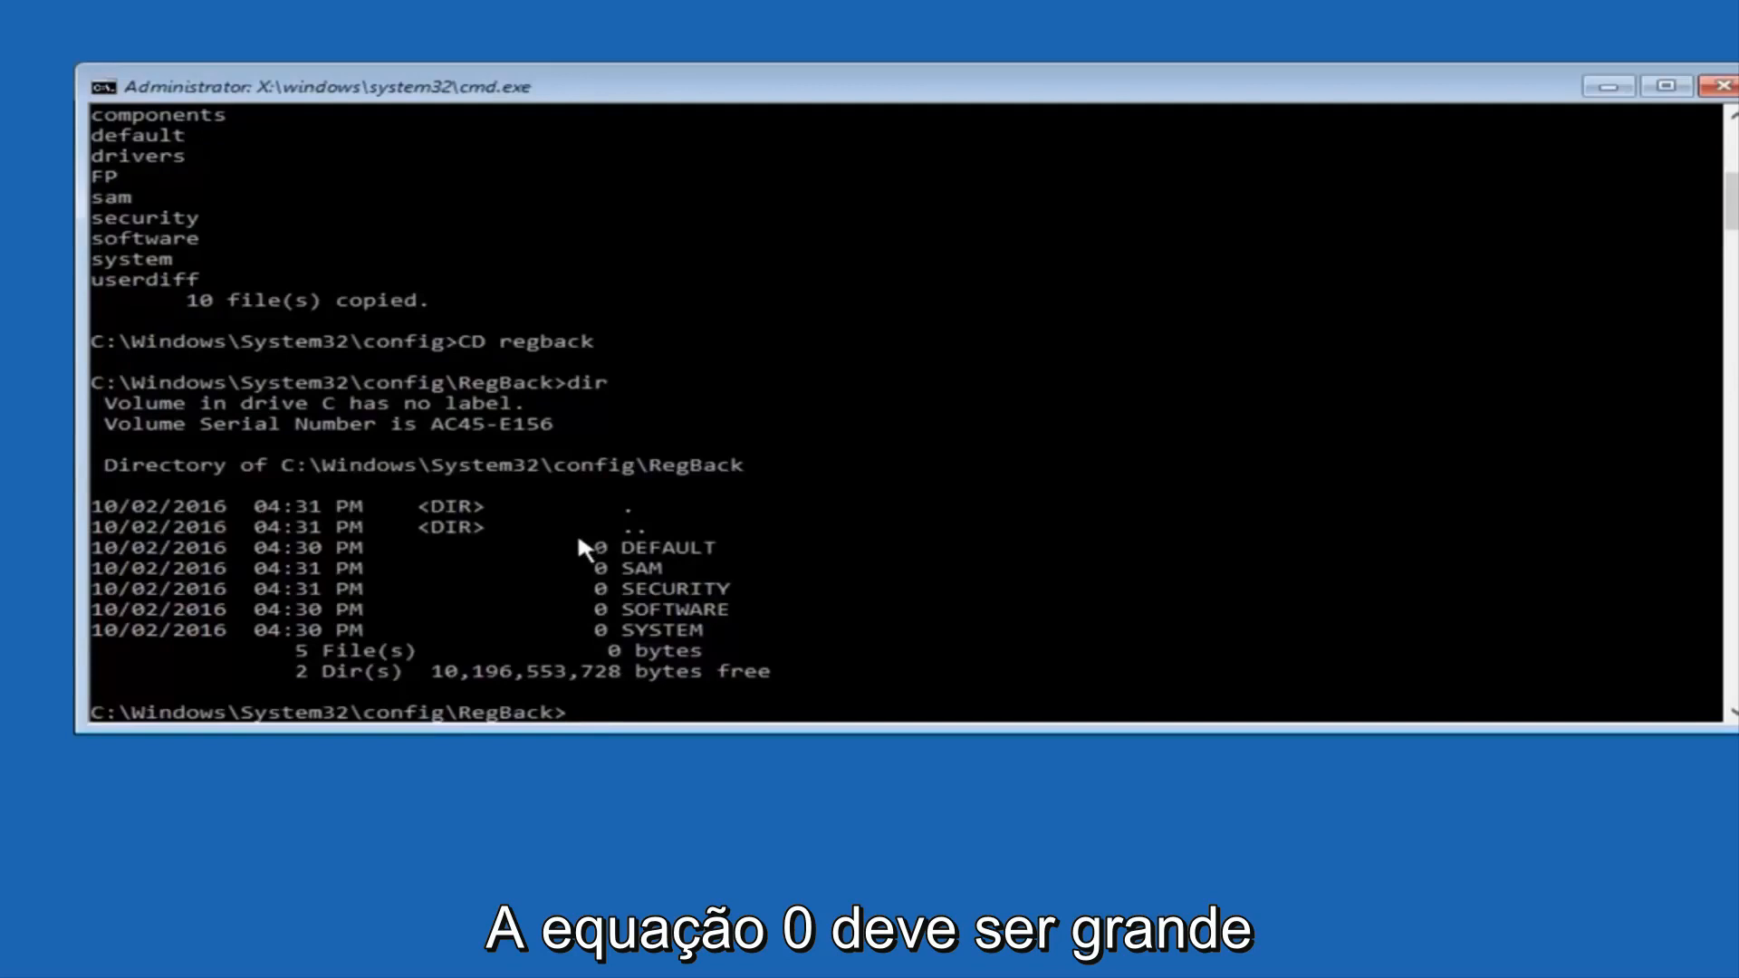
pyautogui.moveTo(599, 602)
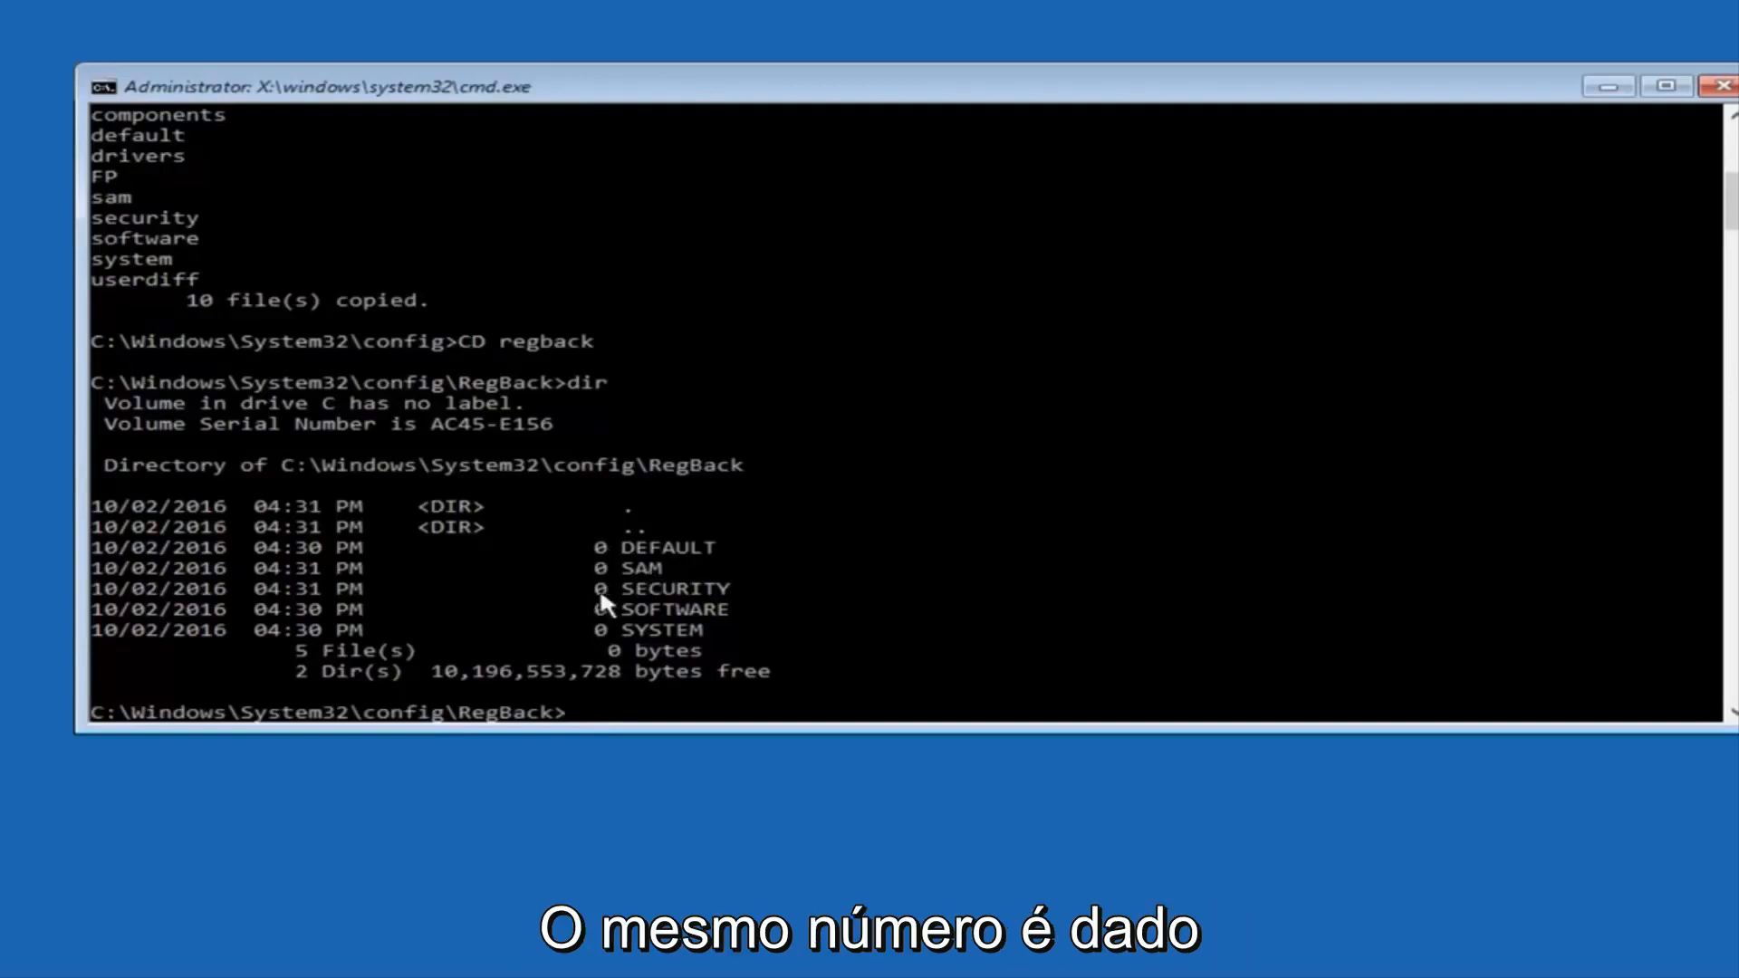
pyautogui.moveTo(539, 540)
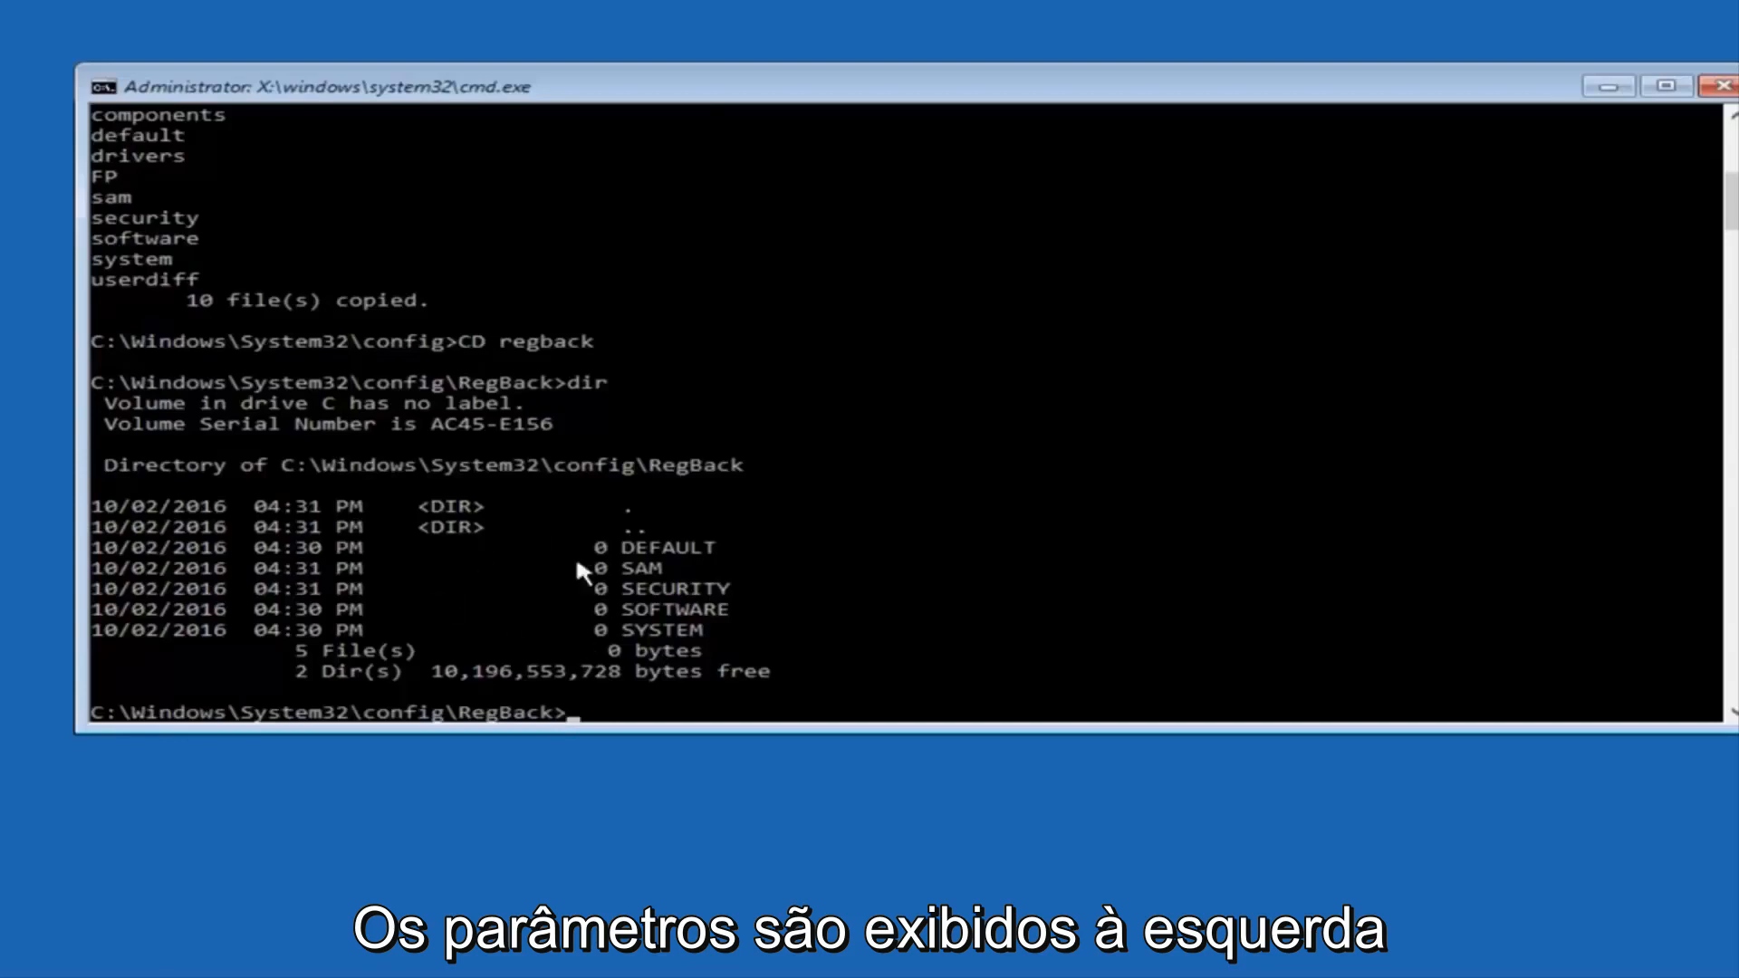
pyautogui.moveTo(610, 661)
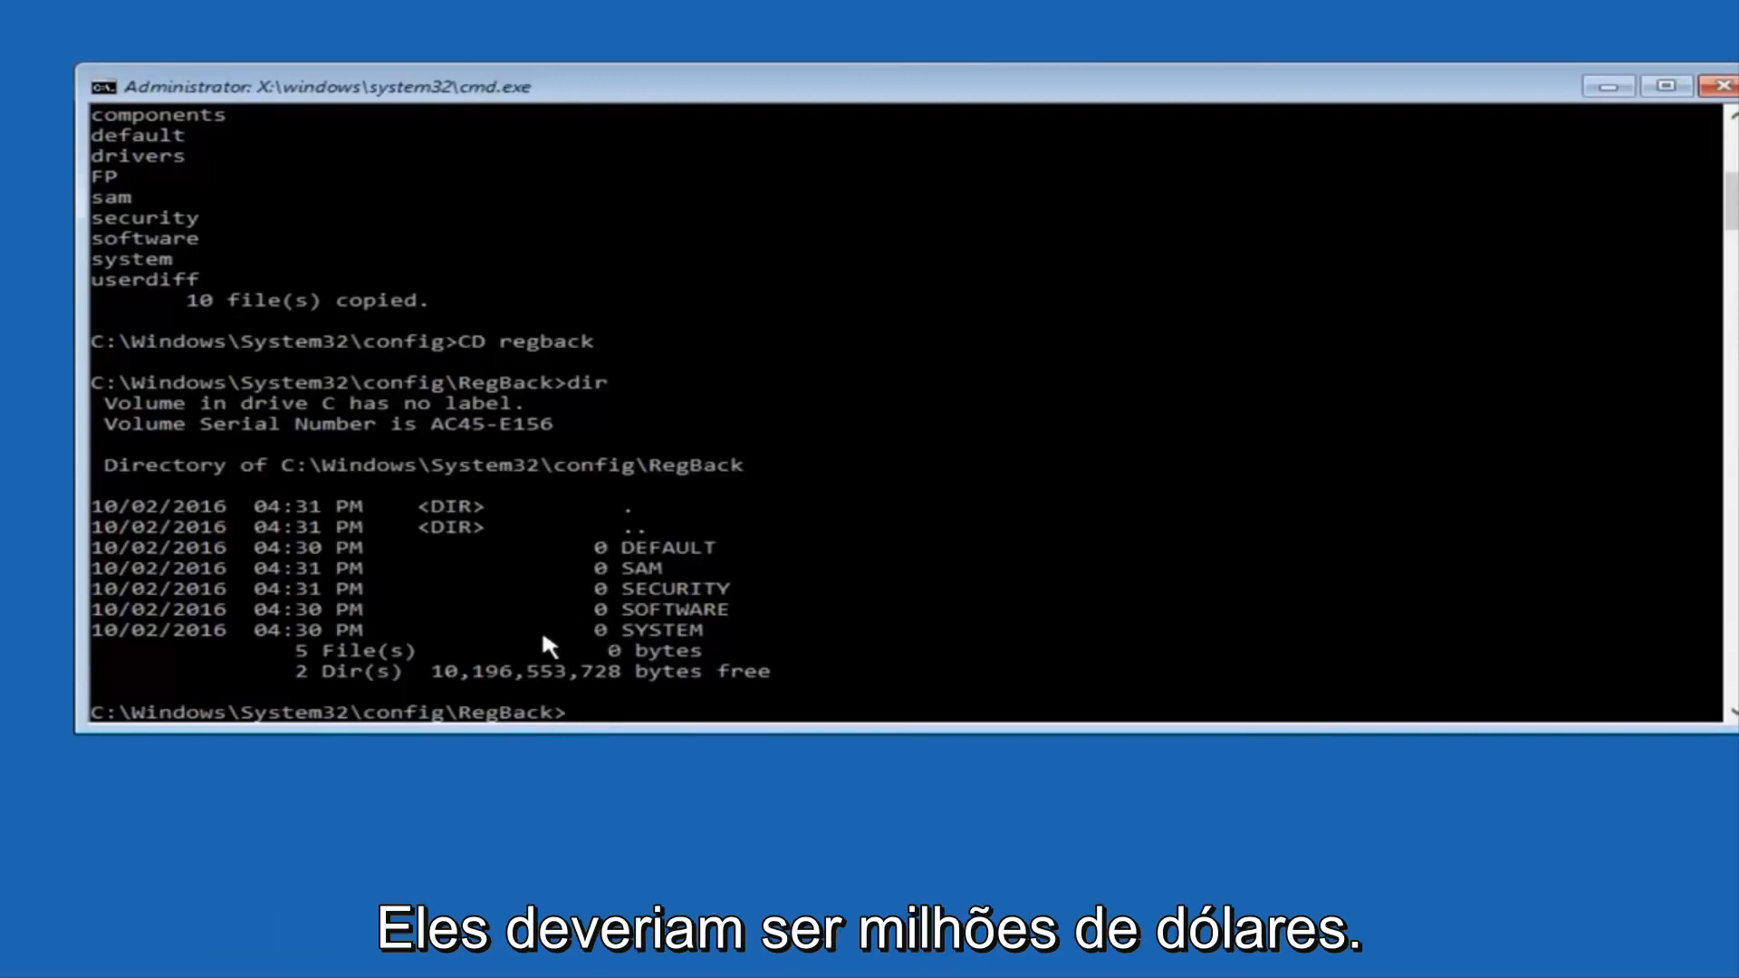
pyautogui.moveTo(527, 632)
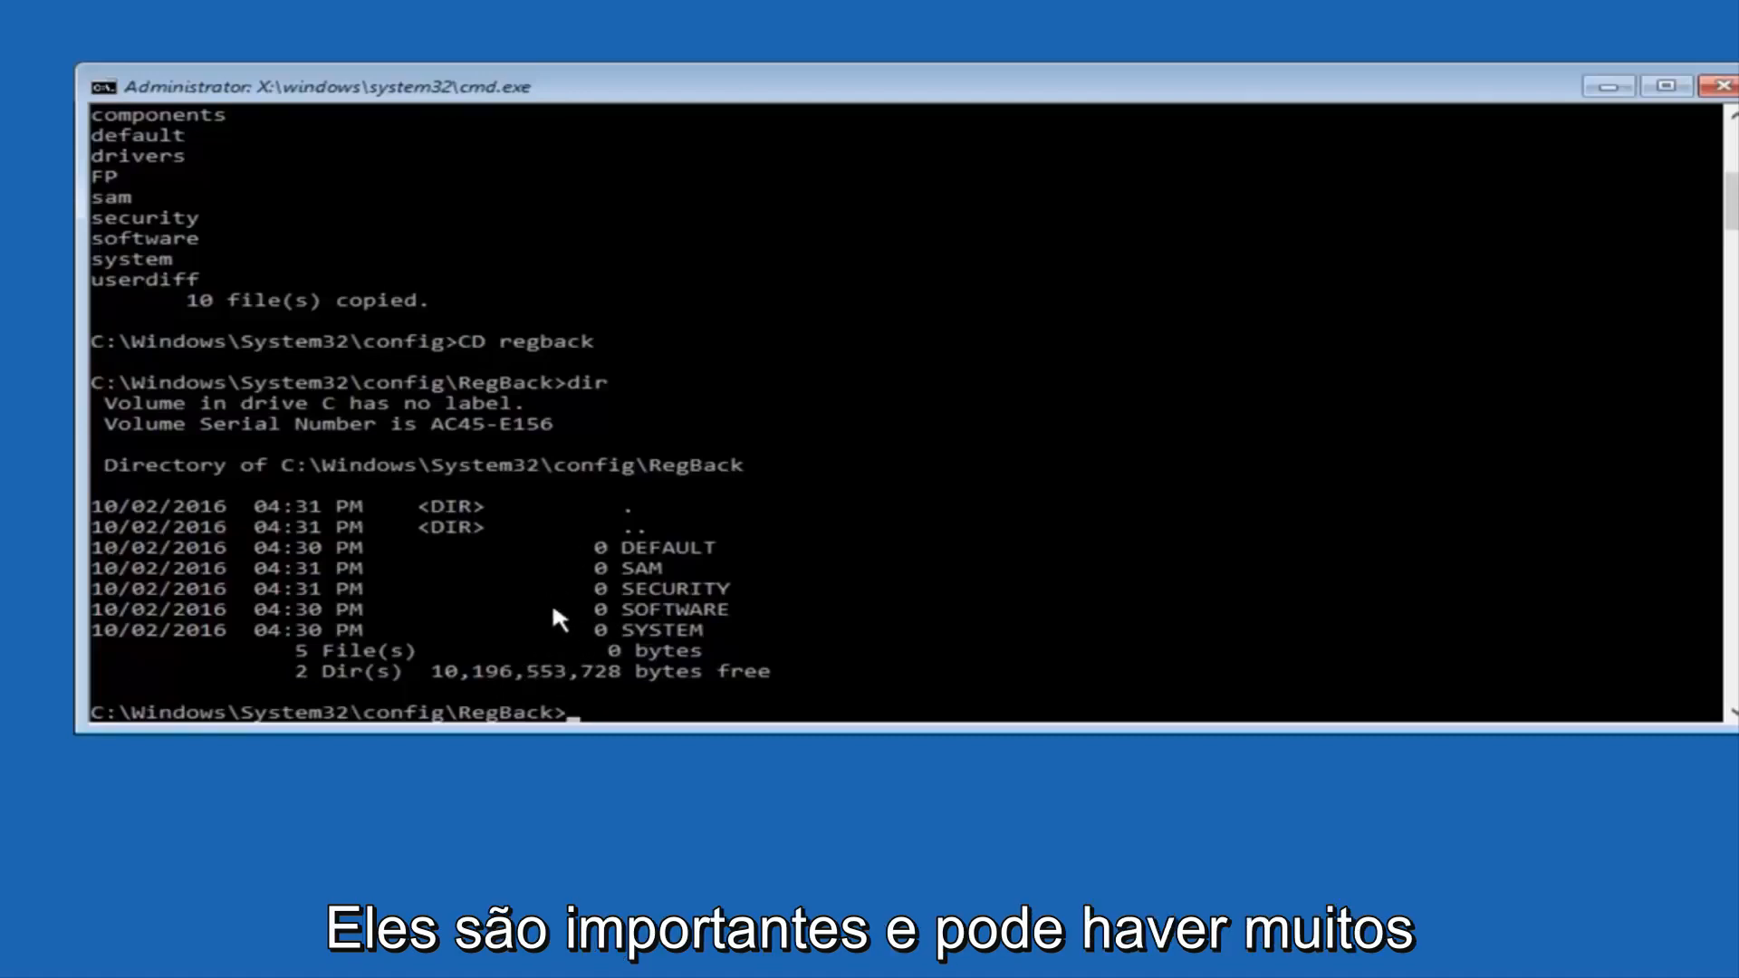
pyautogui.moveTo(233, 800)
pyautogui.write('co')
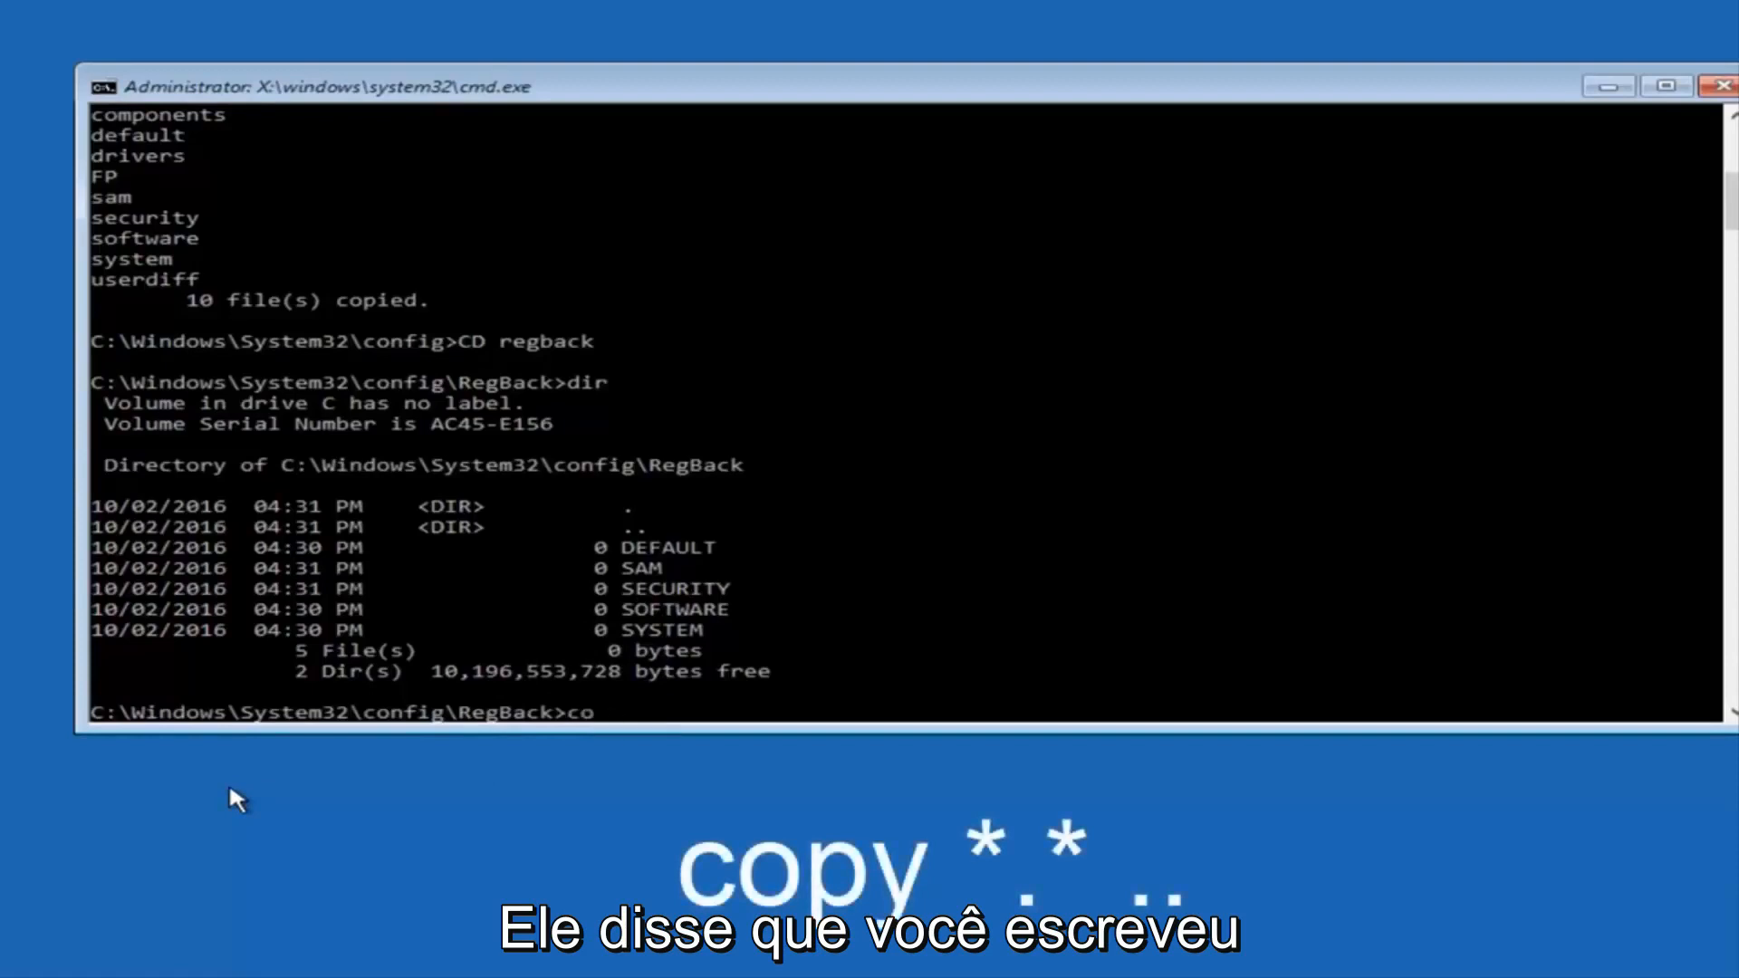
# - Copy the five RegBack hives up into config, overwriting all existing files
pyautogui.write('py')
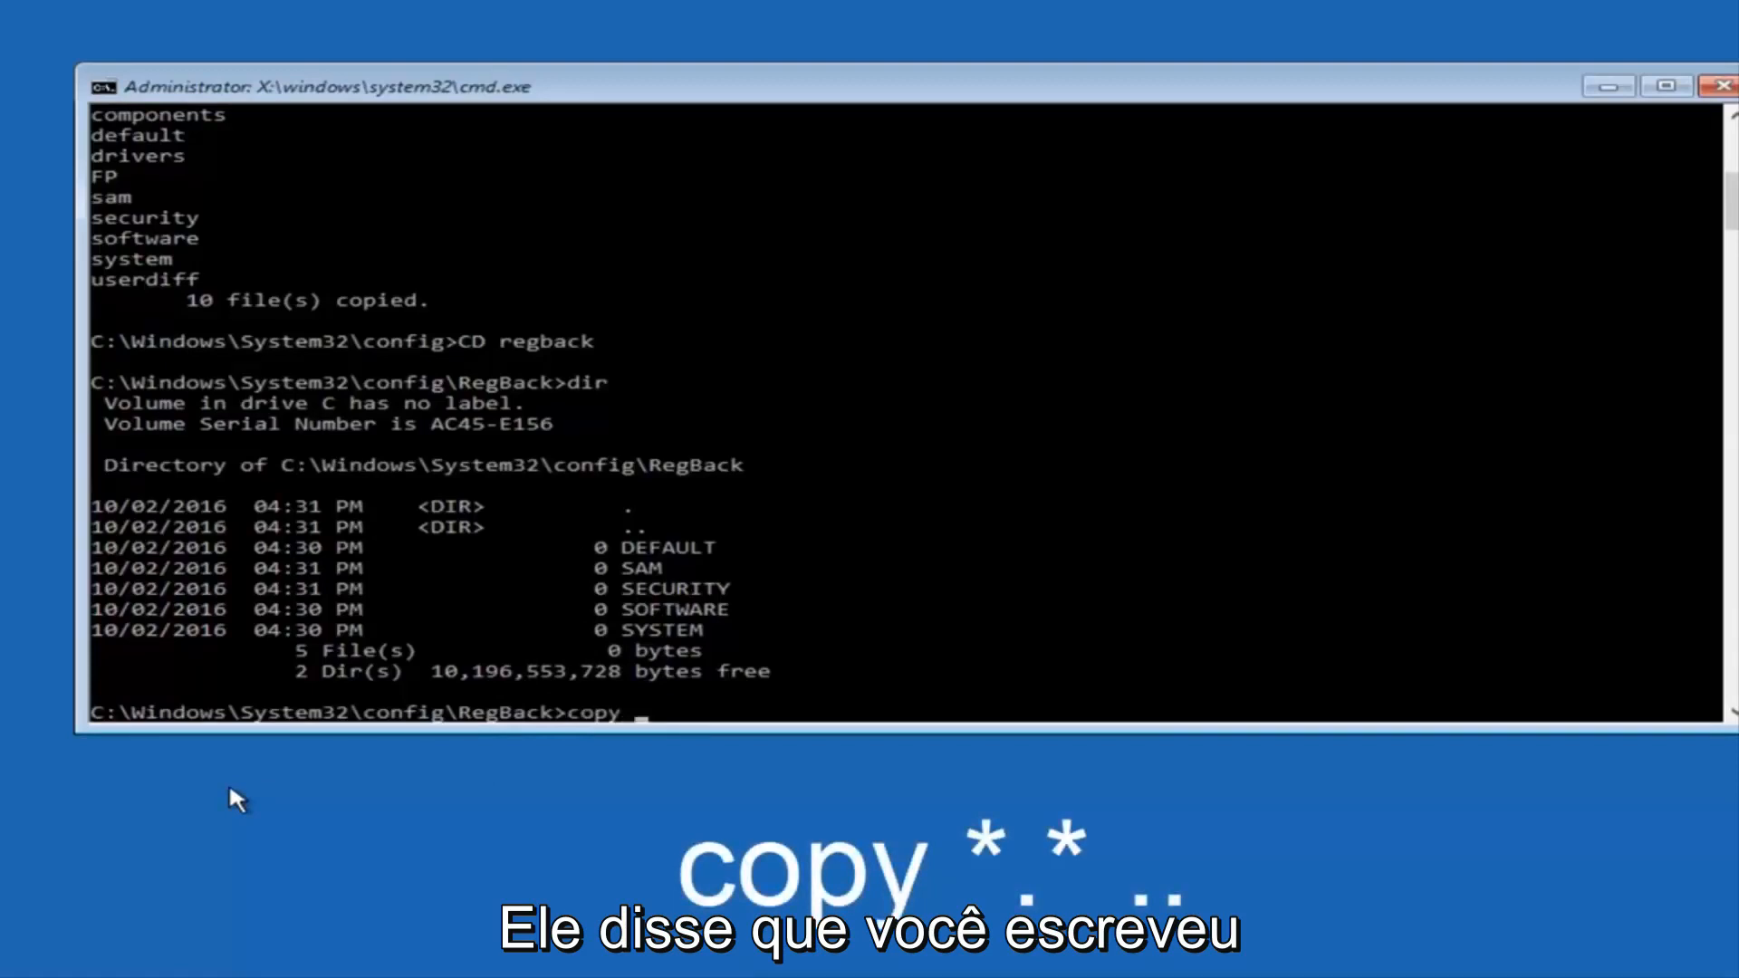
pyautogui.write('*')
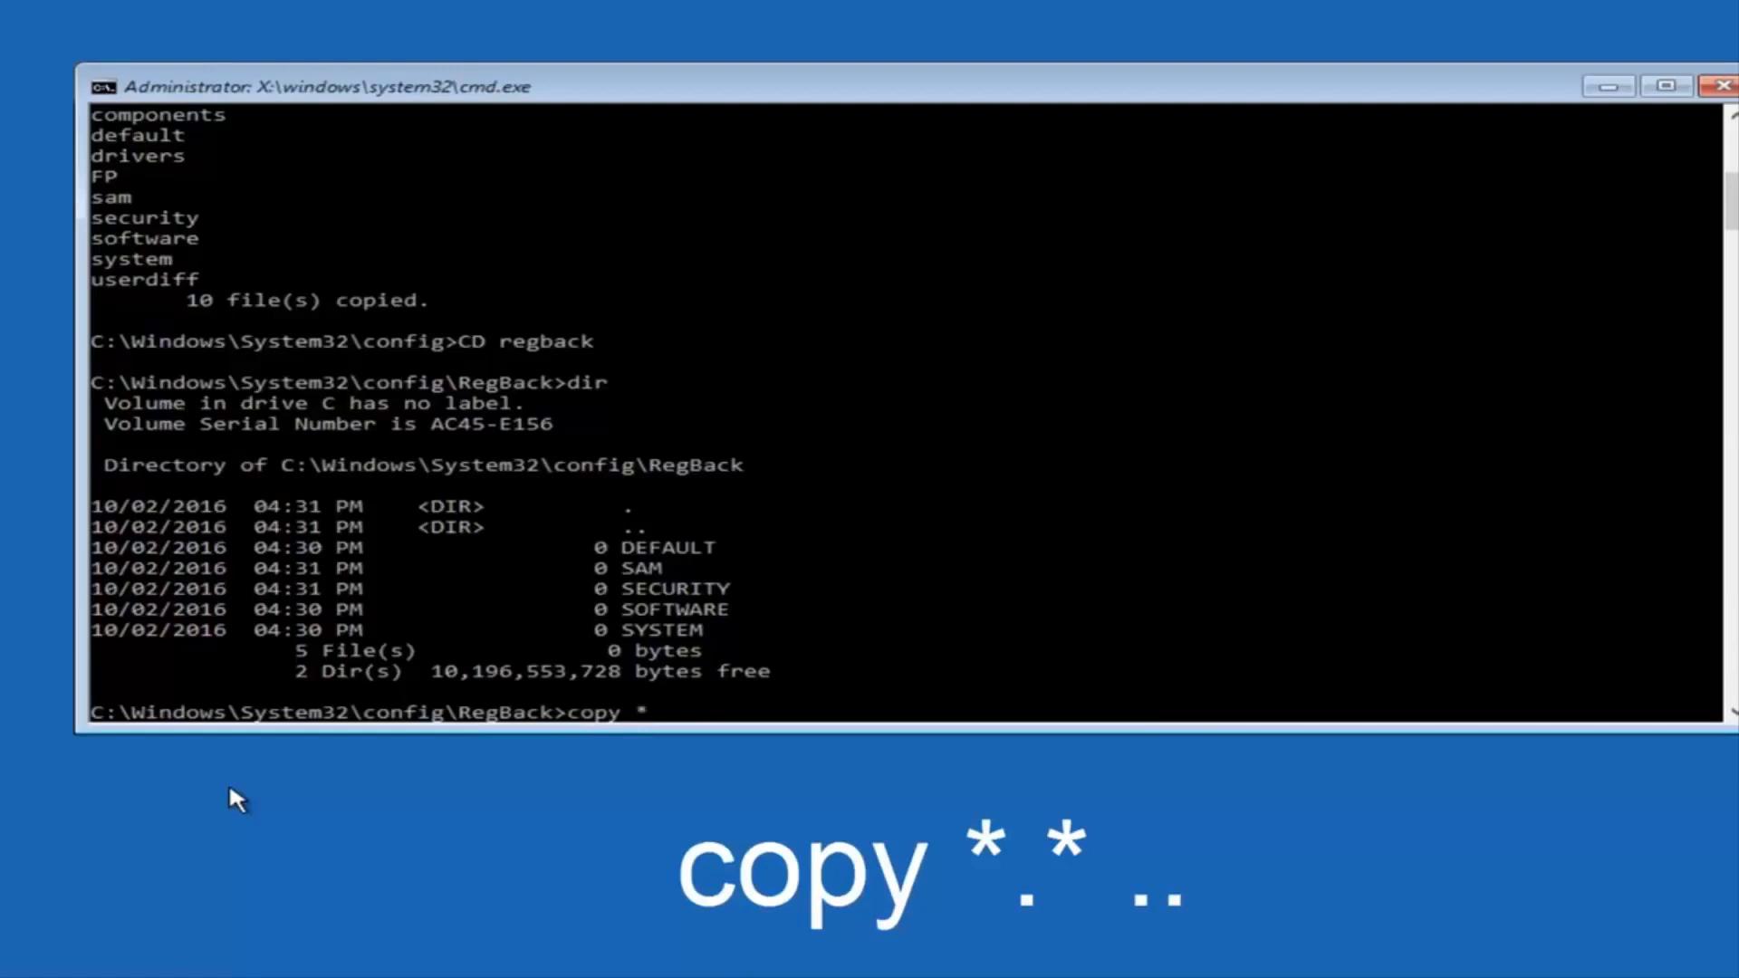
pyautogui.write('.')
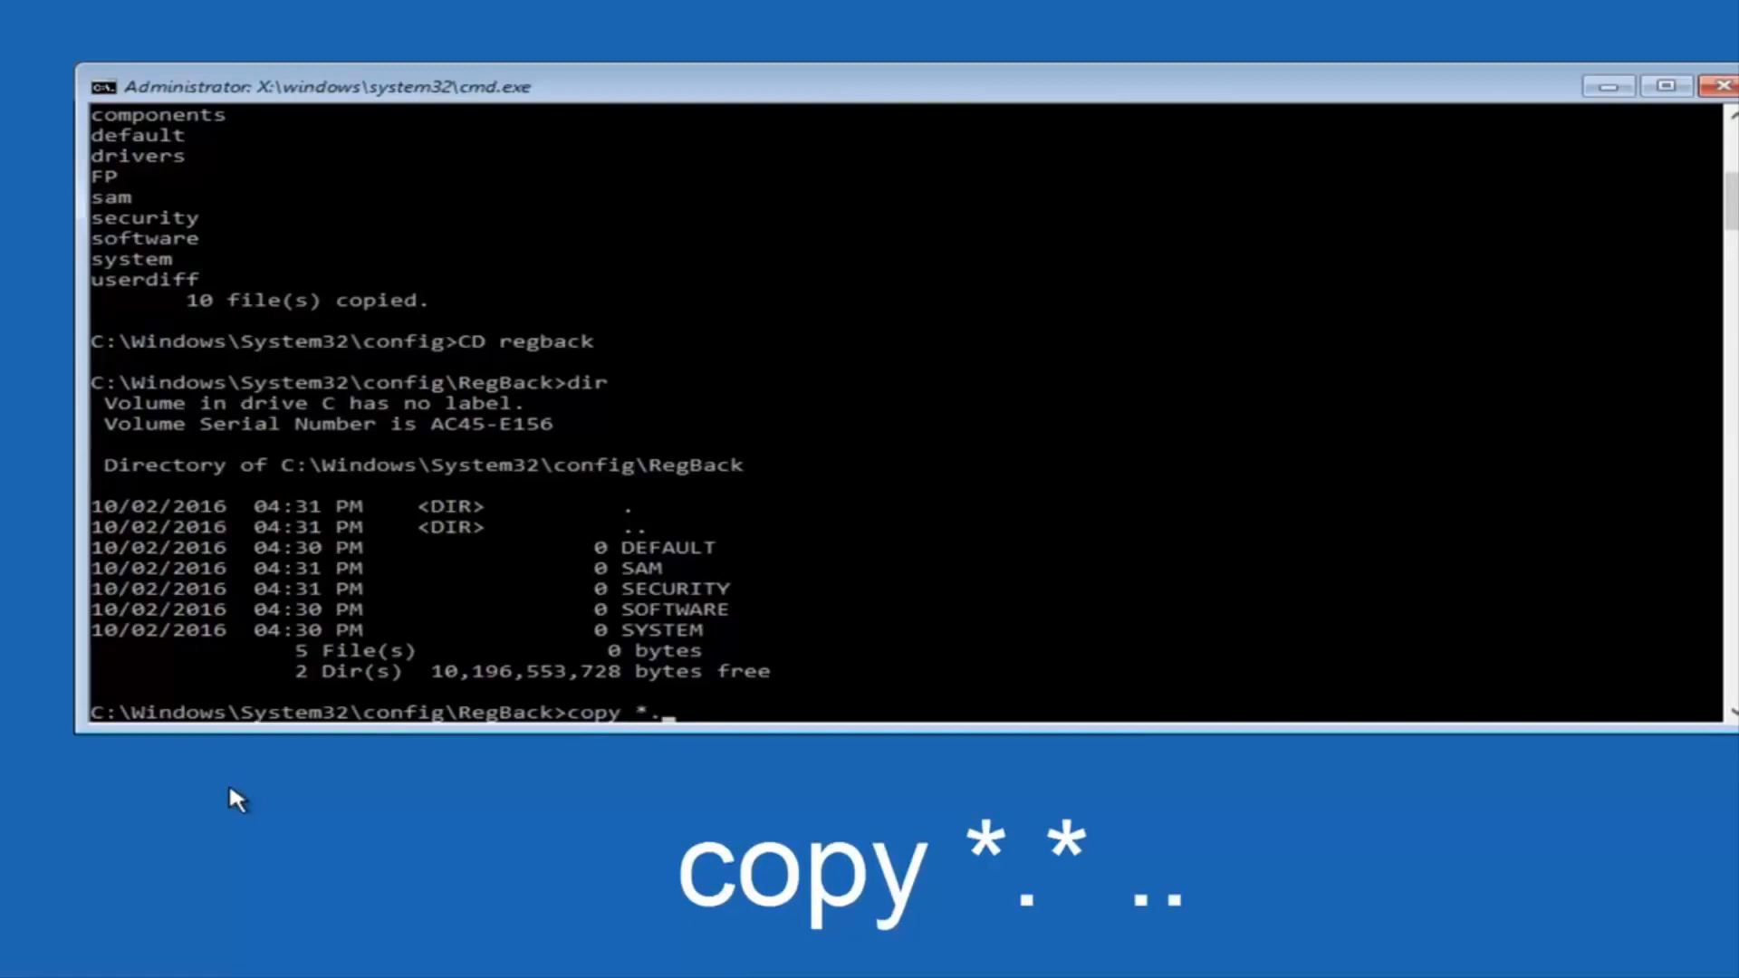
pyautogui.write('*')
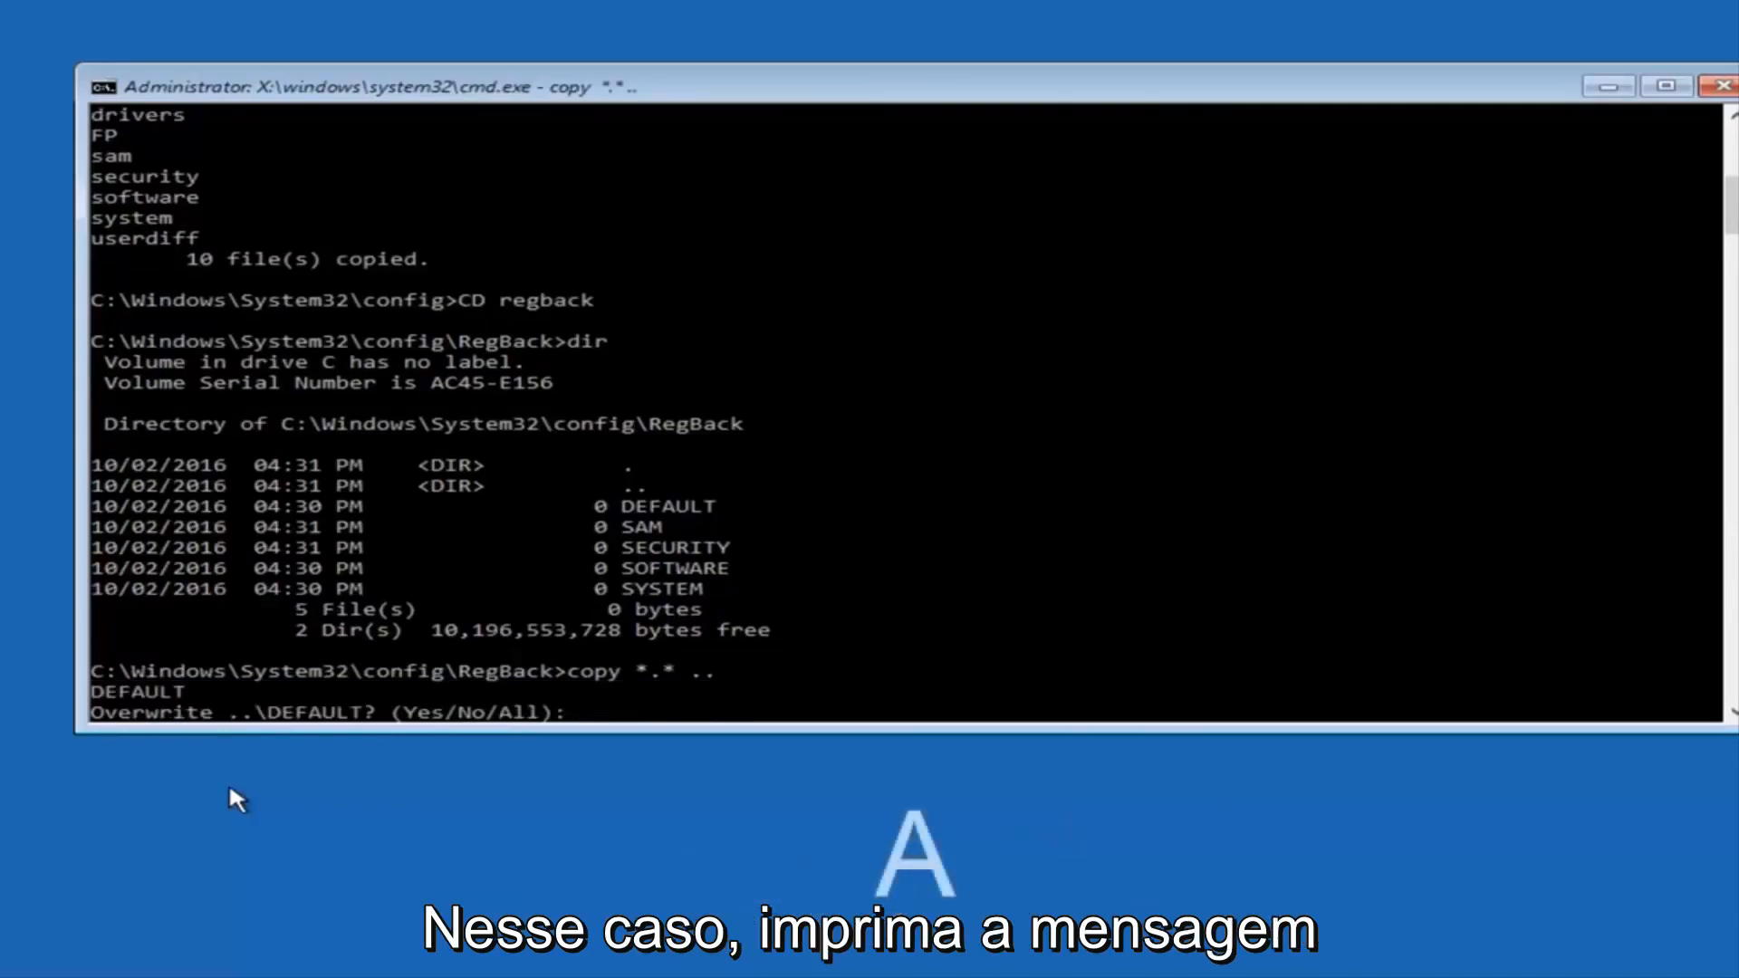
pyautogui.write('A')
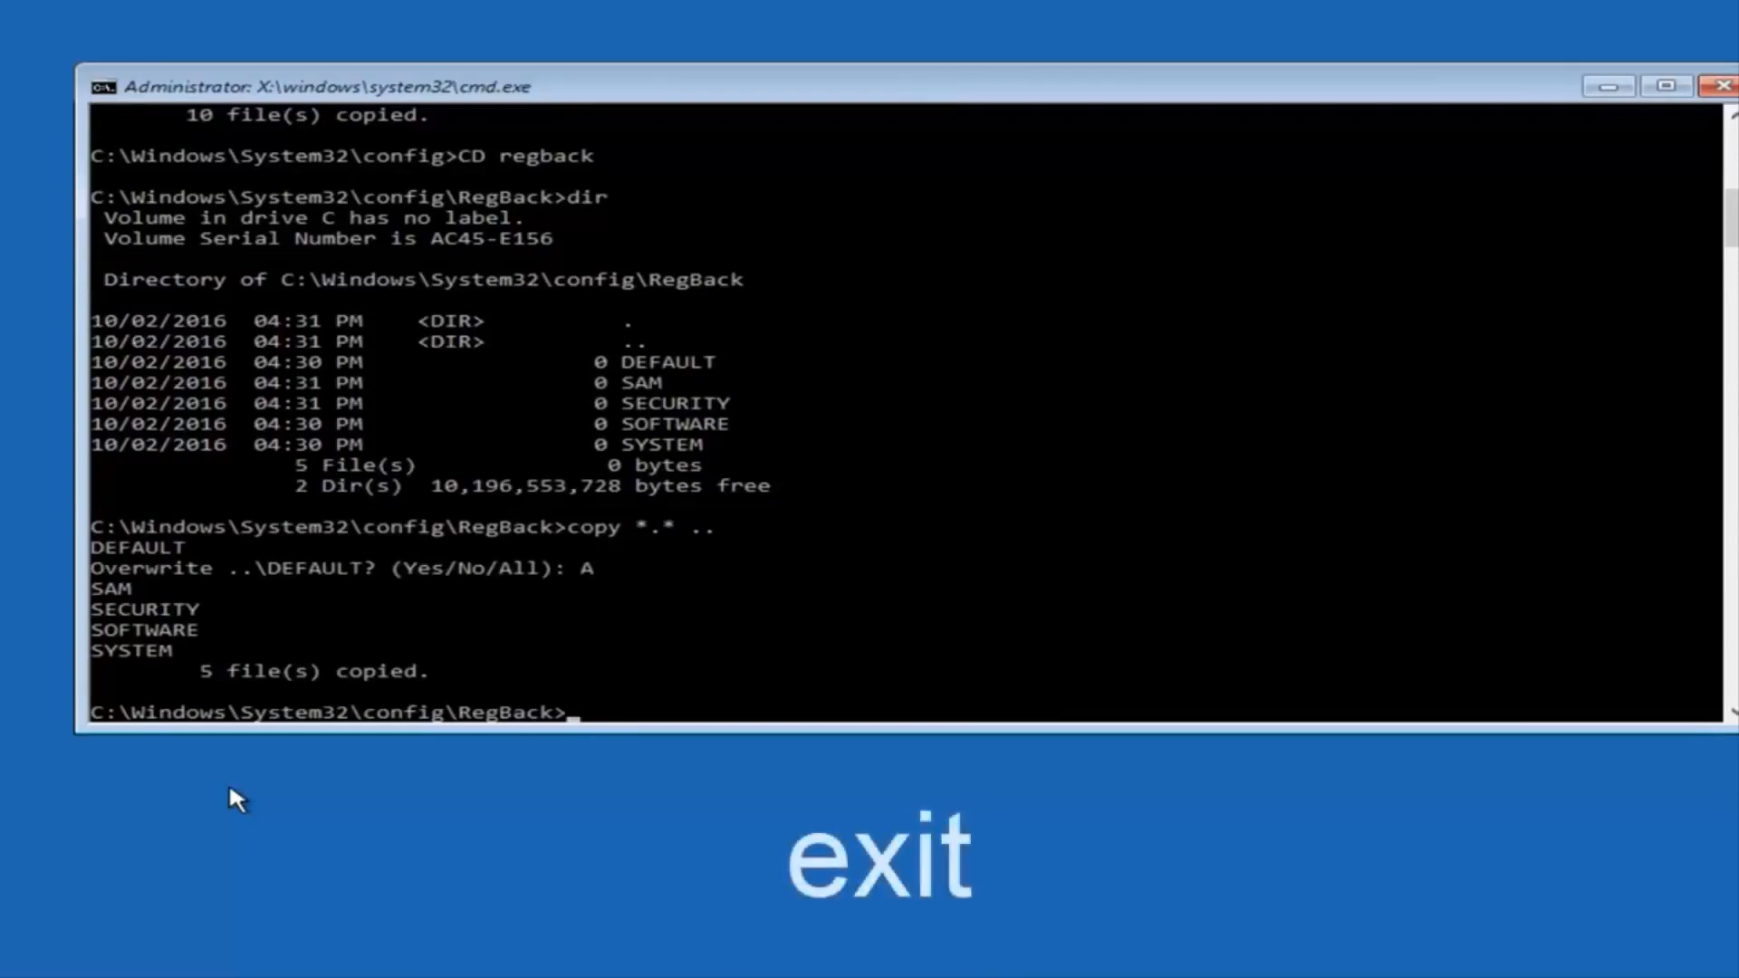
# - Enter the exit command at the RegBack prompt to leave Command Prompt
pyautogui.write('exit')
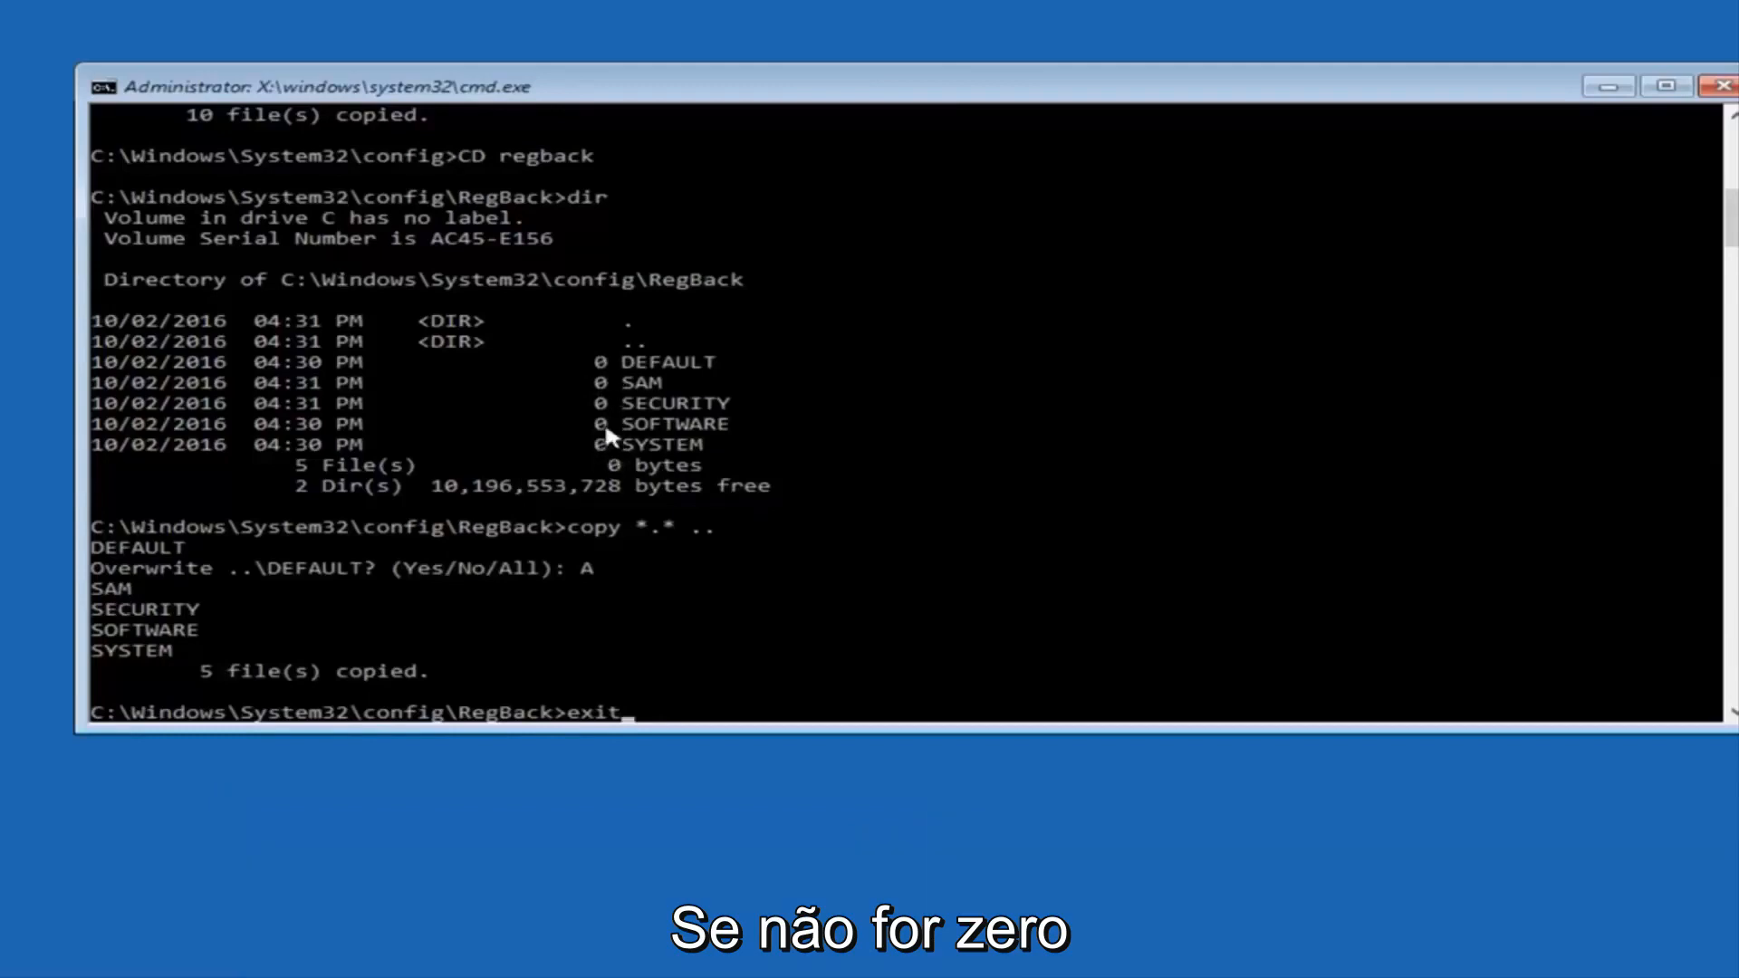
pyautogui.moveTo(1031, 582)
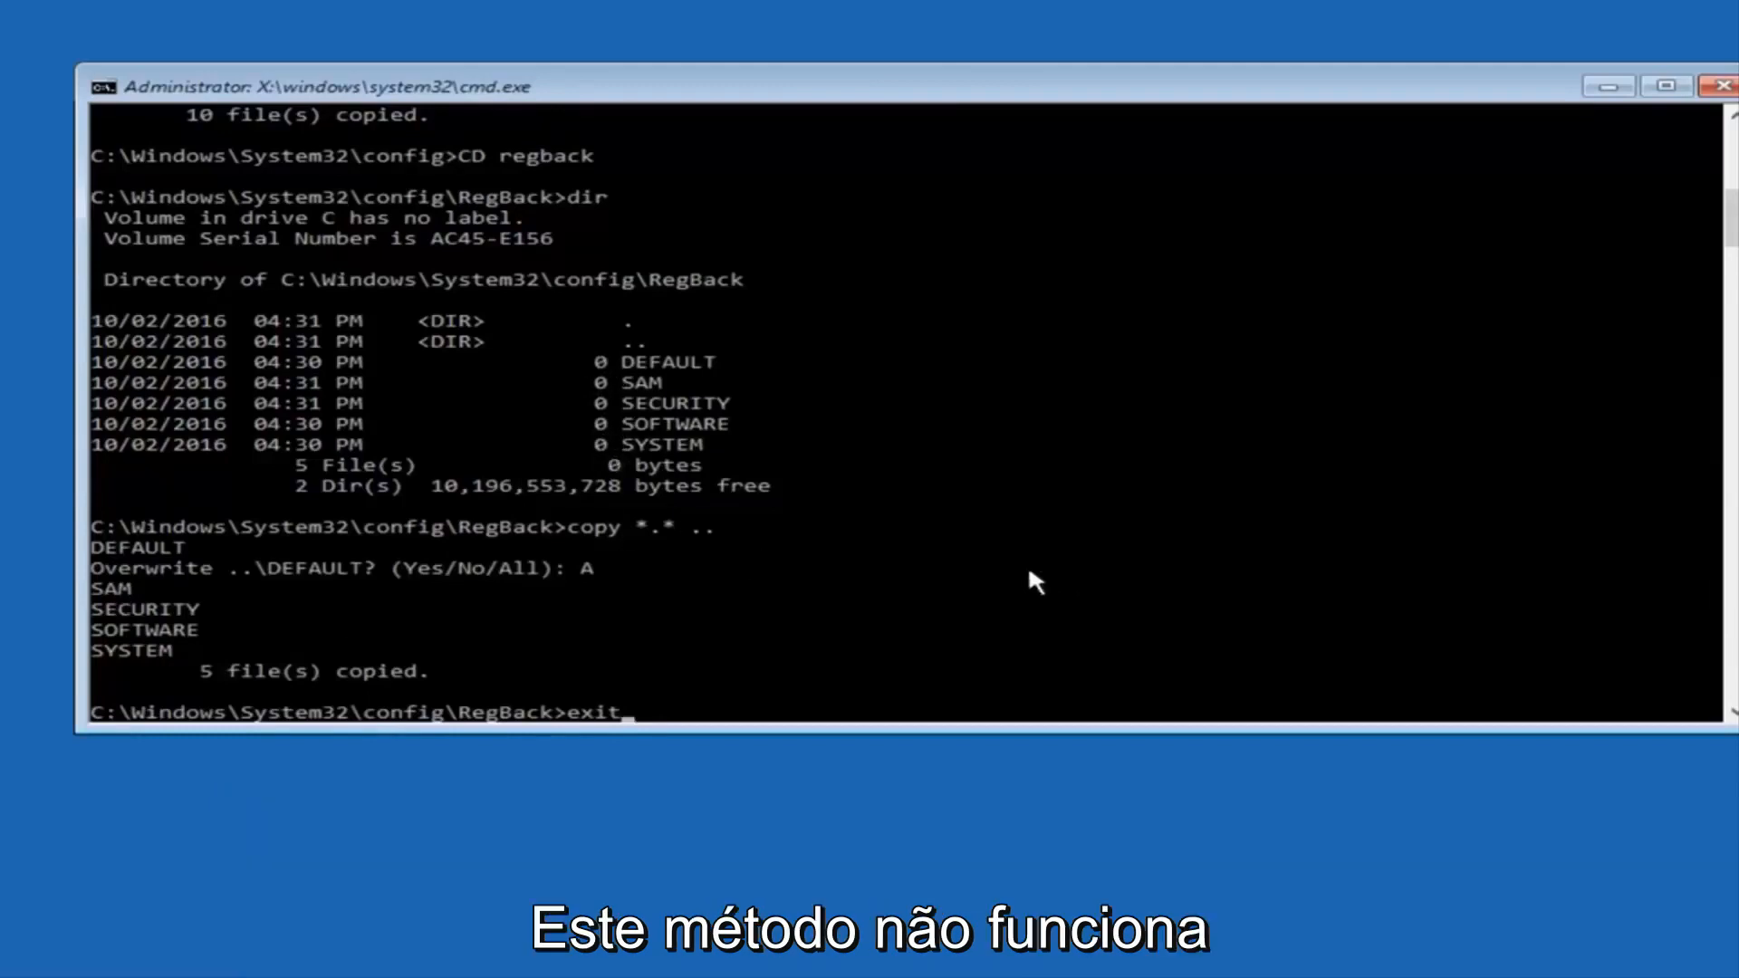
pyautogui.moveTo(957, 568)
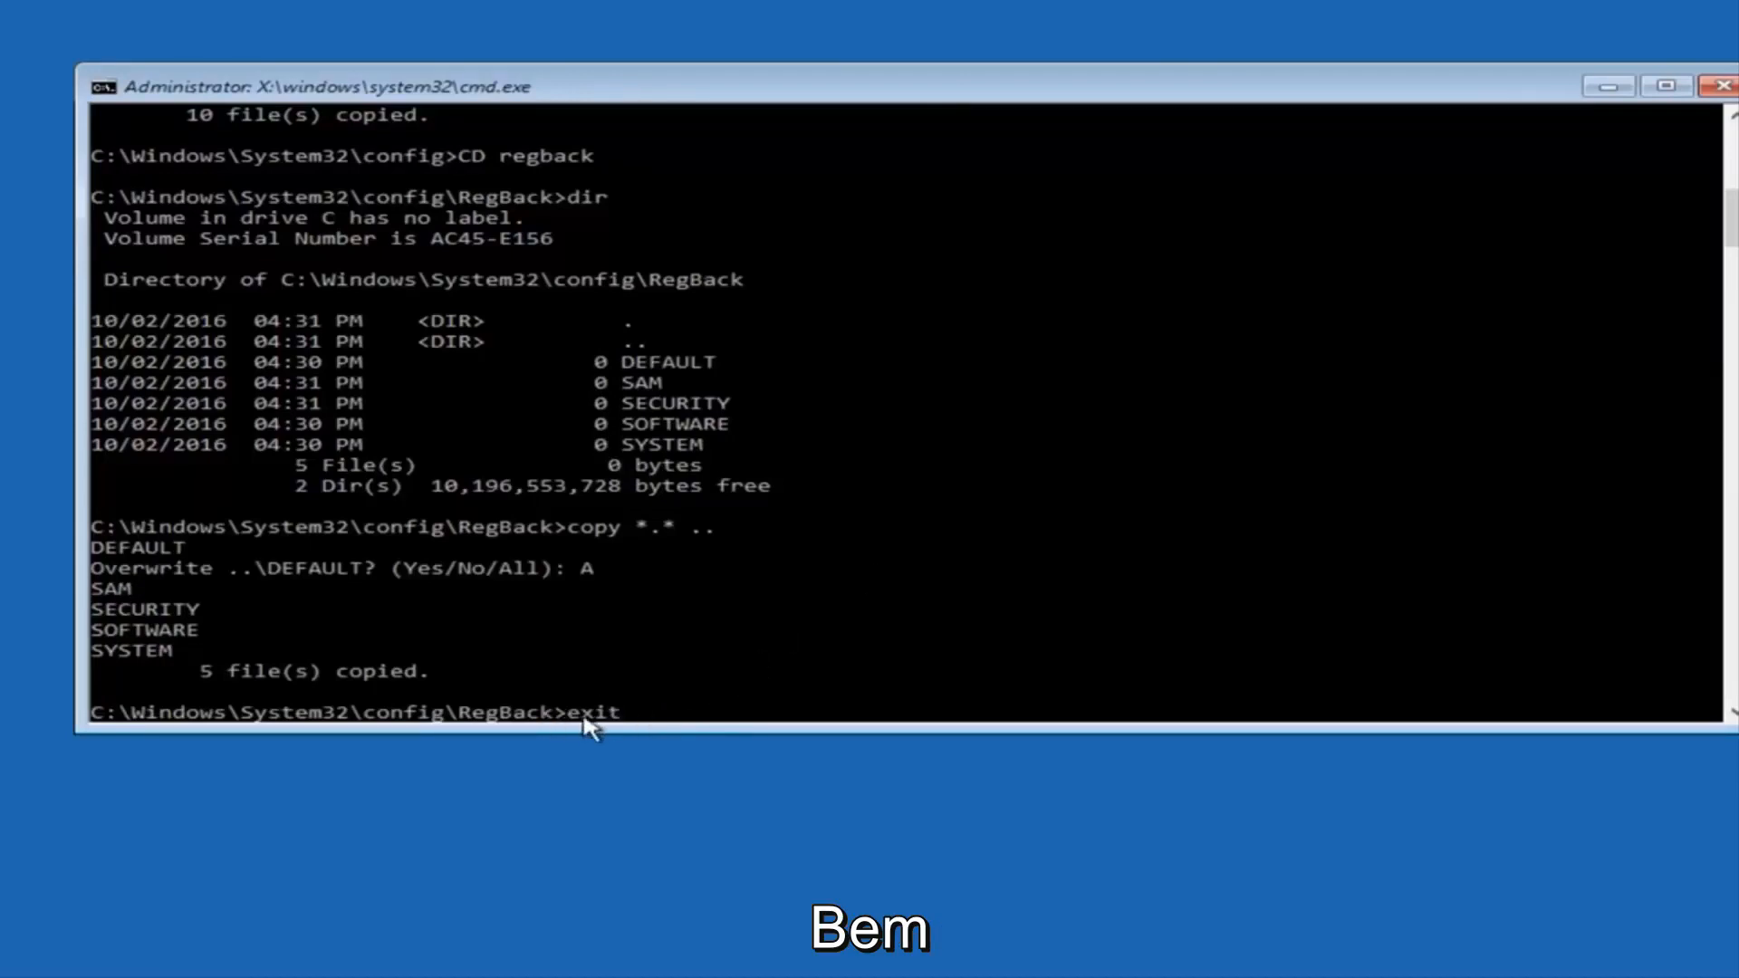
pyautogui.moveTo(816, 691)
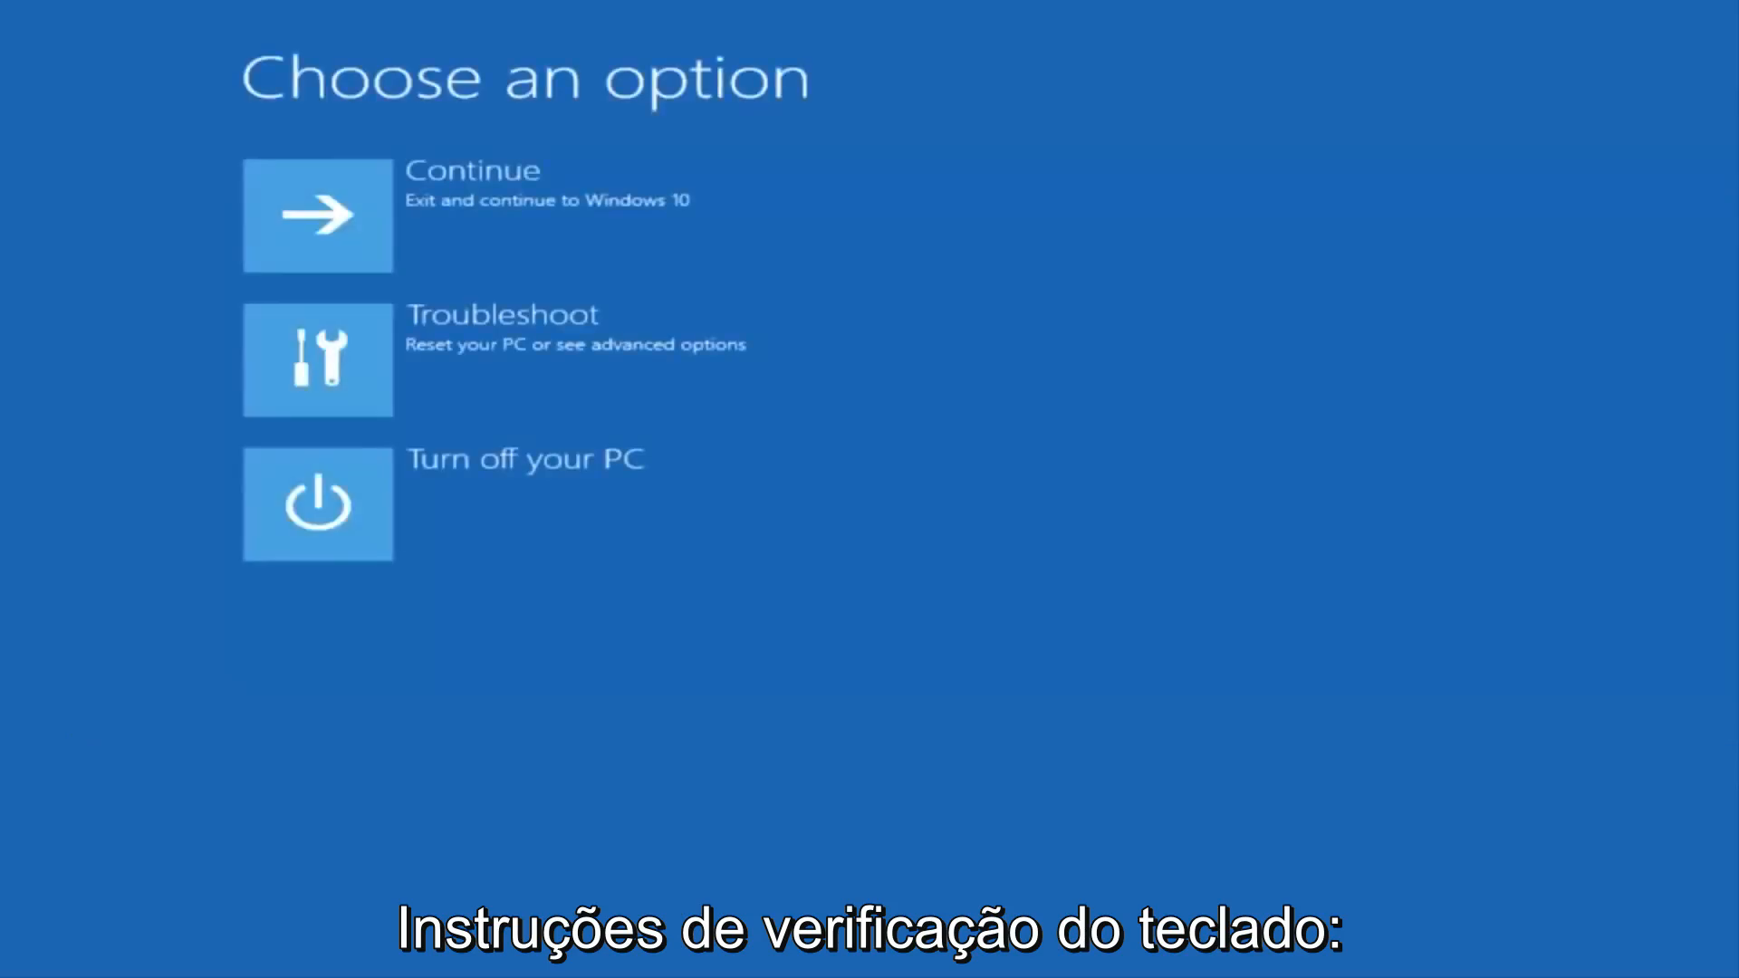
pyautogui.moveTo(466, 122)
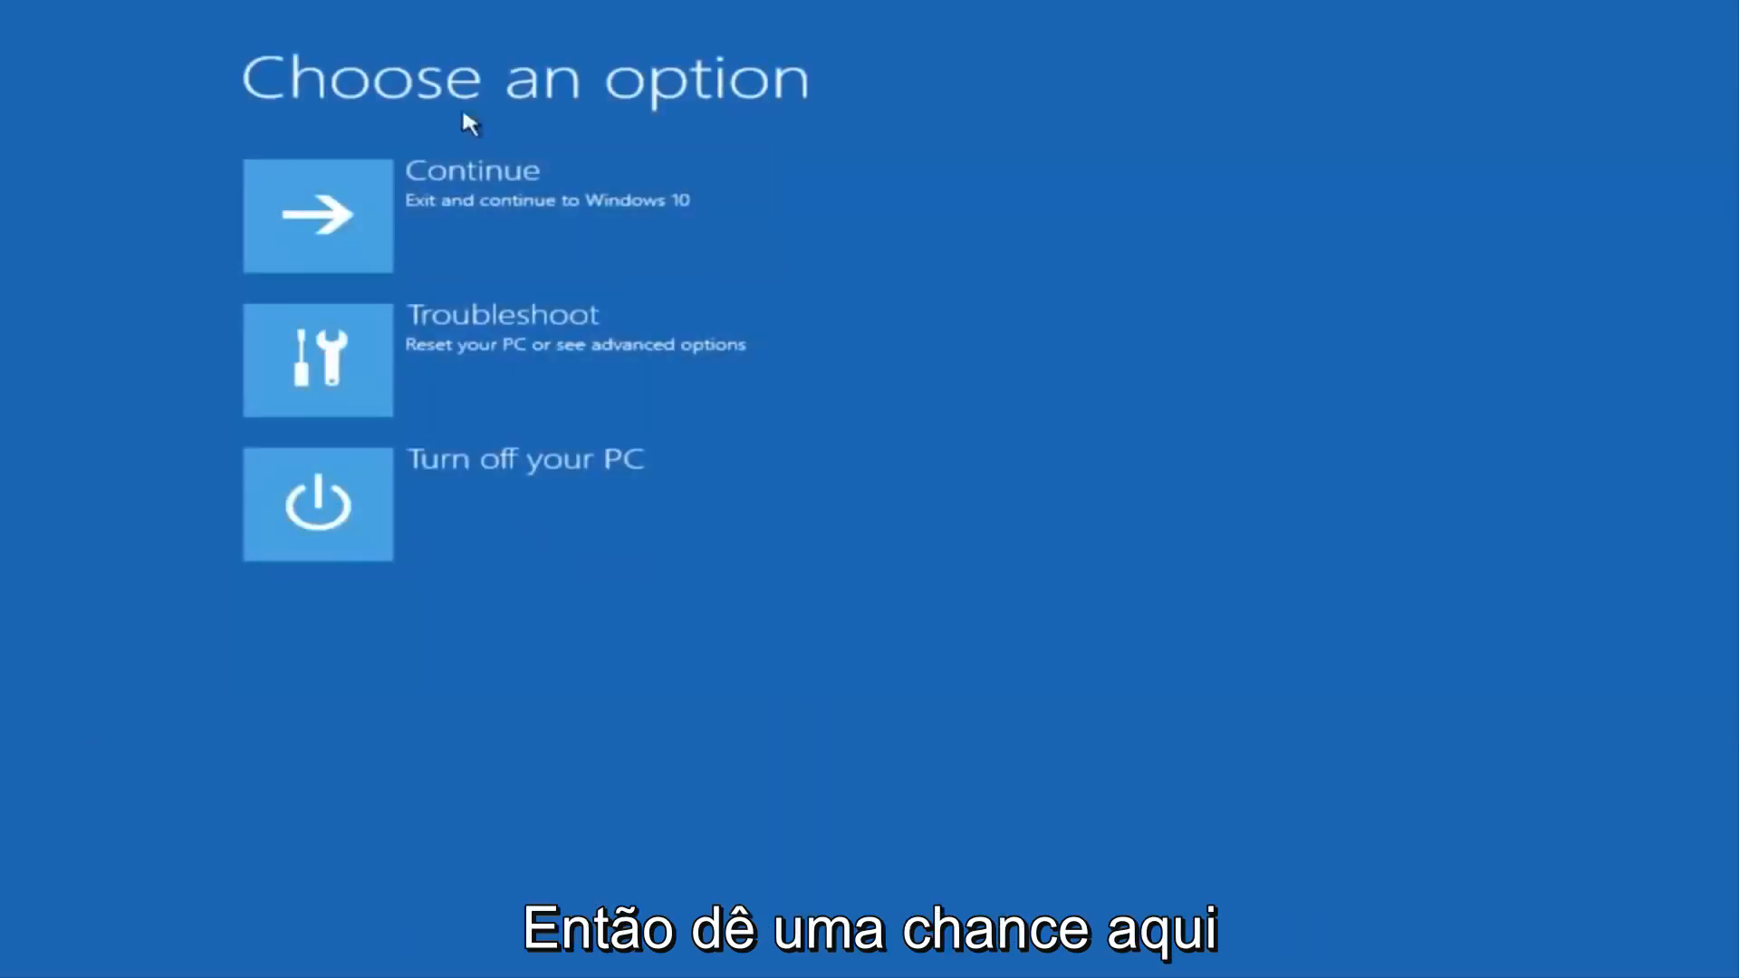